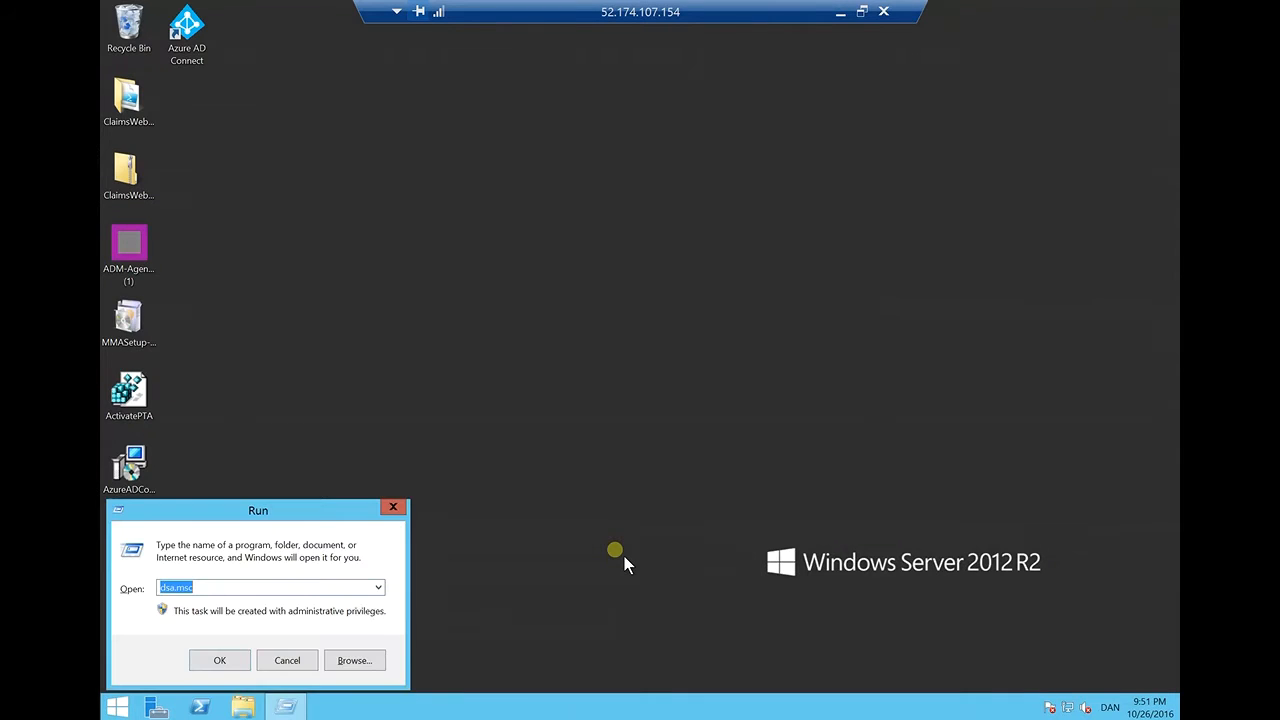
# Create user Frederik Test with logon name Fred and a password in the Users container
pyautogui.click(220, 659)
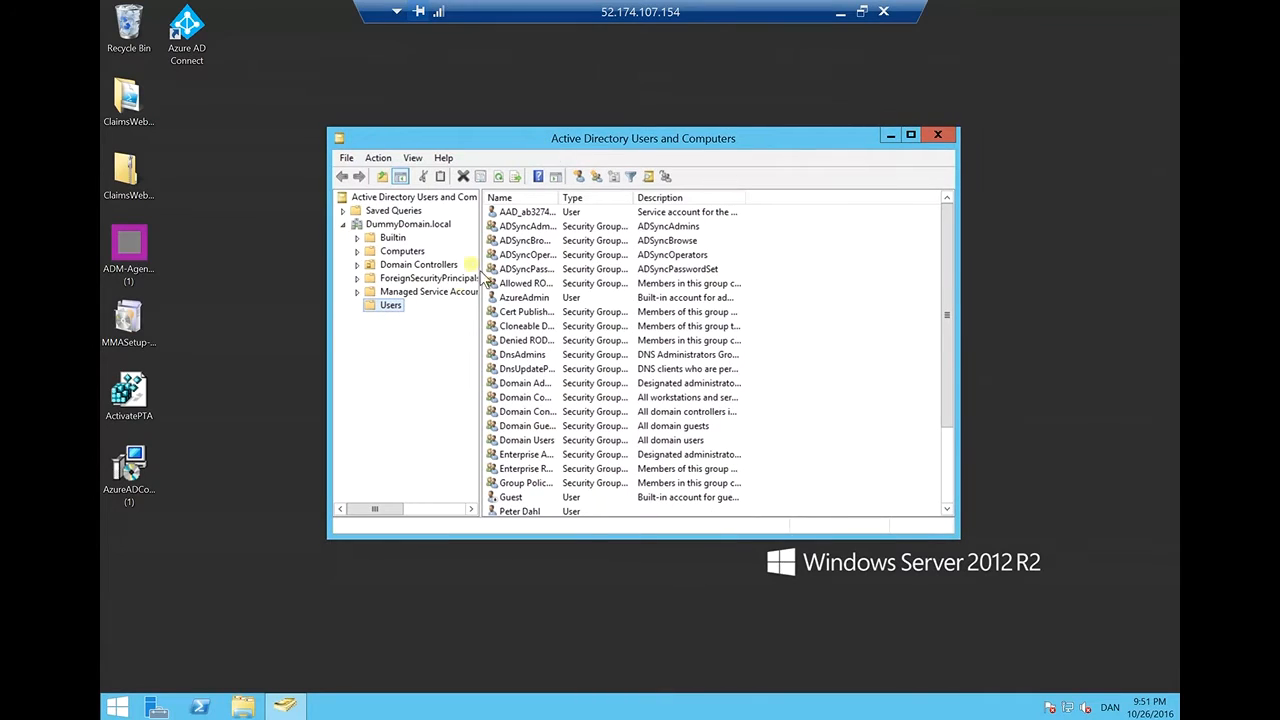
pyautogui.rightClick(390, 305)
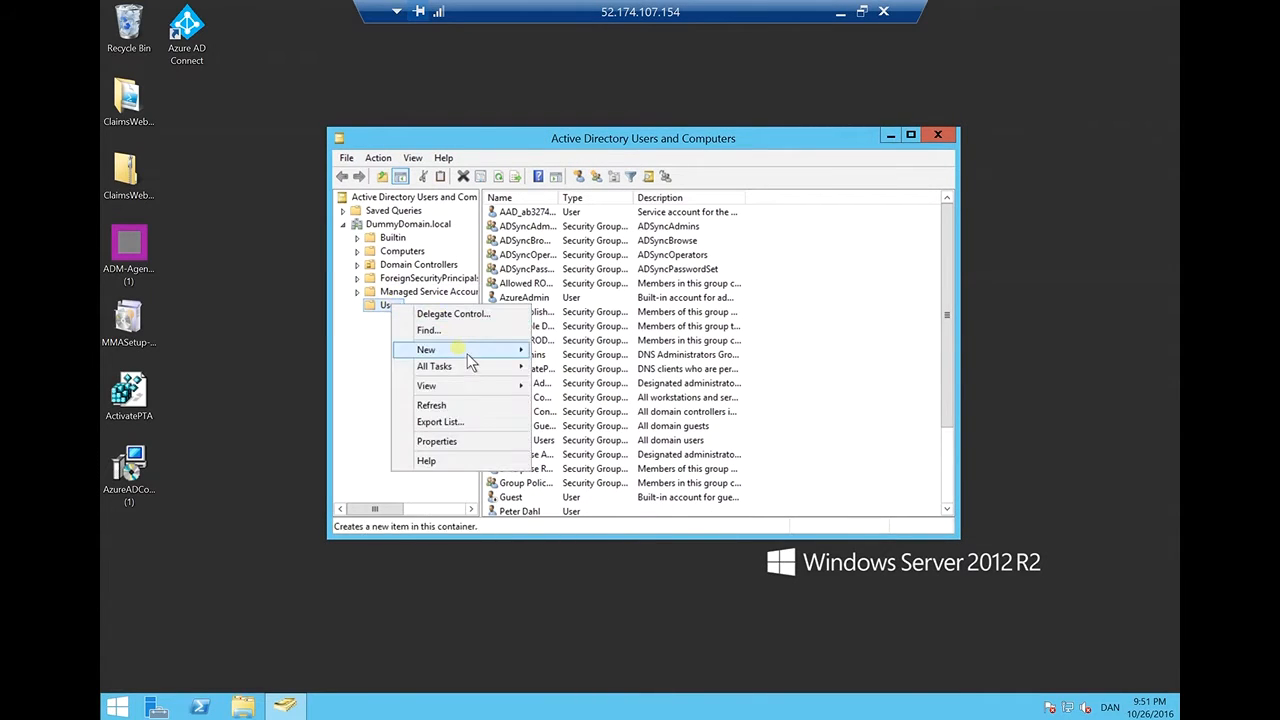
pyautogui.moveTo(426, 349)
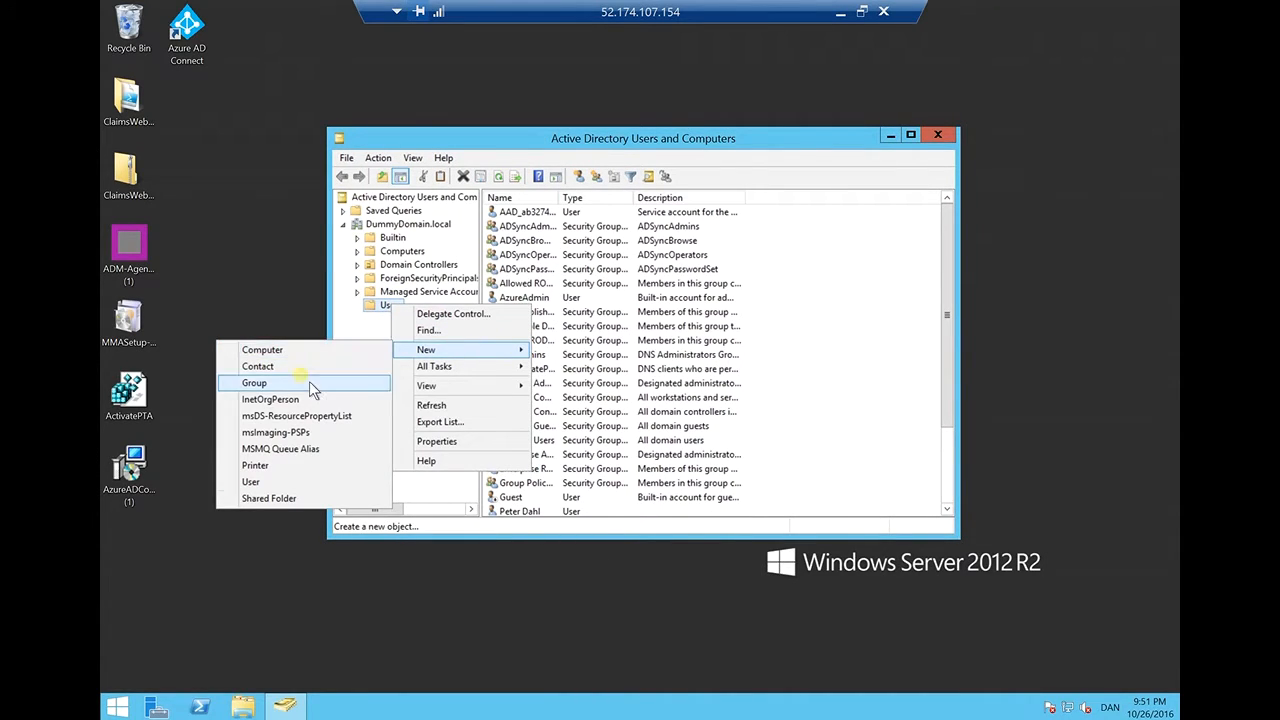
pyautogui.click(251, 482)
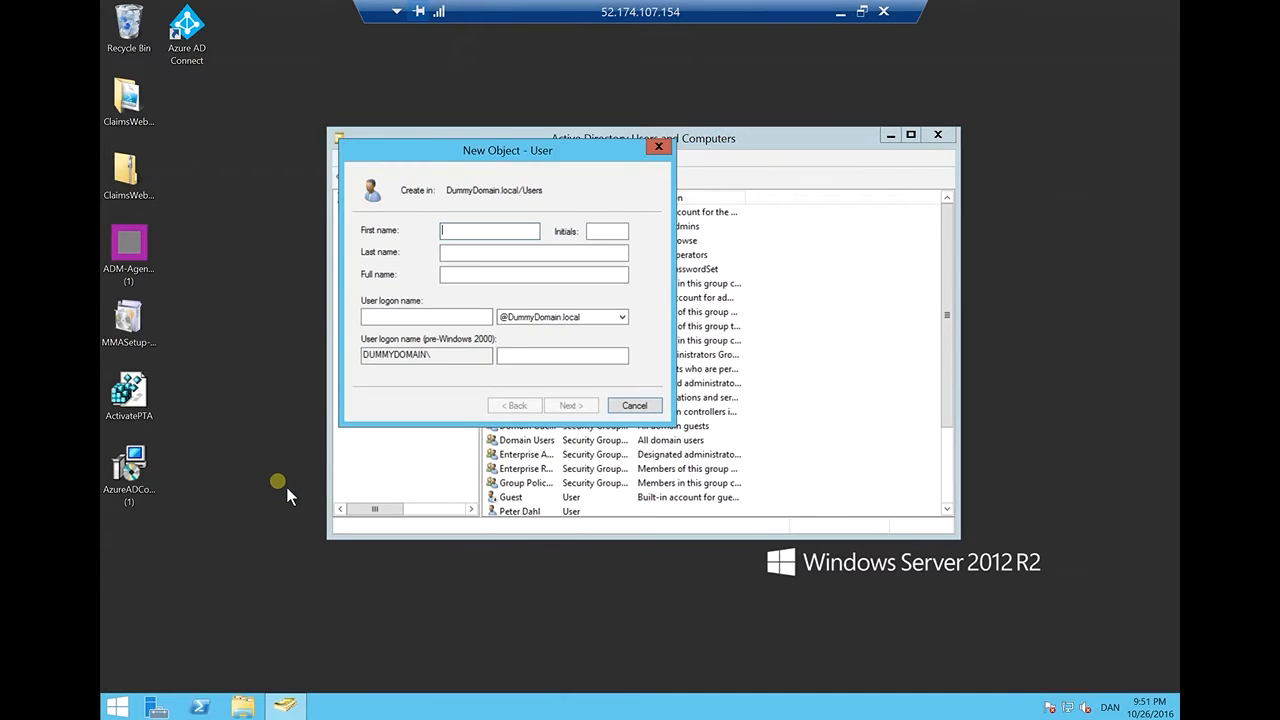
pyautogui.write('Frederik')
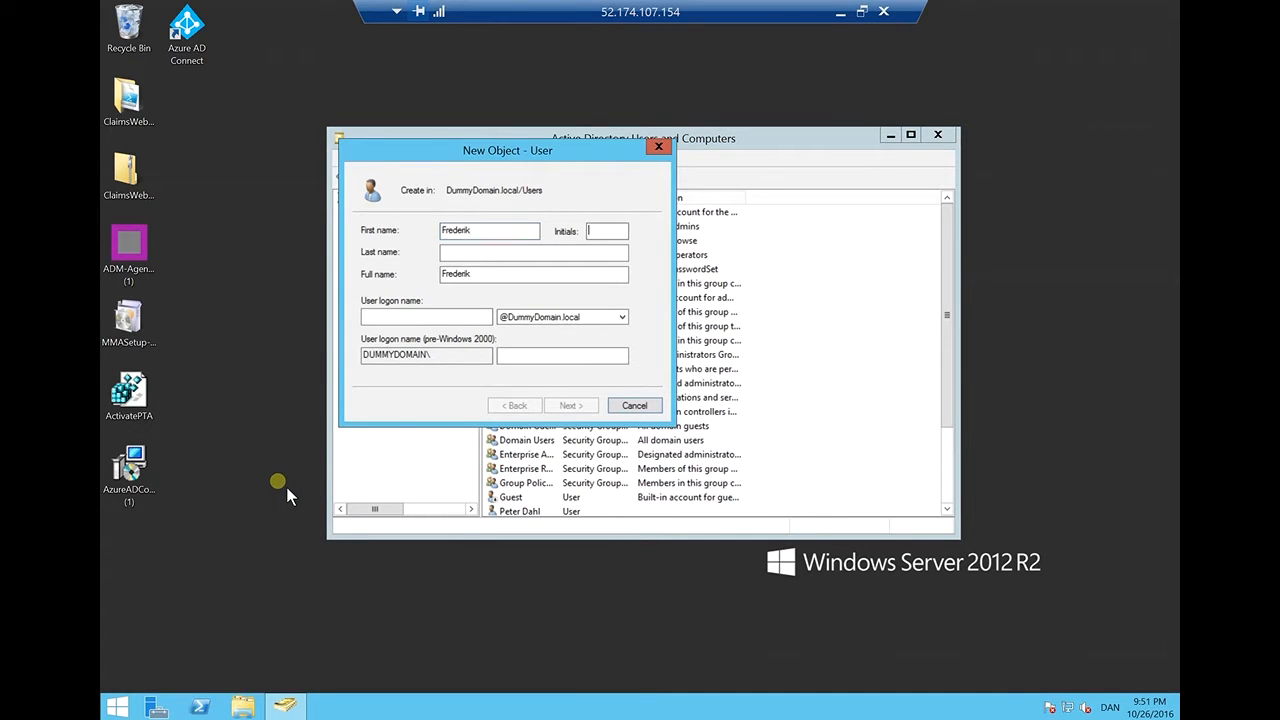
pyautogui.write('Test')
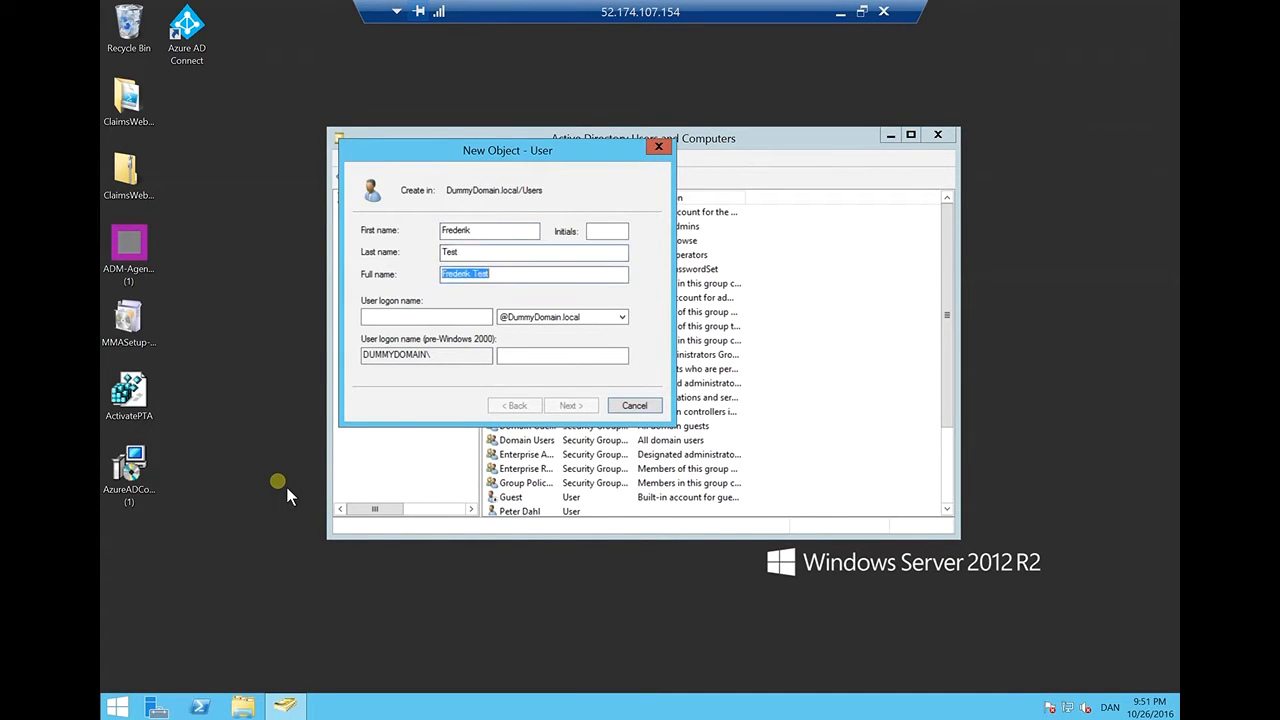
pyautogui.write('Frederik')
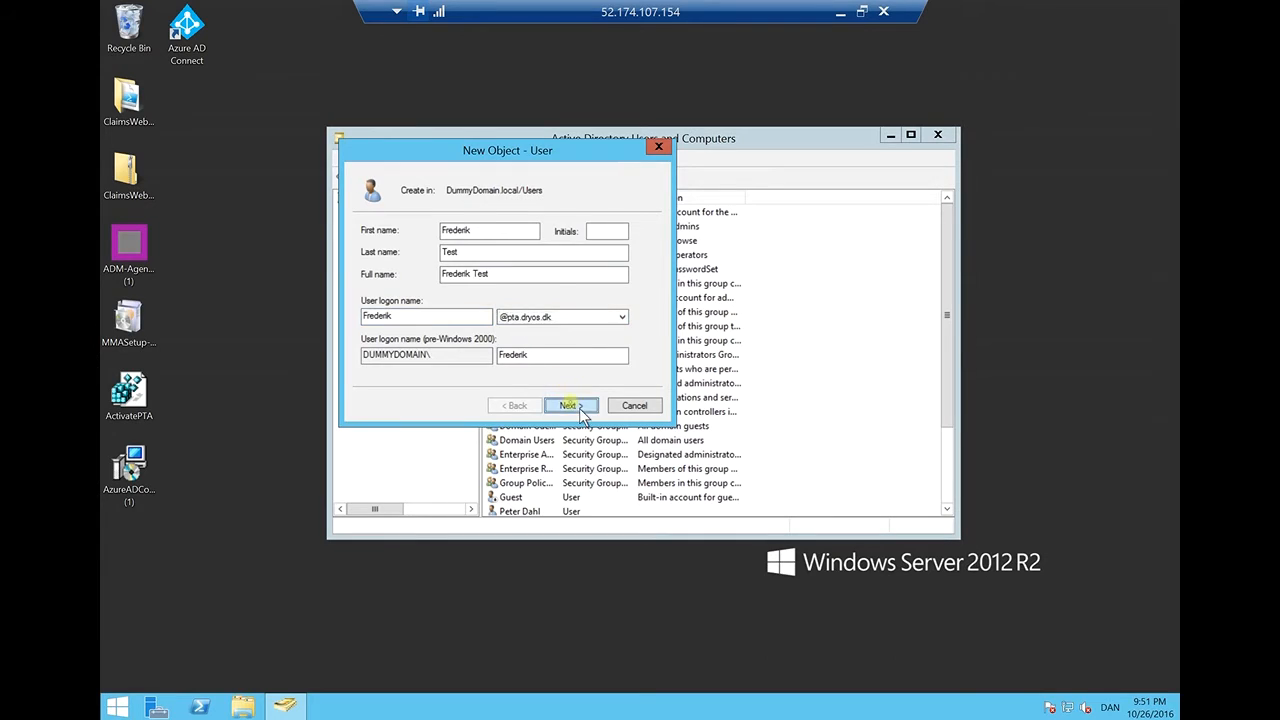
pyautogui.click(570, 405)
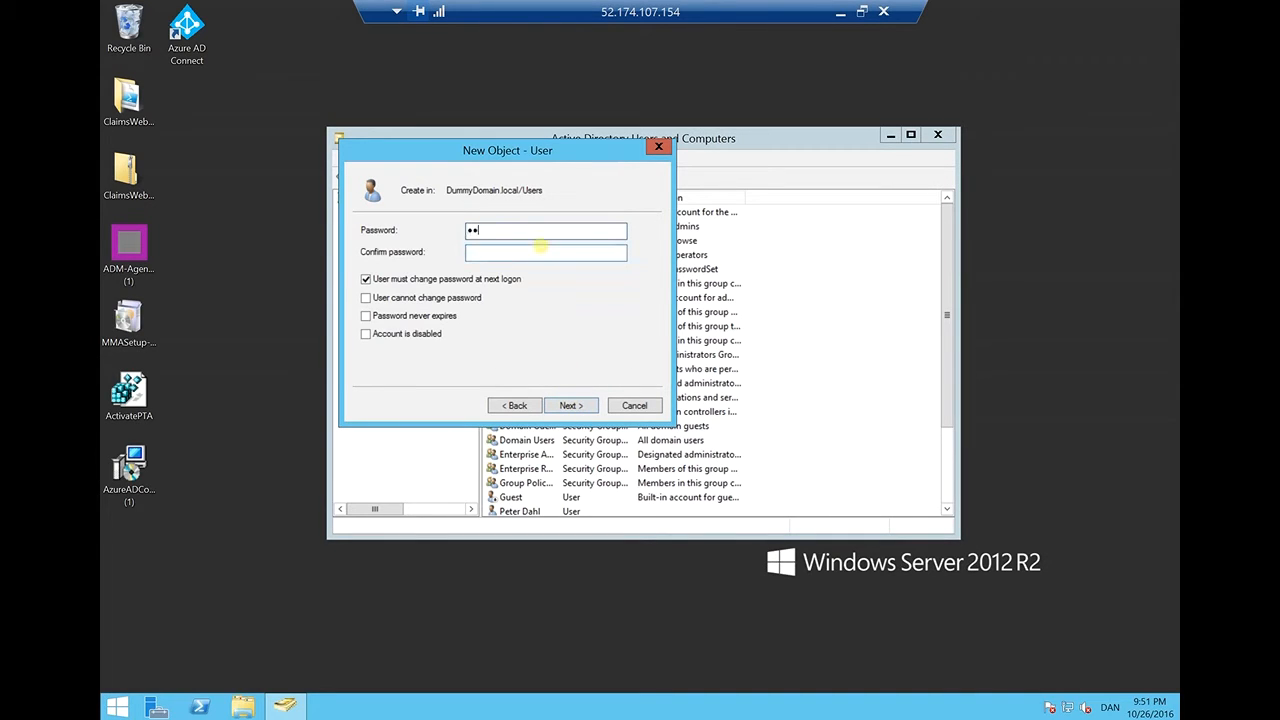
pyautogui.write('password')
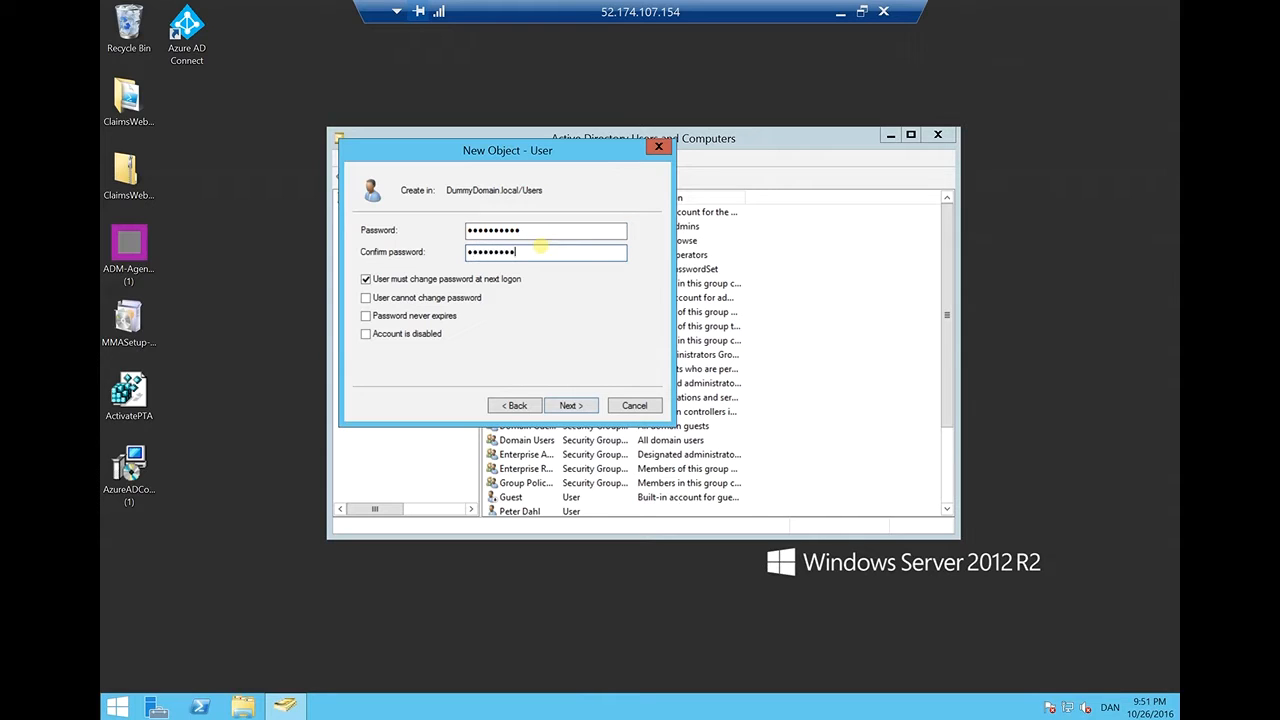
pyautogui.click(366, 315)
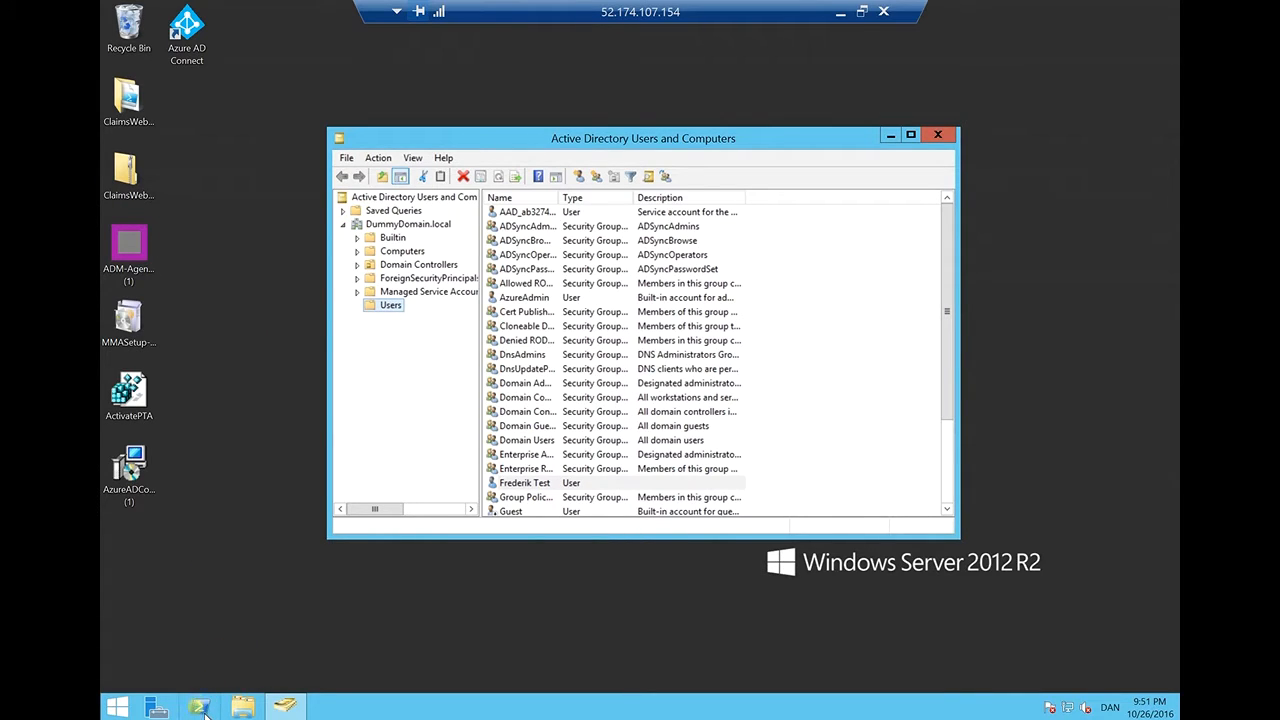
# Run Import-Module ADSync in an administrator PowerShell session and clear the console
pyautogui.click(198, 707)
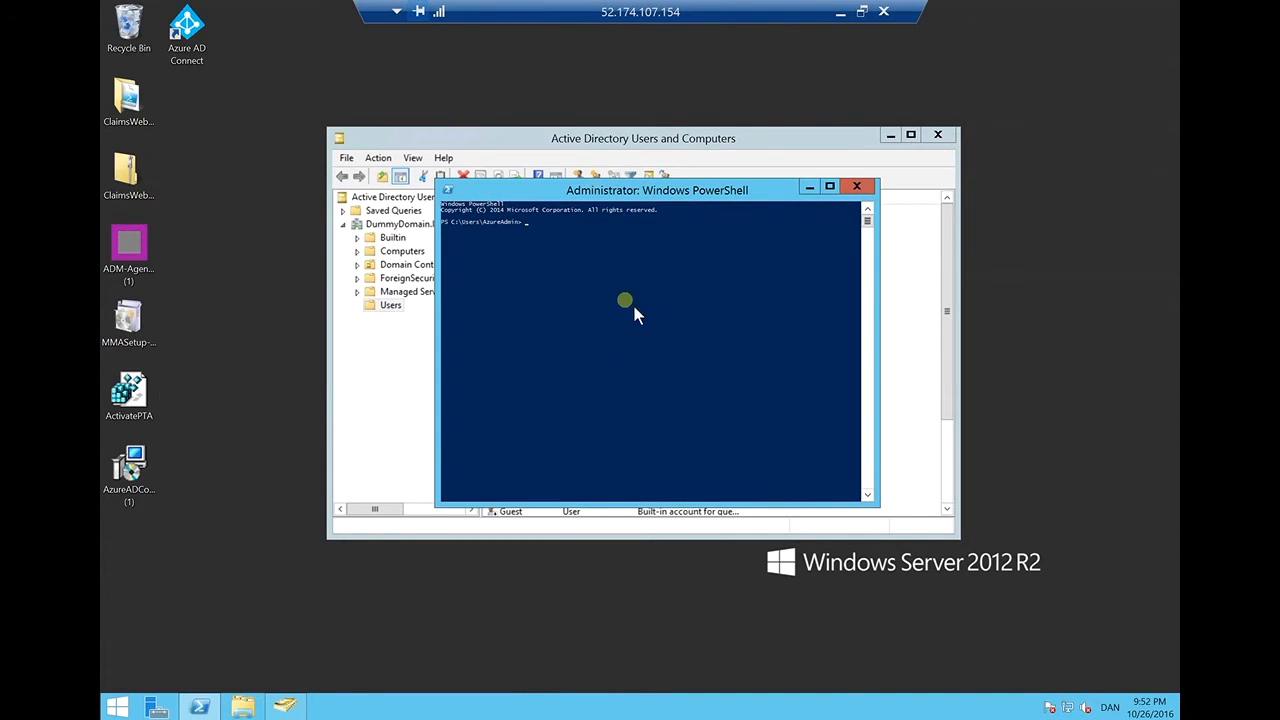
pyautogui.moveTo(630, 266)
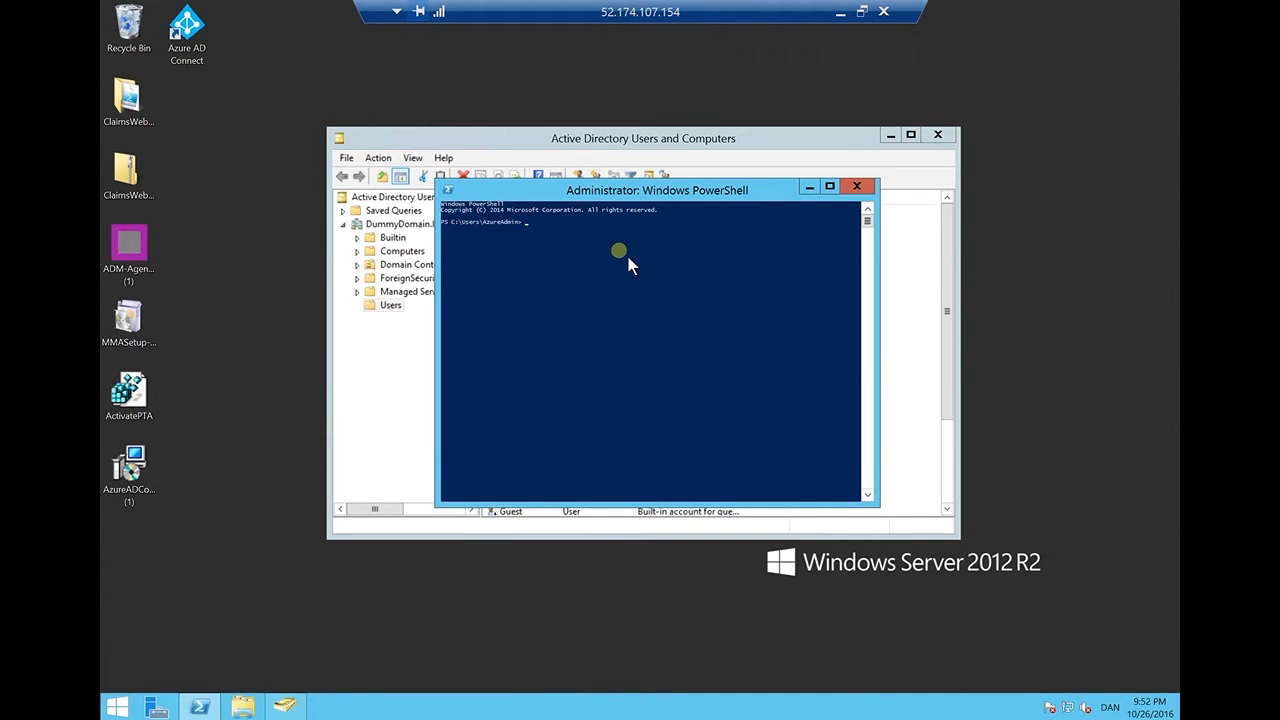
pyautogui.write('import-Module')
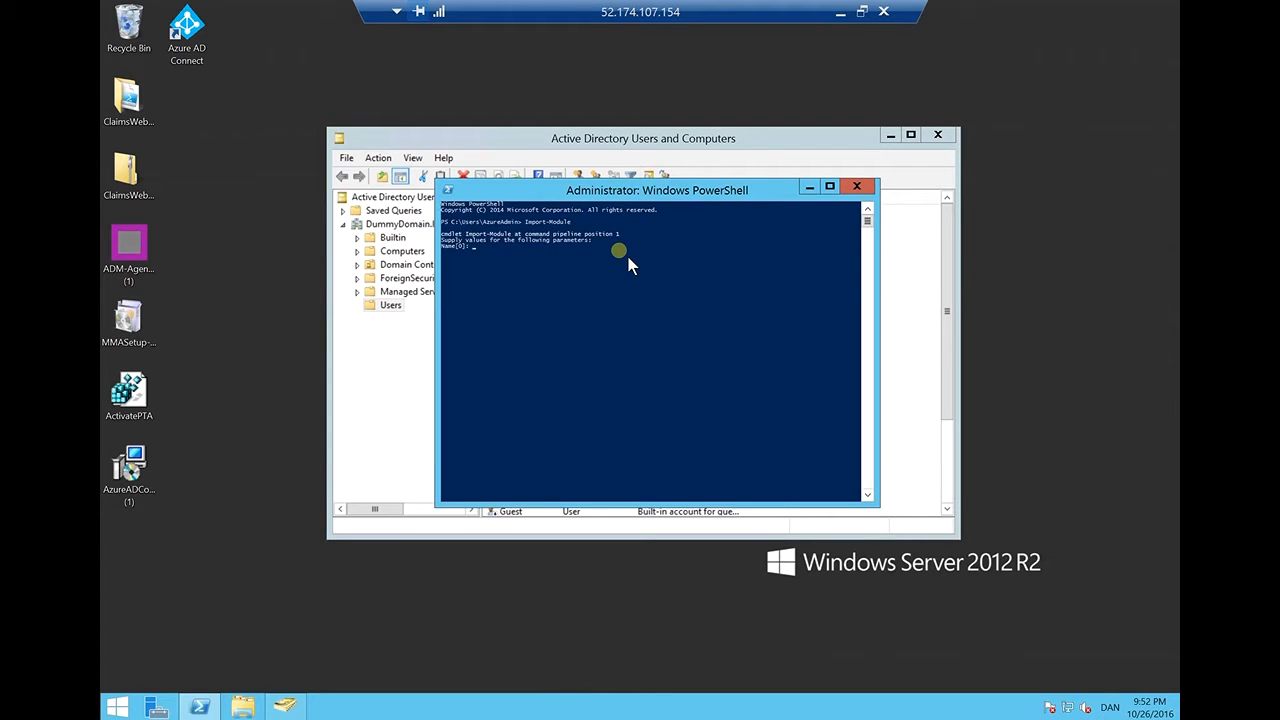
pyautogui.write('adsync')
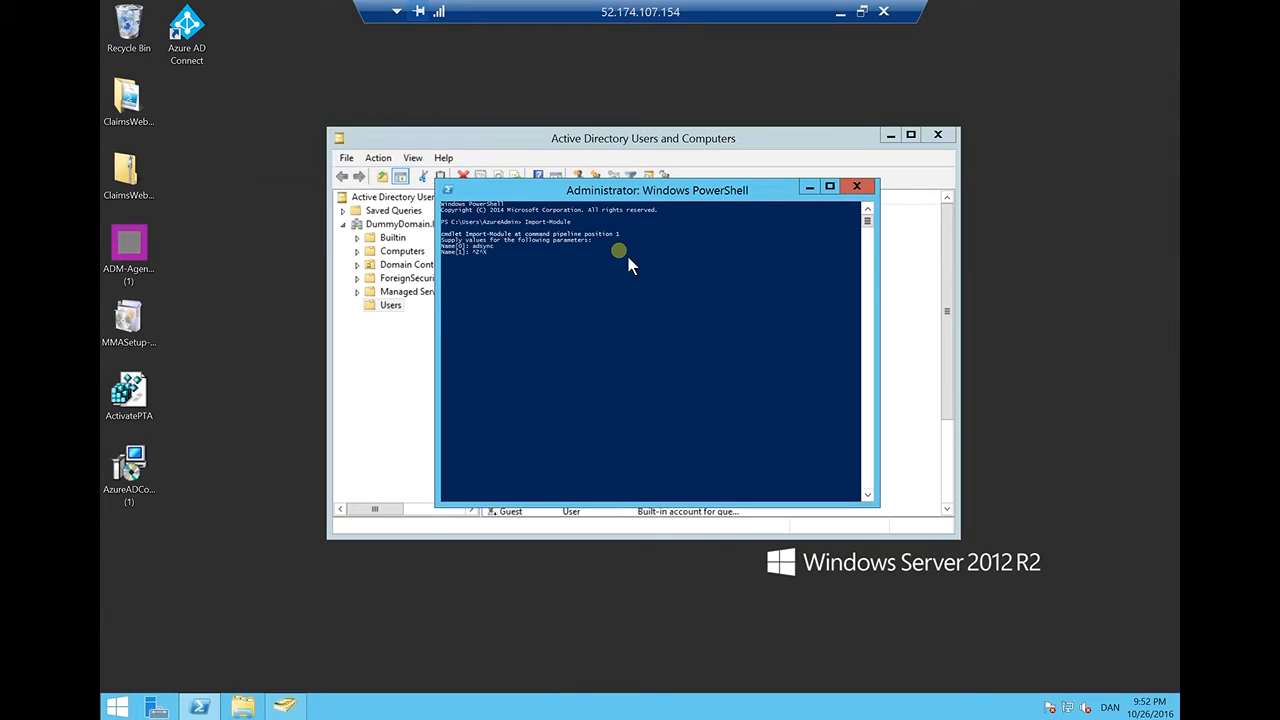
pyautogui.write('C:\\Users\\AzureAdmin\\')
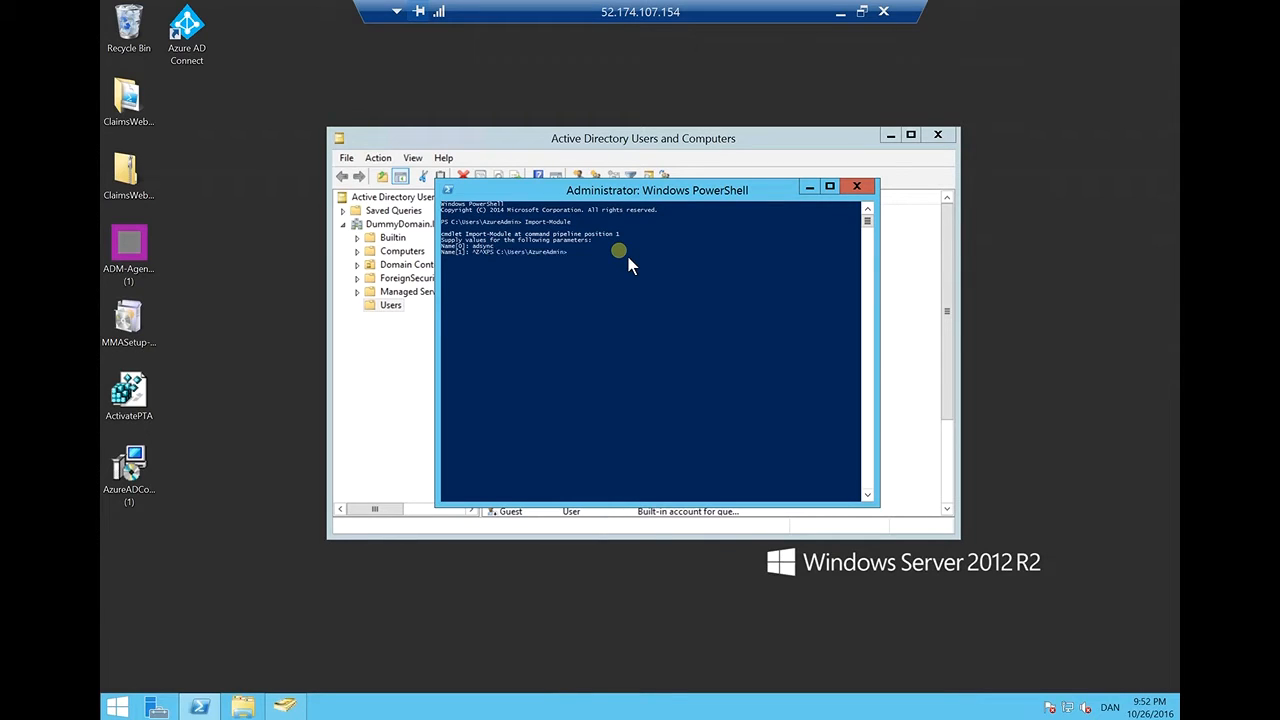
pyautogui.write('Import-Module')
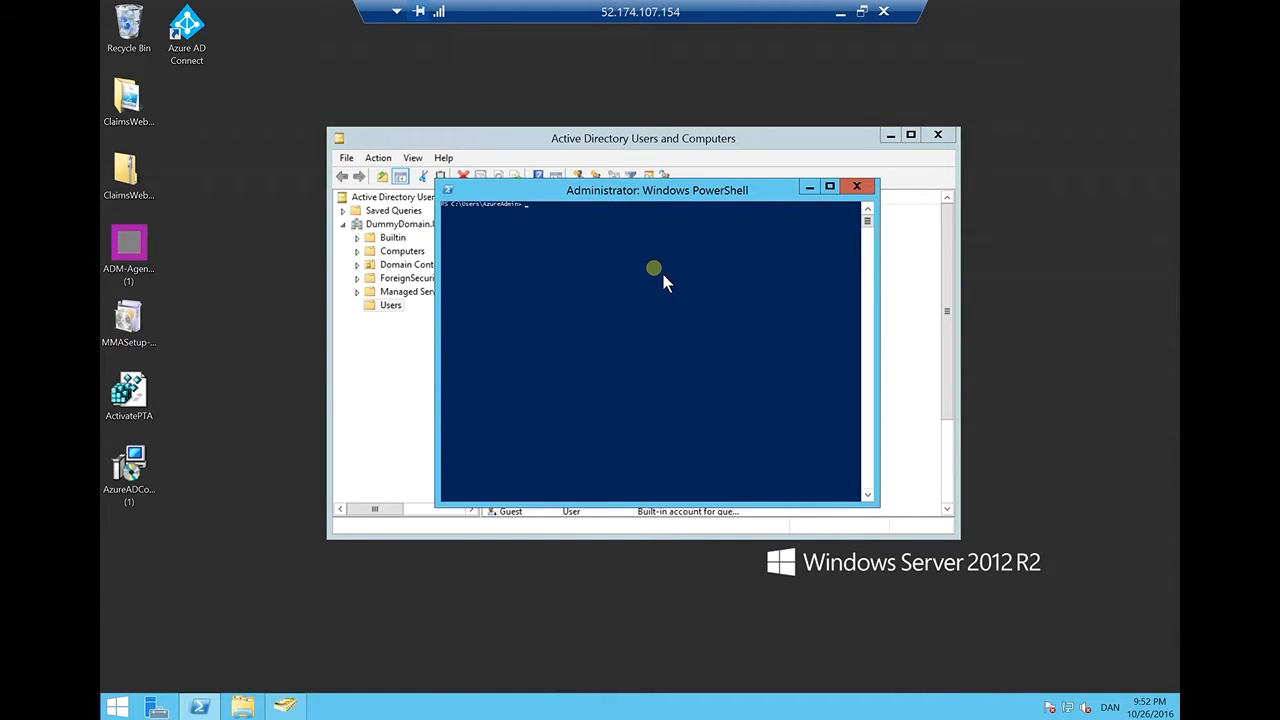
# Run Start-ADSyncSyncCycle -PolicyType Delta in PowerShell
pyautogui.write('start-adsy')
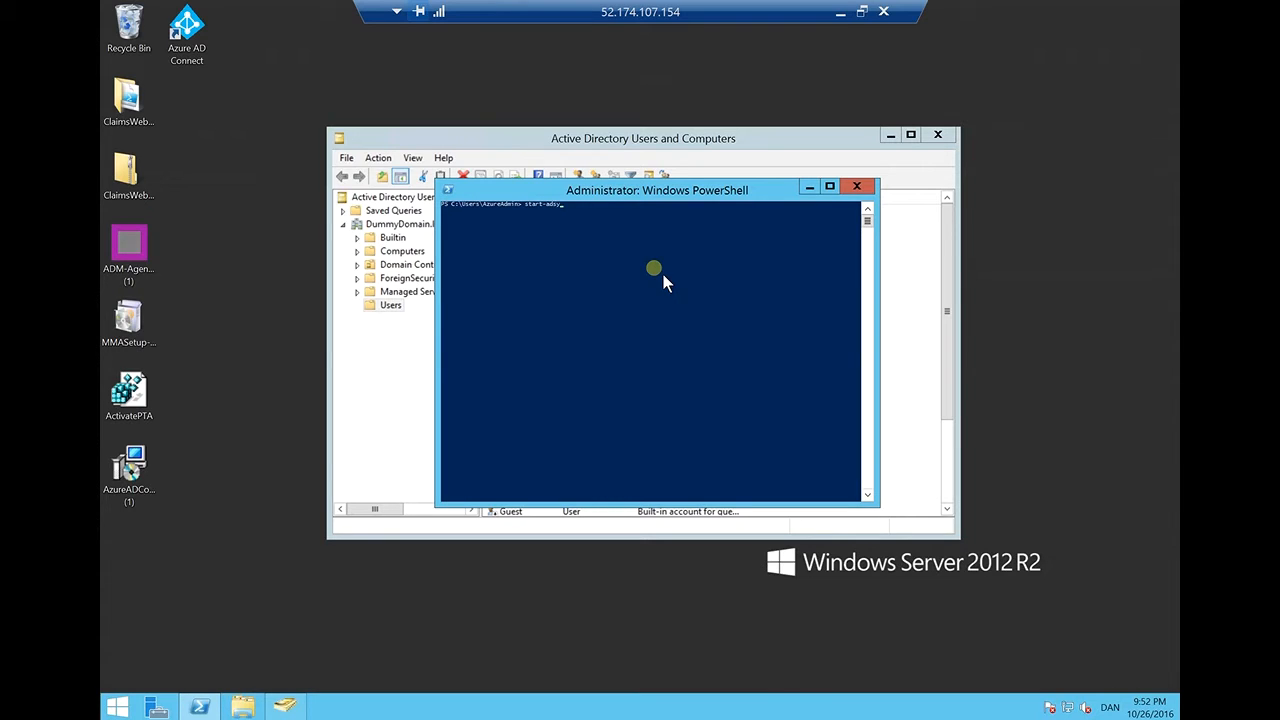
pyautogui.write('Start-ADSyncPurgeRunHistor')
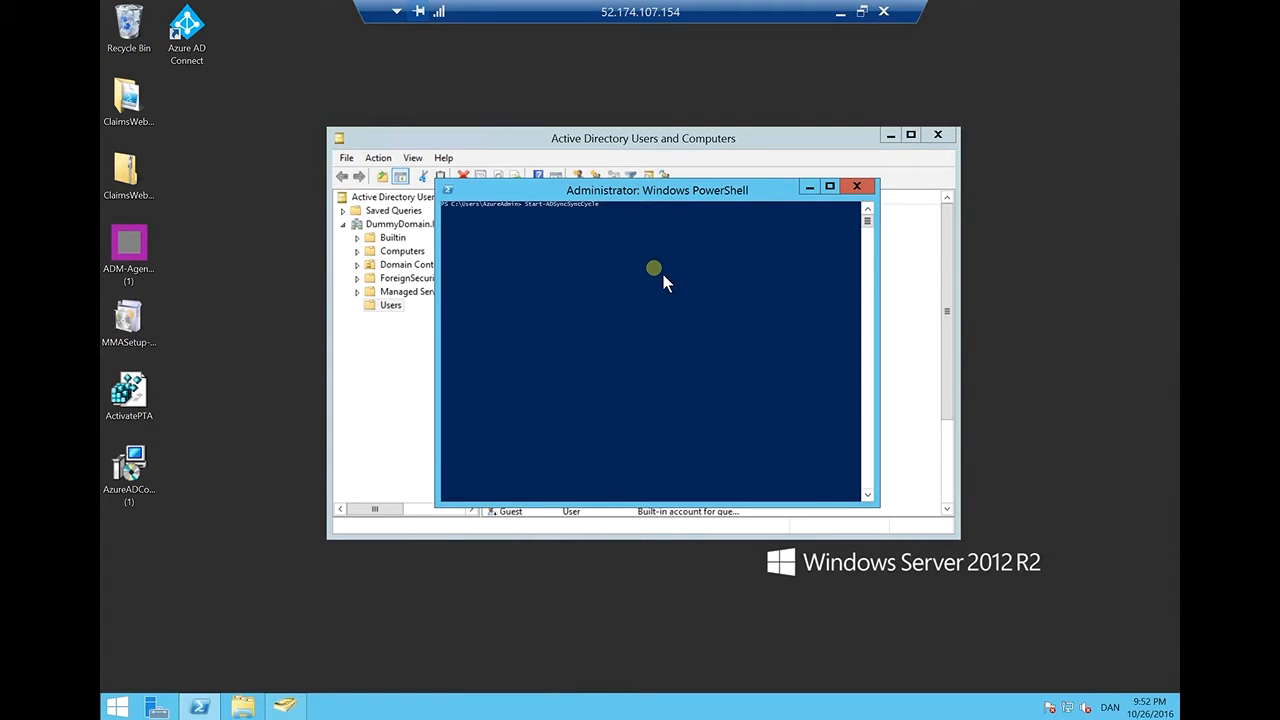
pyautogui.write('-PolicyType')
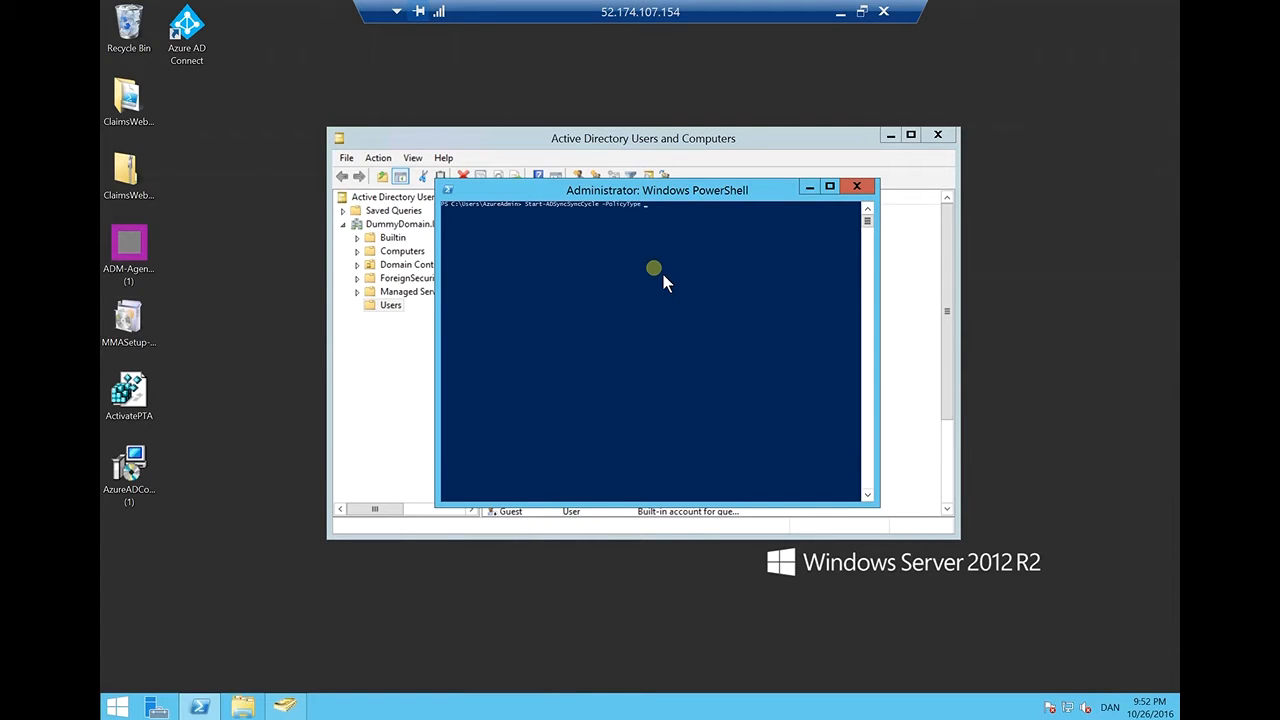
pyautogui.write('Delta')
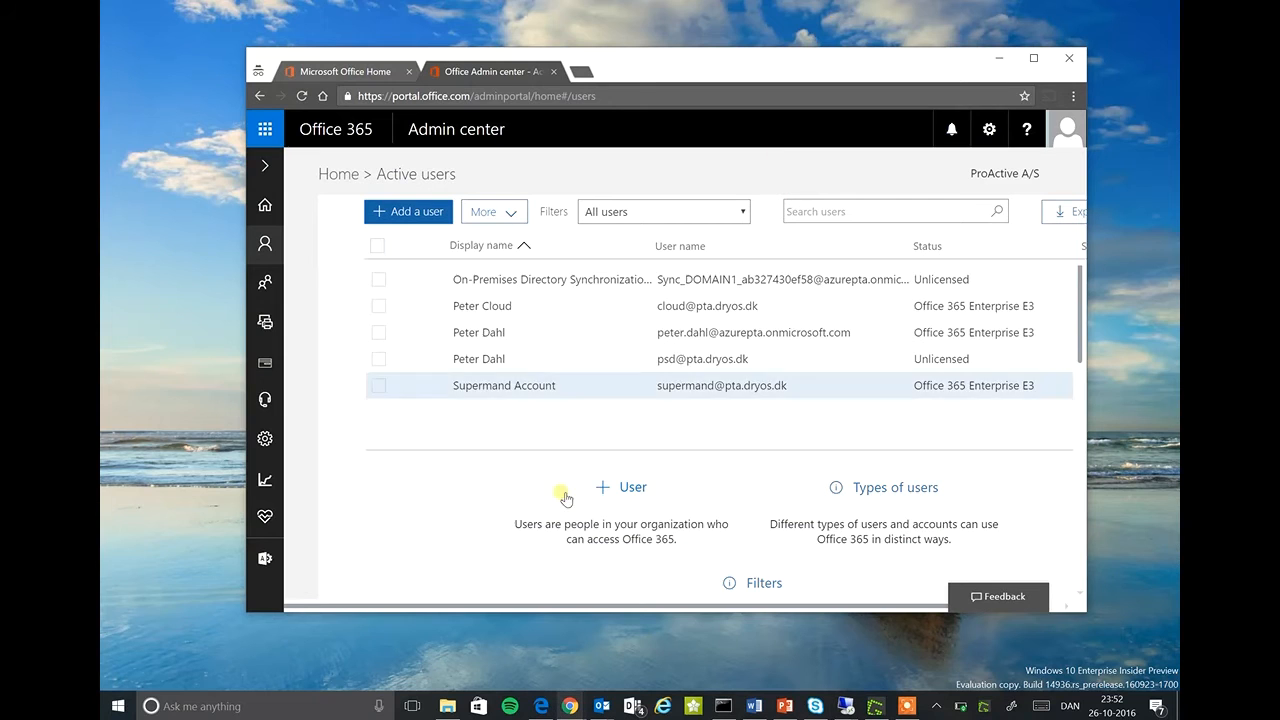
# Maximize Chrome on the Active users page to reveal each user's sync type
pyautogui.click(1029, 58)
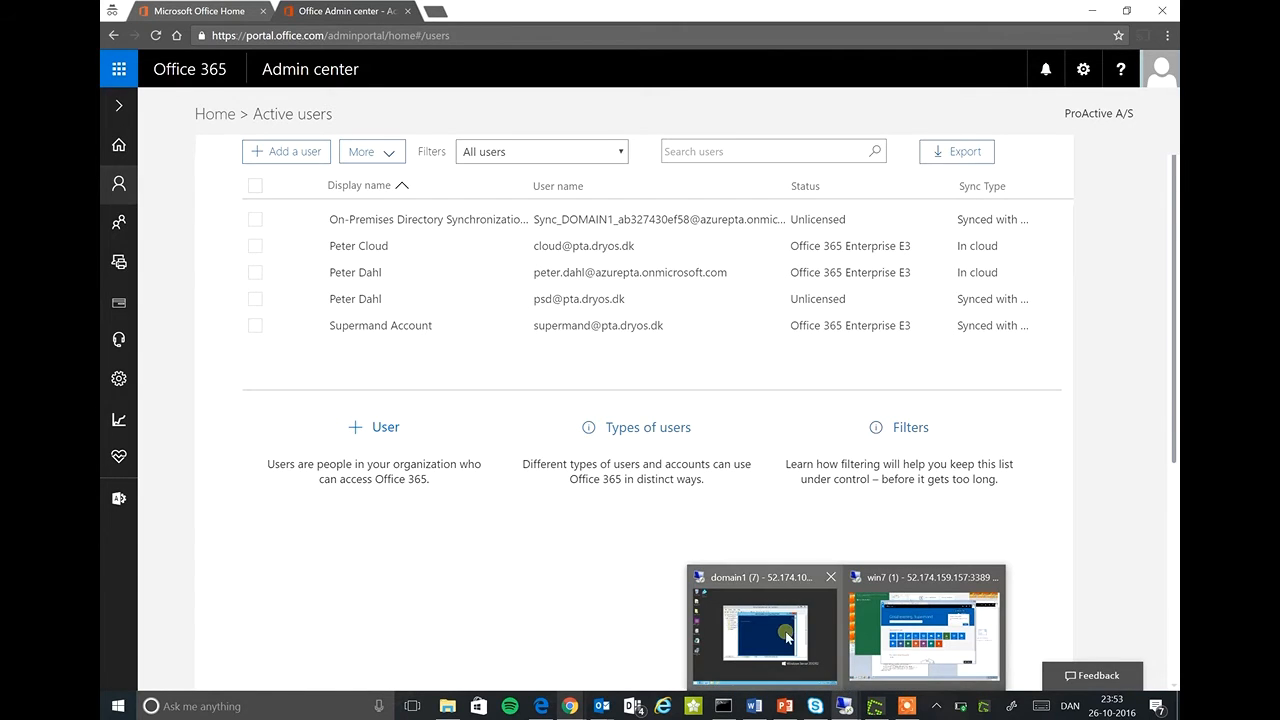
# Switch to the Windows 7 remote session and open a command prompt from Start
pyautogui.click(766, 640)
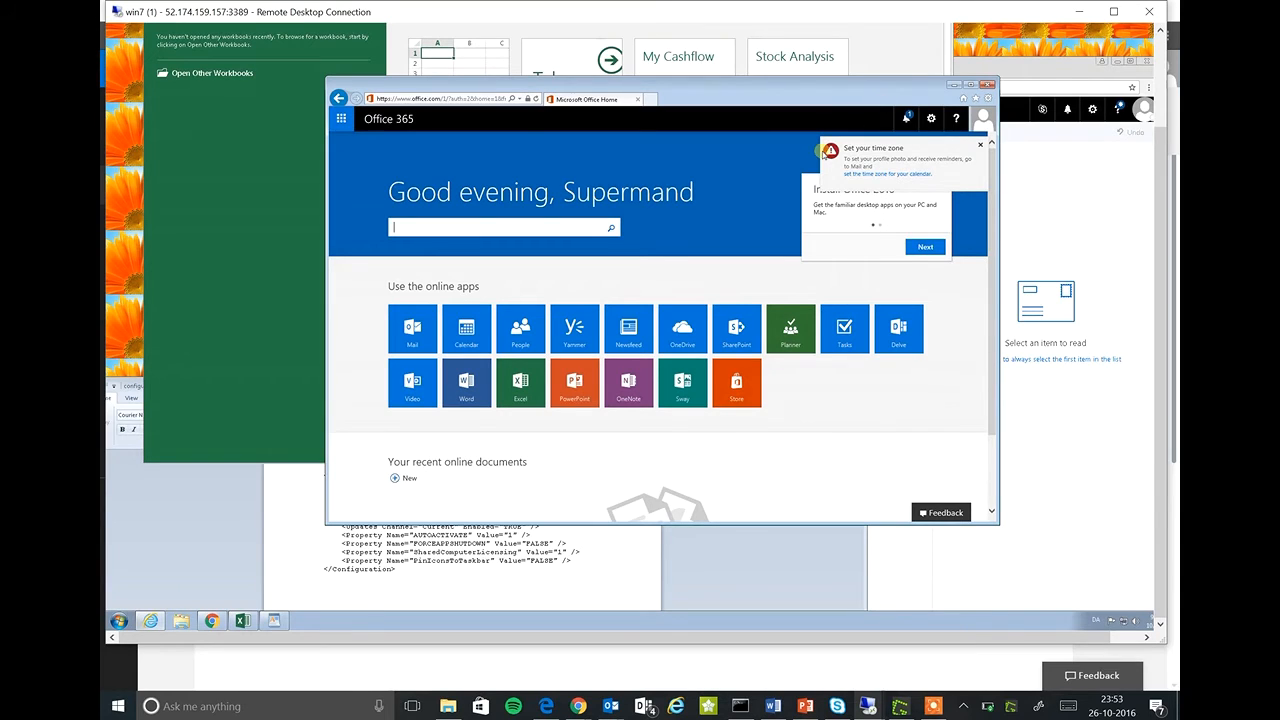
pyautogui.moveTo(680, 619)
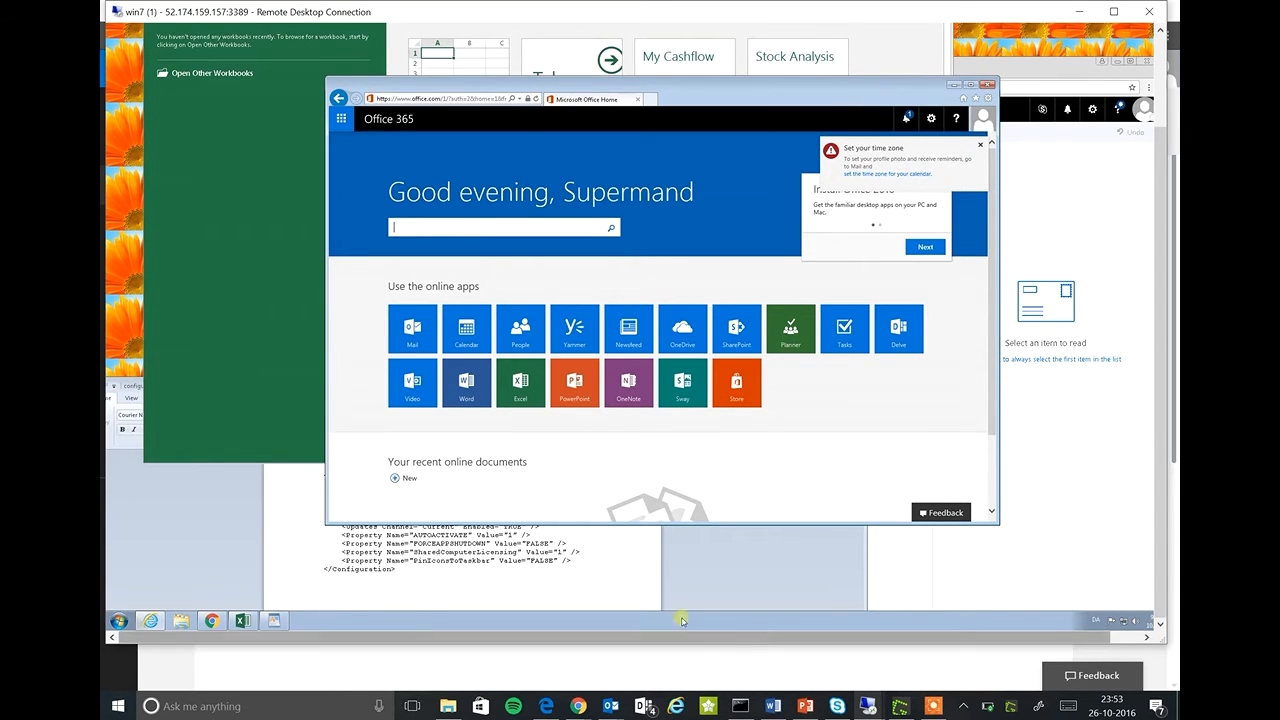
pyautogui.click(120, 702)
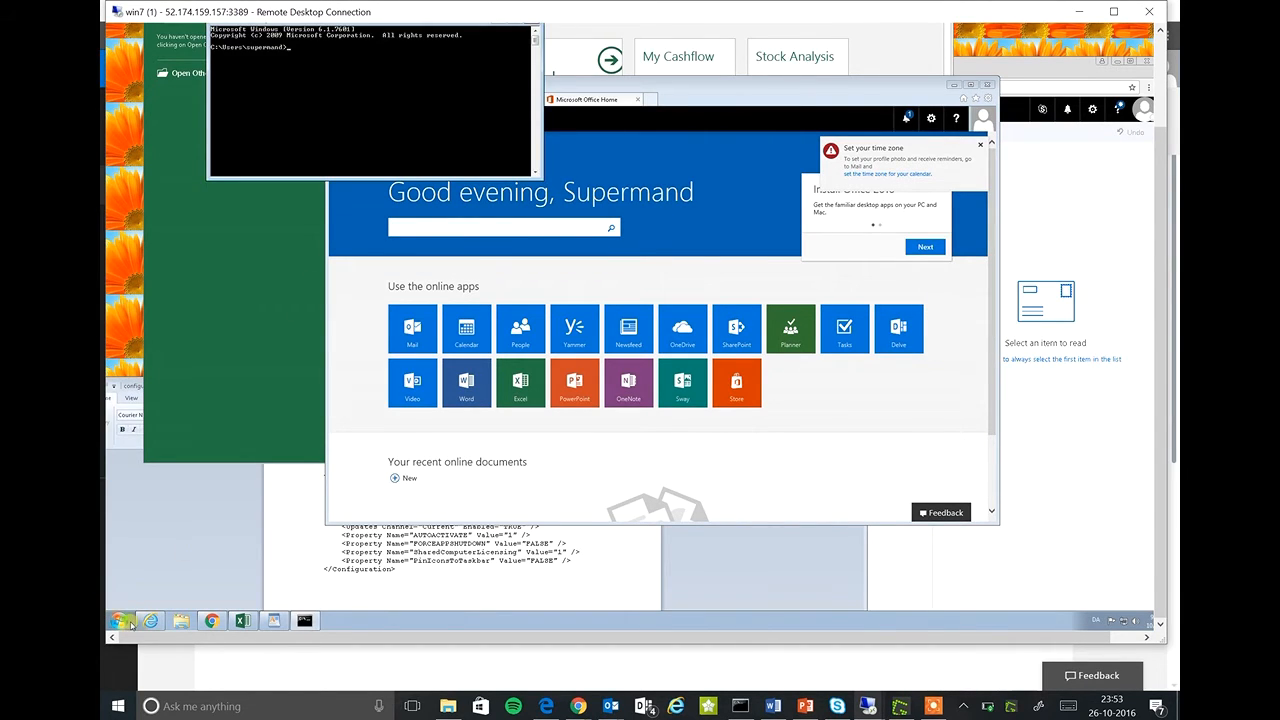
pyautogui.moveTo(258, 597)
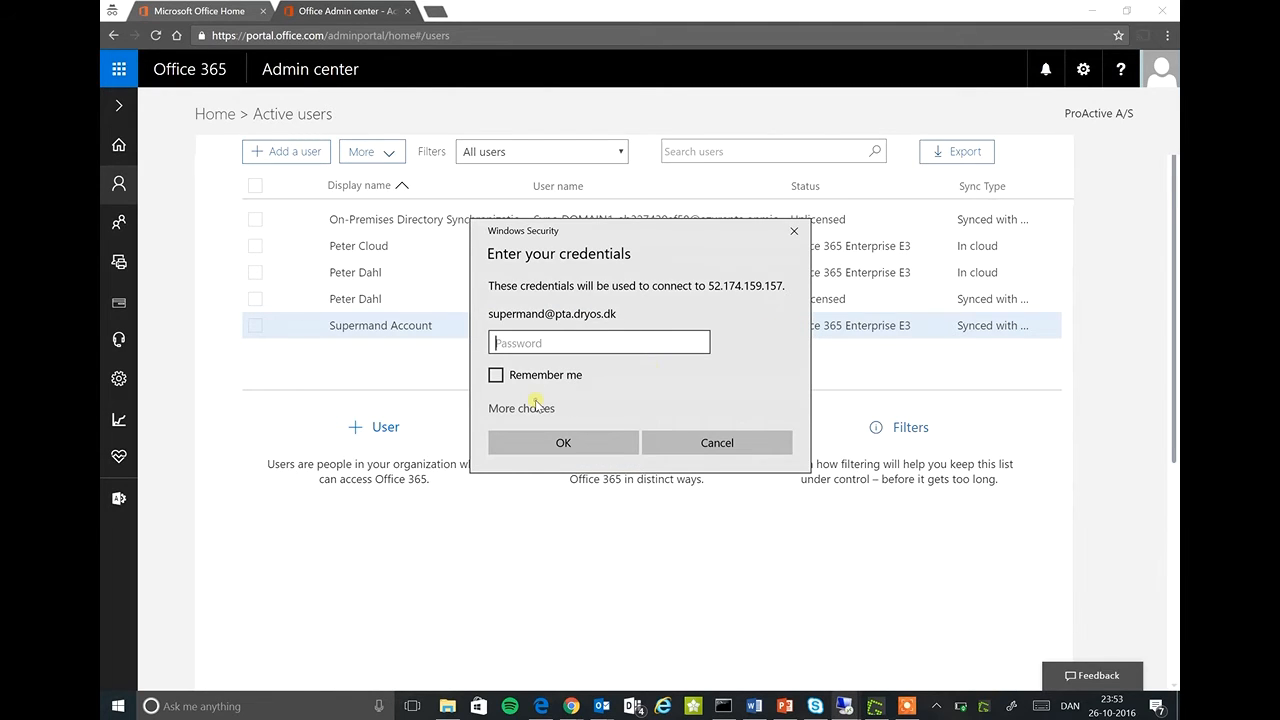
pyautogui.click(521, 408)
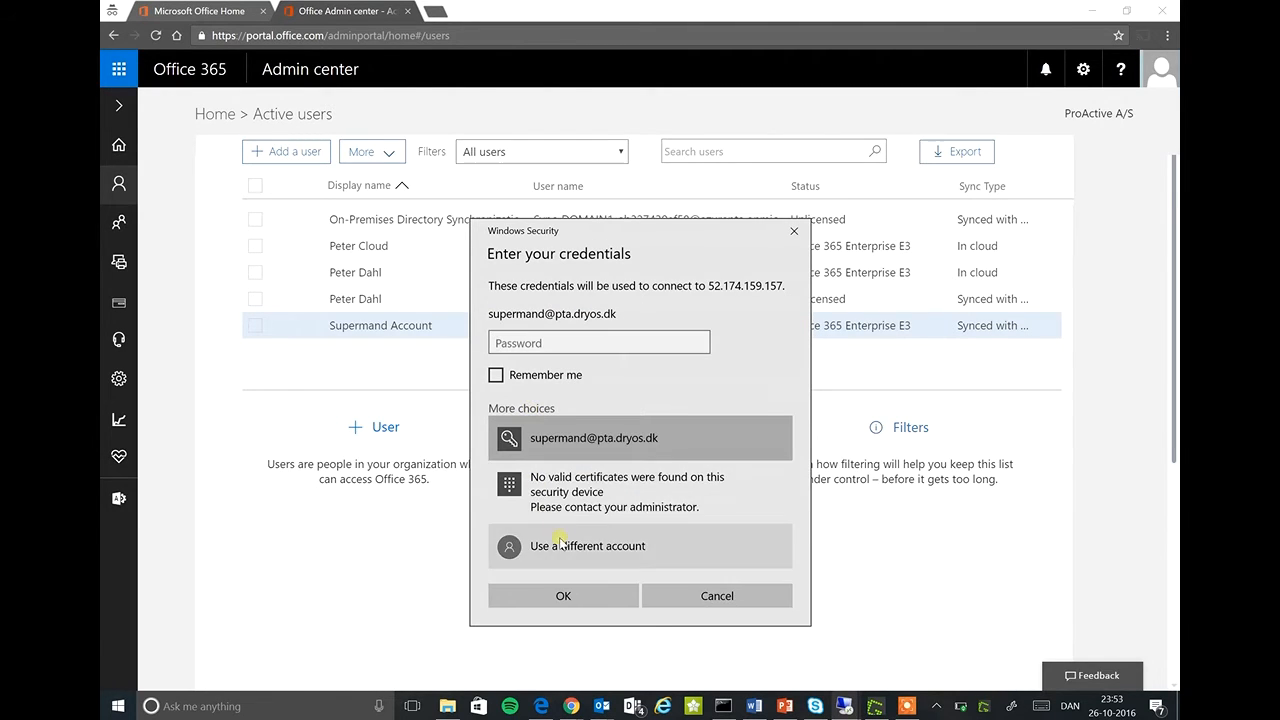
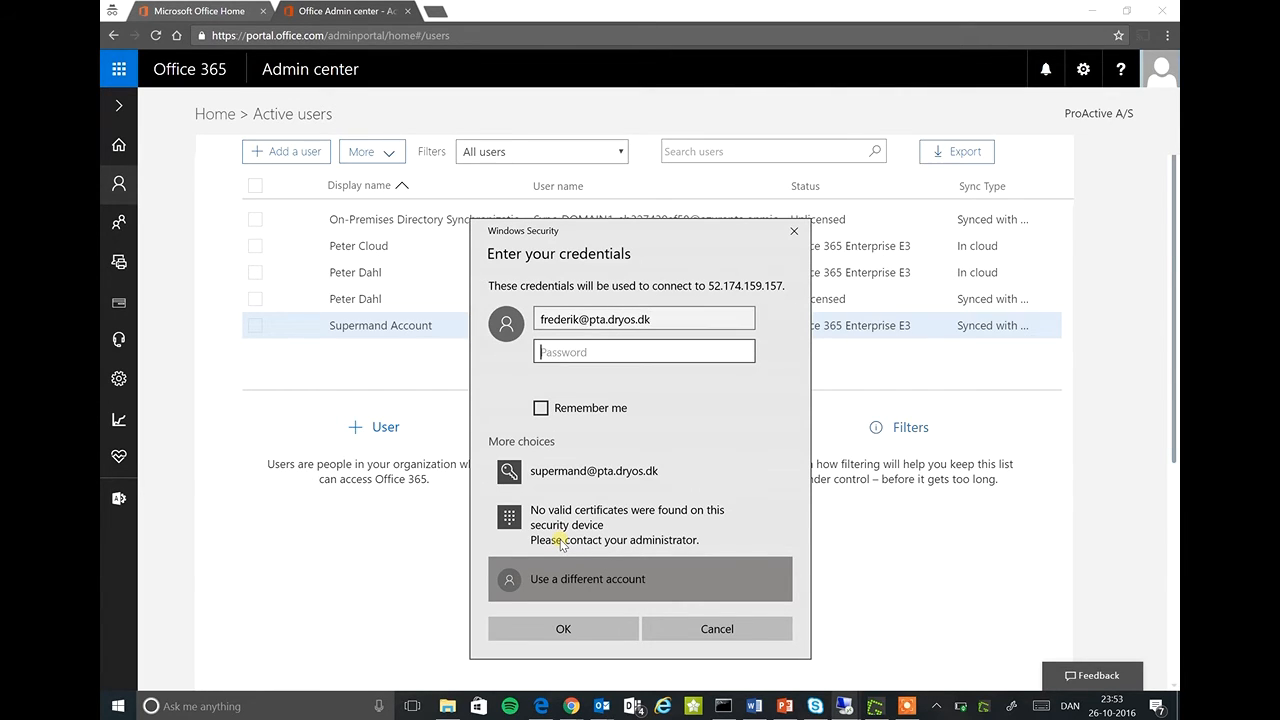
pyautogui.write('••••••')
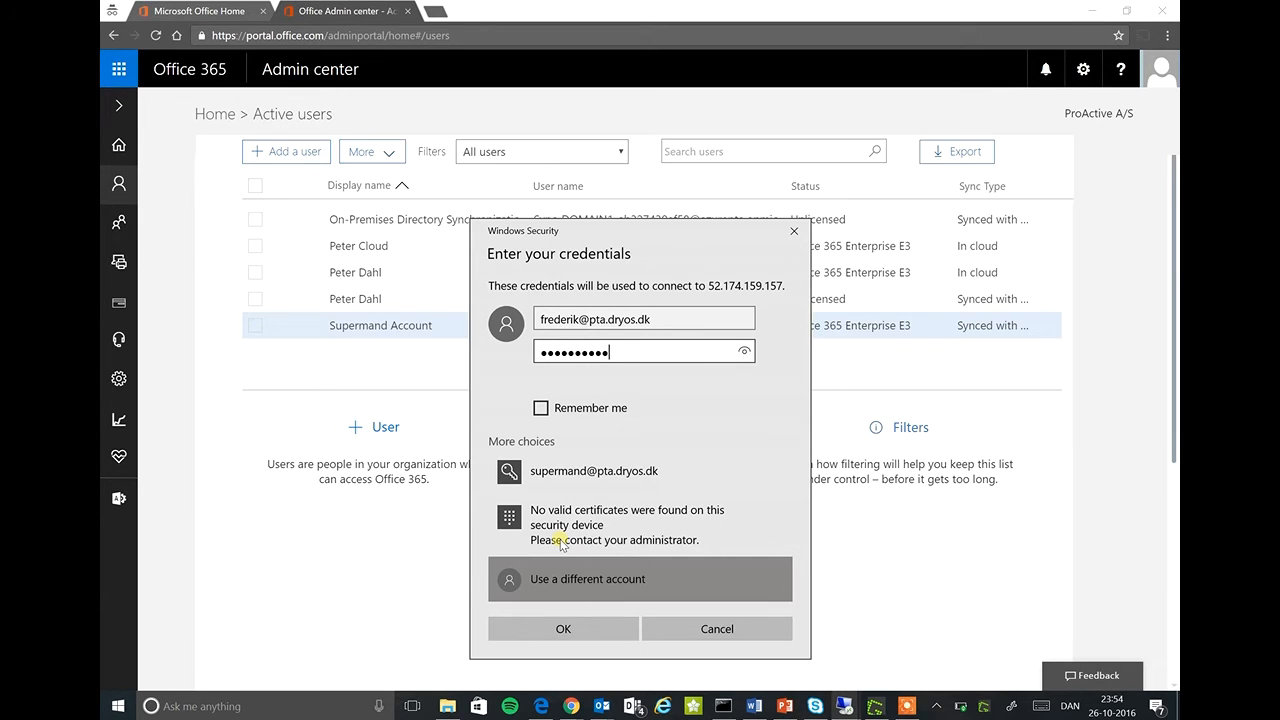
pyautogui.click(563, 628)
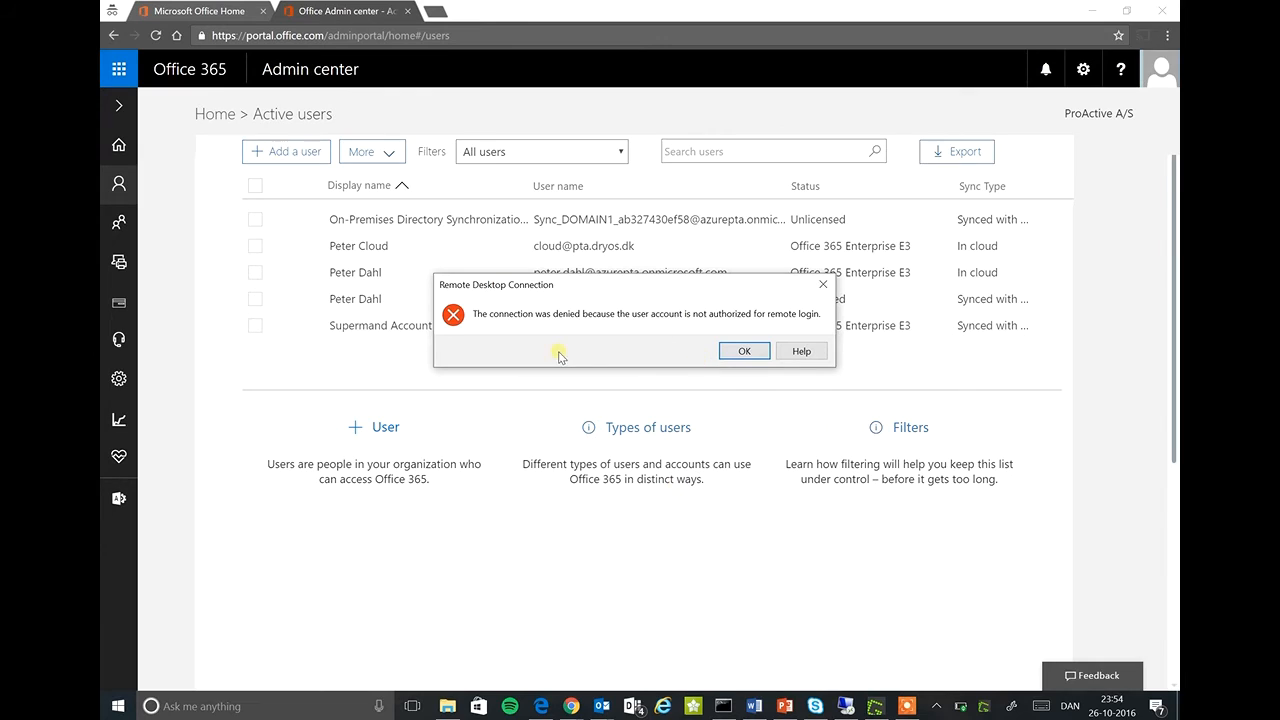
pyautogui.click(744, 350)
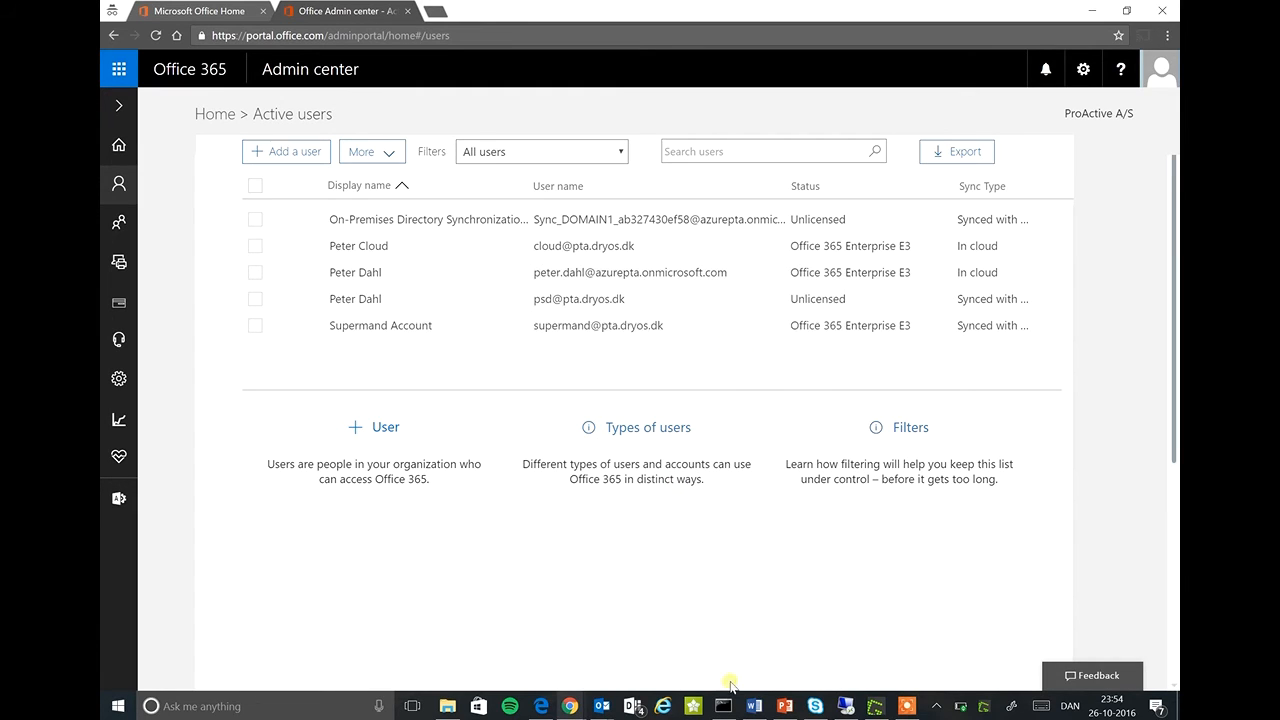
# Reconnect through Win7 (1).rdp, entering the supermand password in Windows Security
pyautogui.rightClick(844, 704)
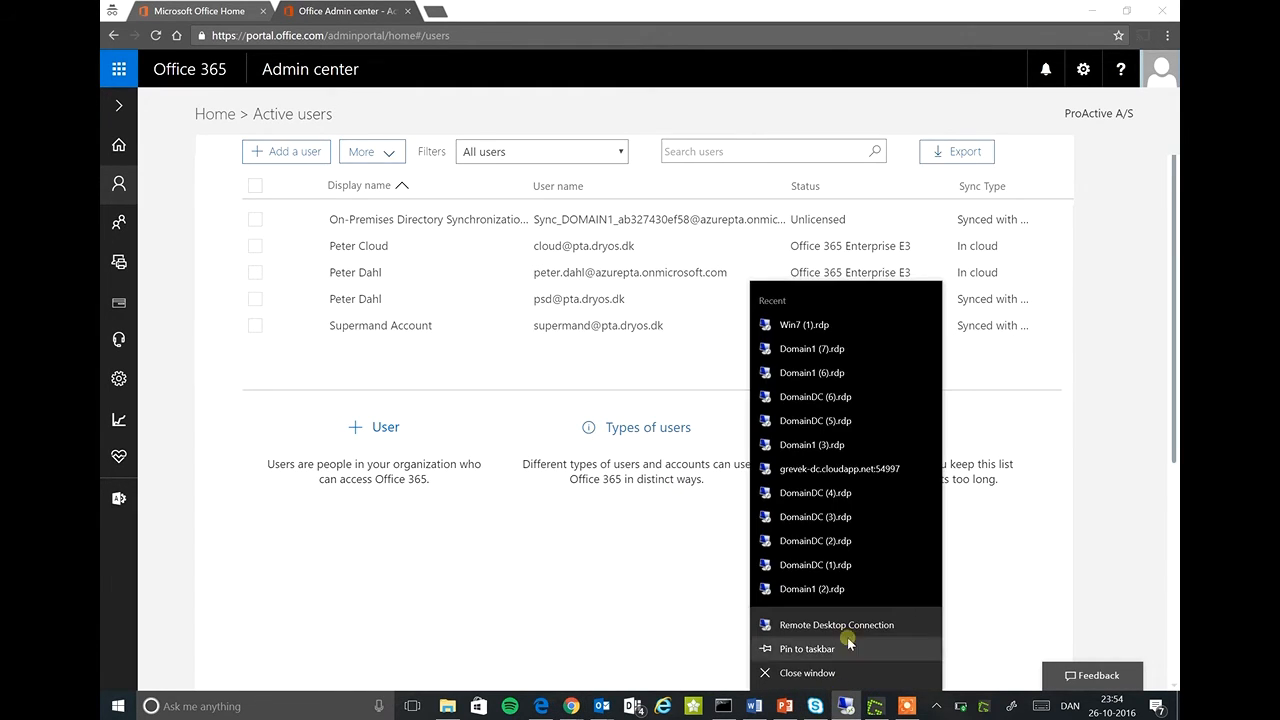
pyautogui.moveTo(823, 301)
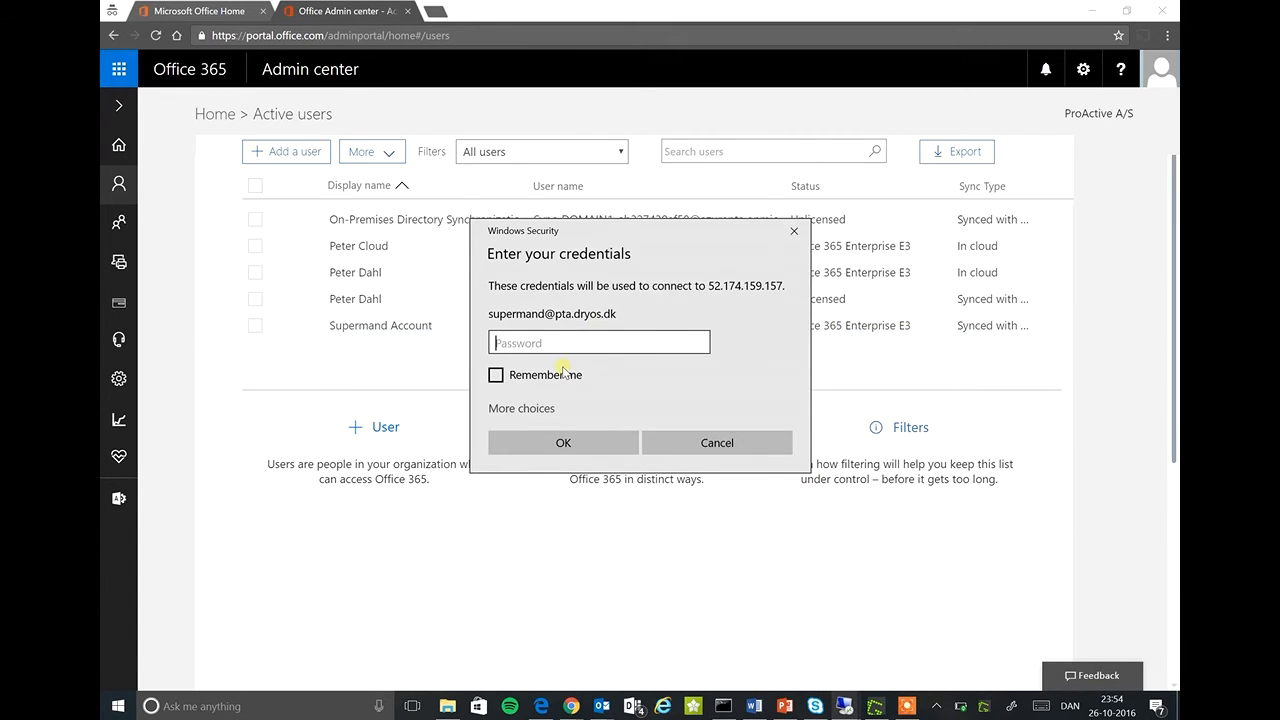
pyautogui.write('••••••••••')
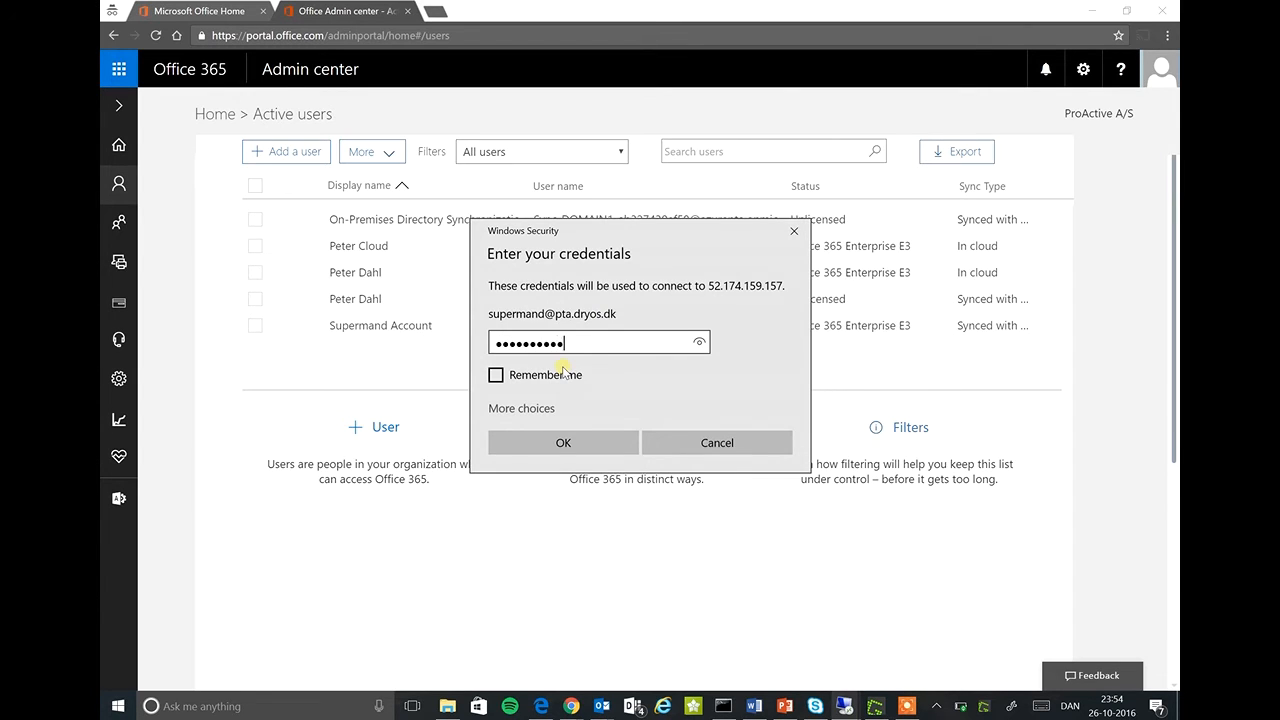
pyautogui.click(562, 442)
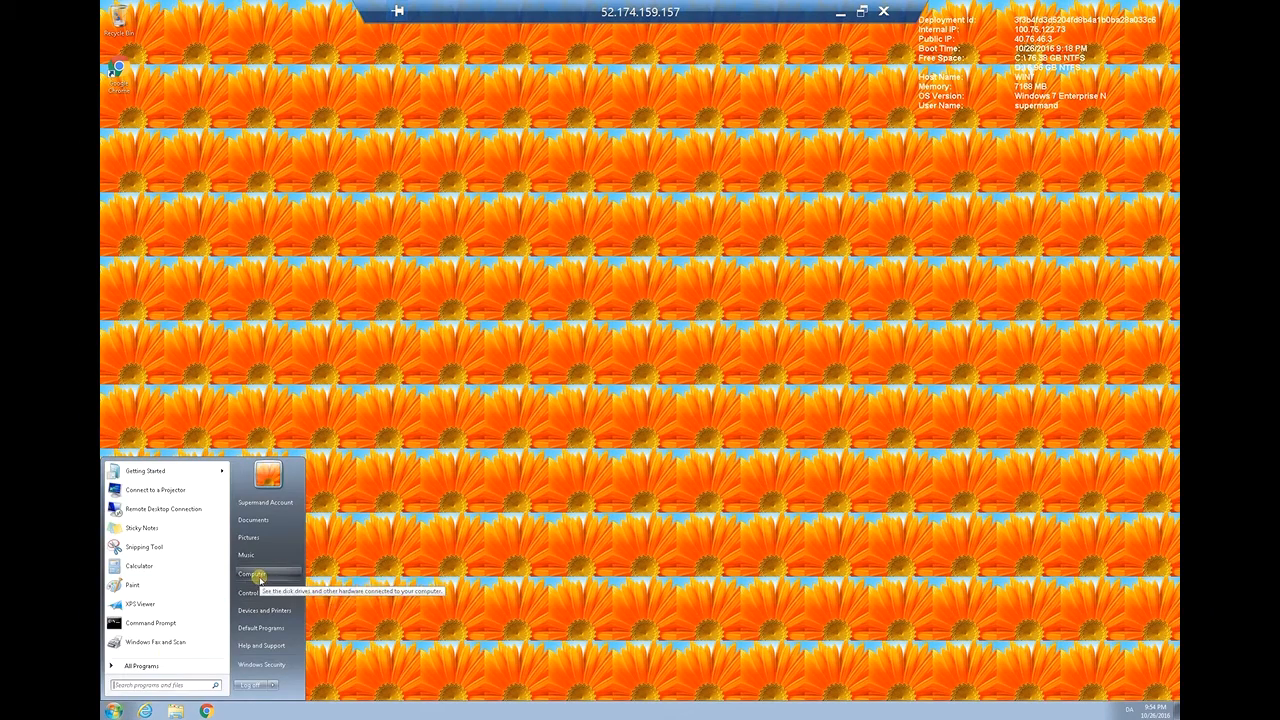
# Open Computer Properties > Remote settings > Select Users on Windows 7, then log off
pyautogui.click(249, 572)
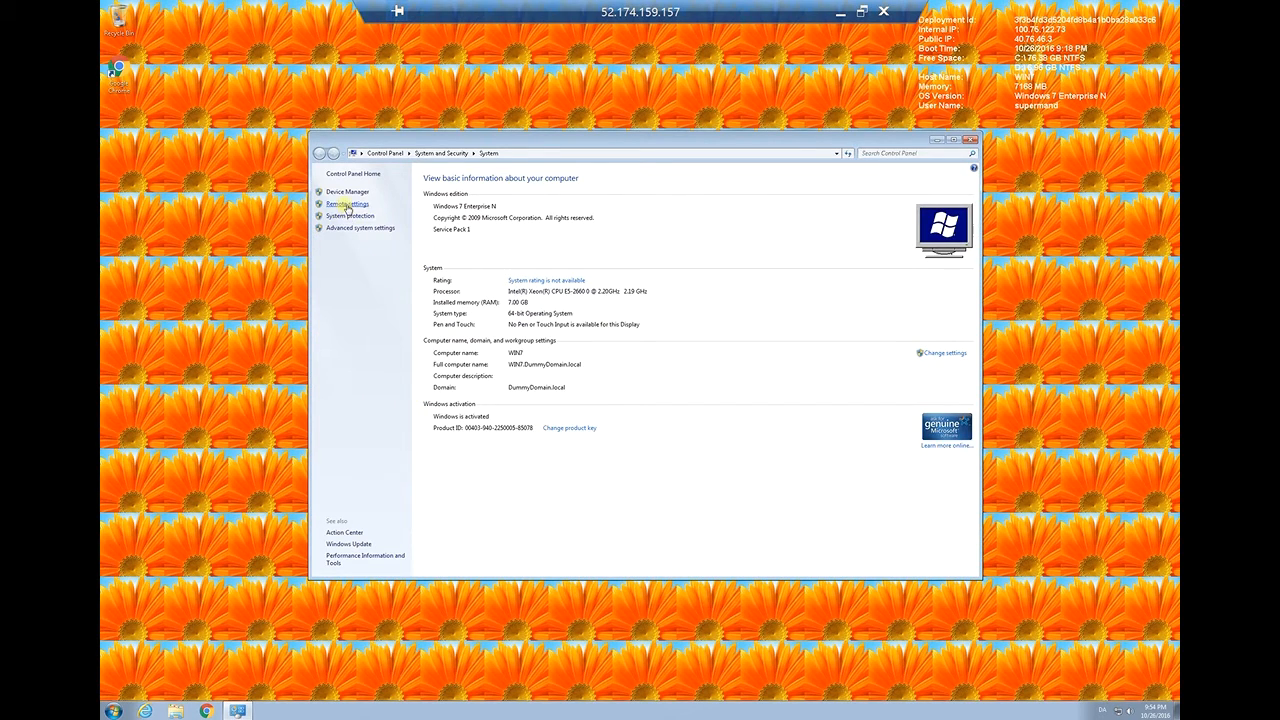
pyautogui.click(340, 204)
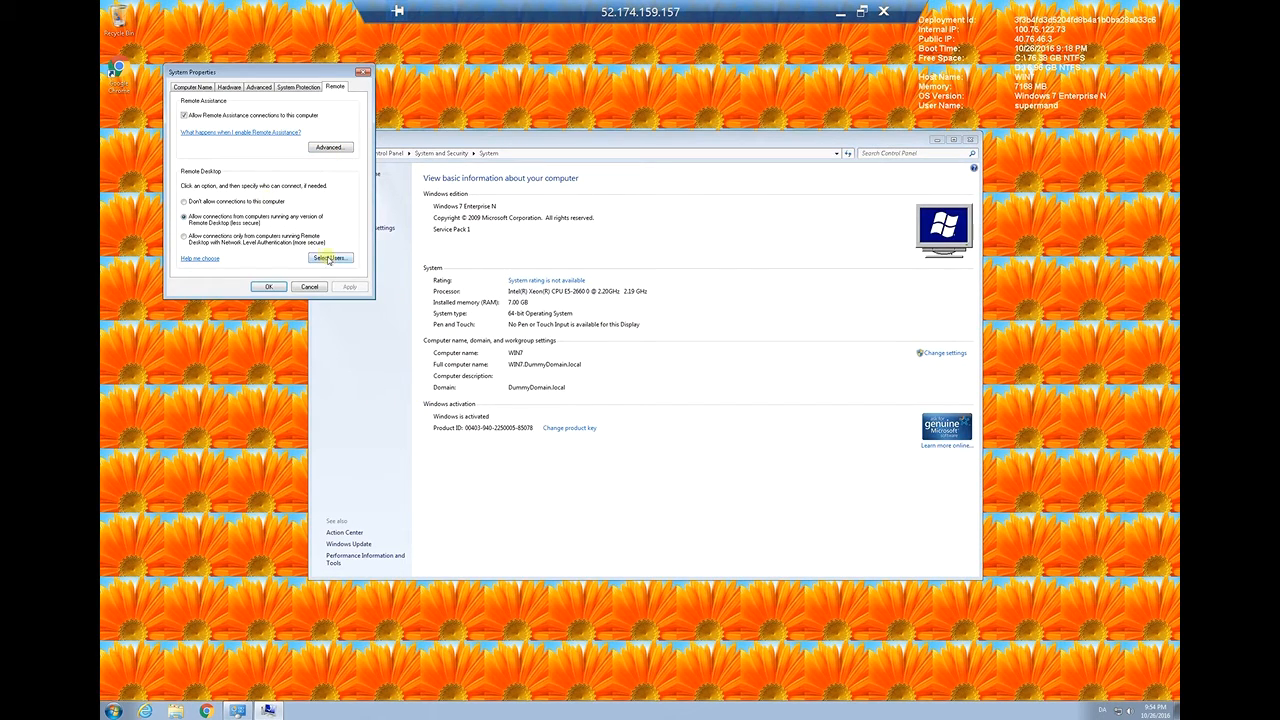
pyautogui.click(329, 258)
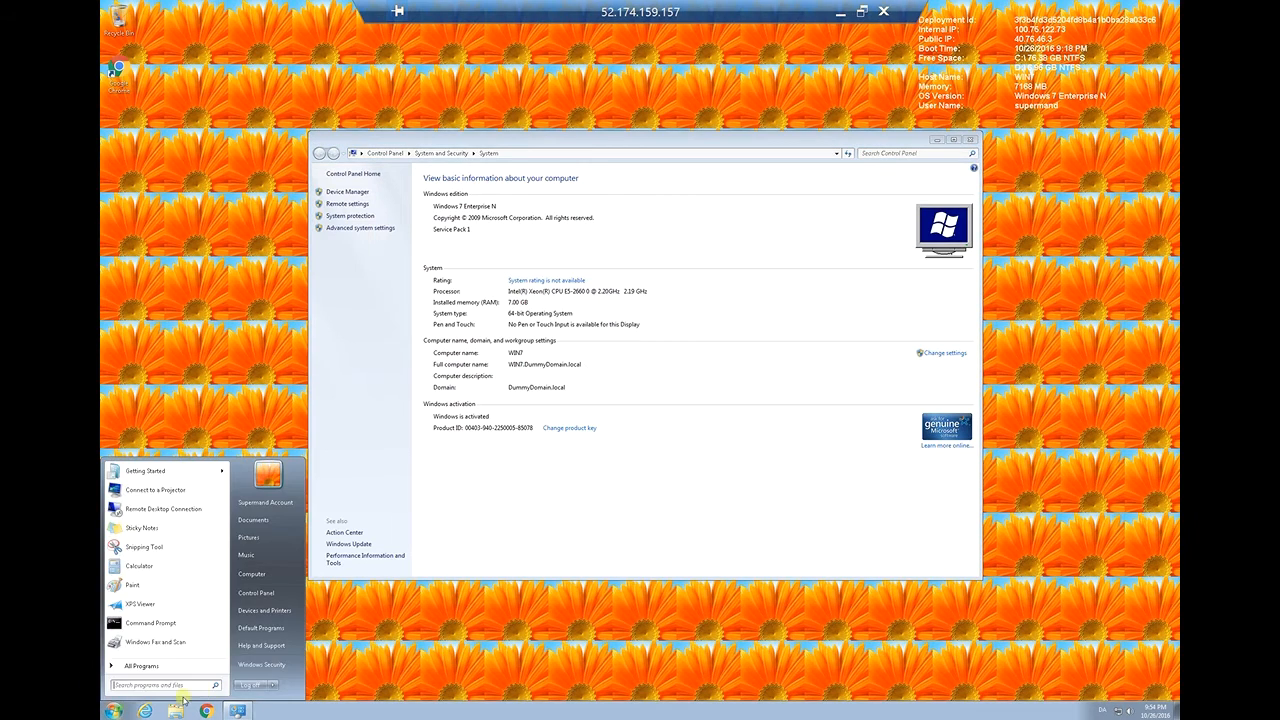
pyautogui.click(731, 367)
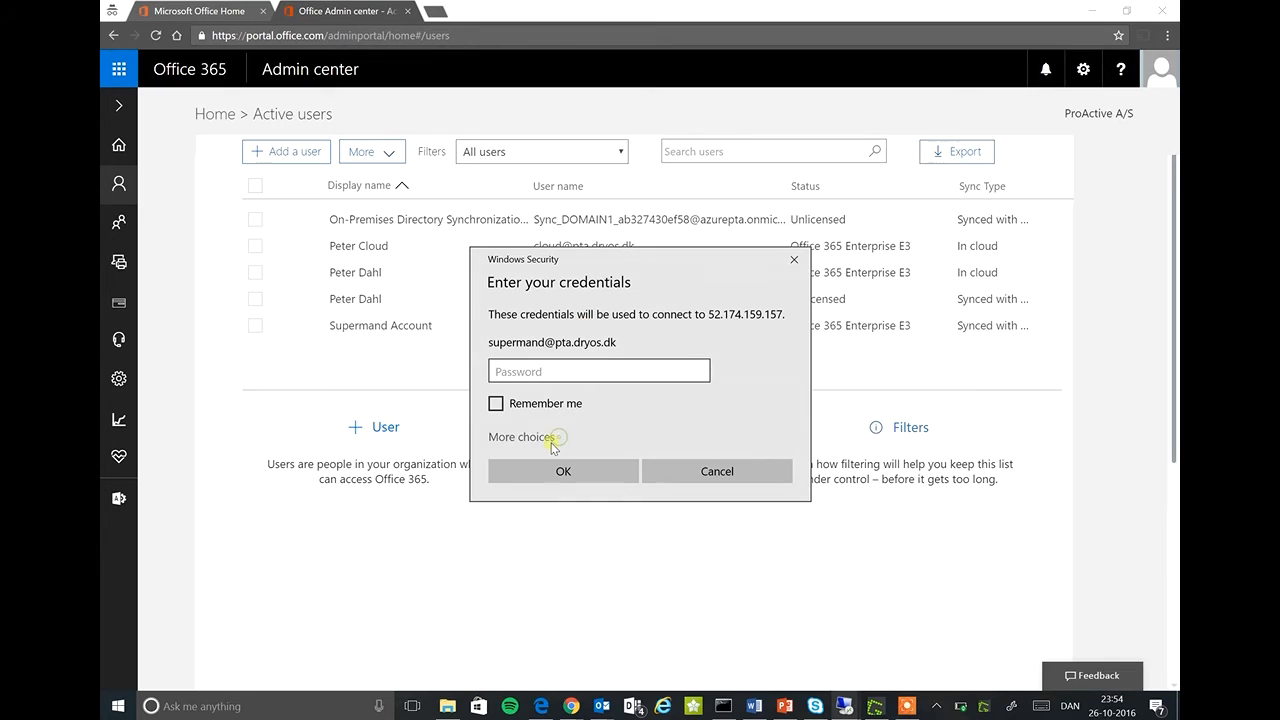
pyautogui.click(522, 437)
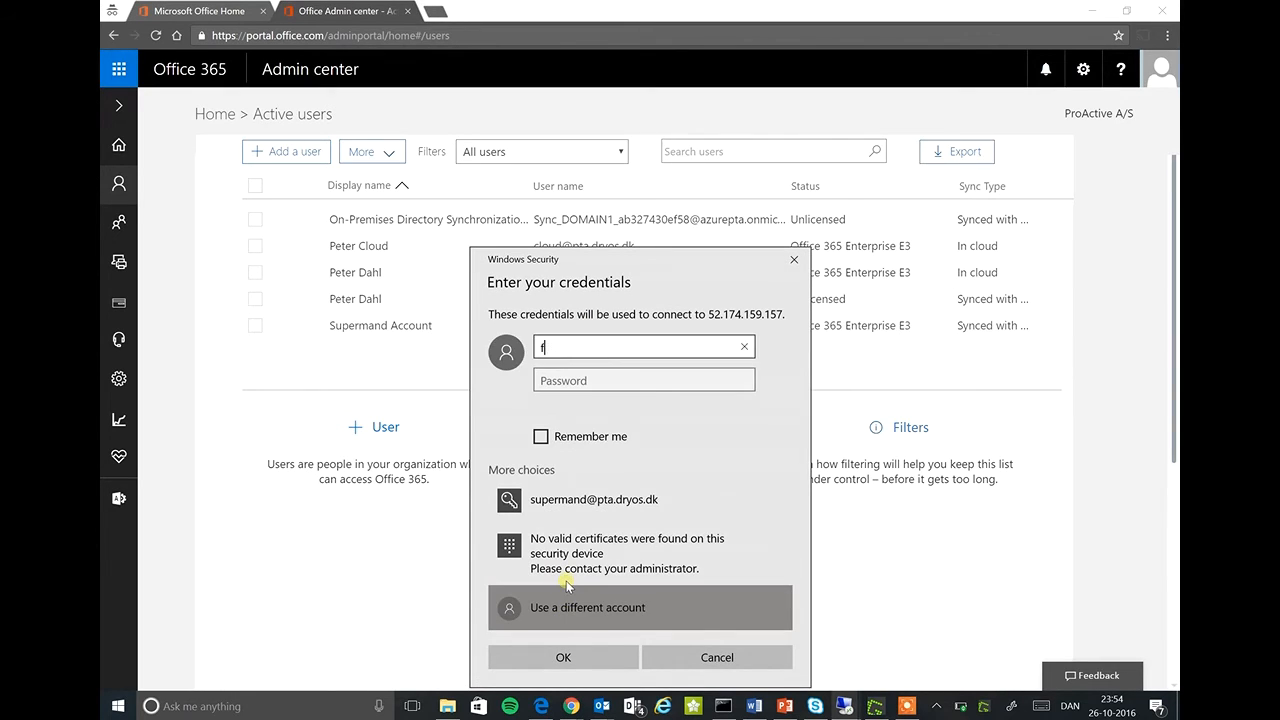
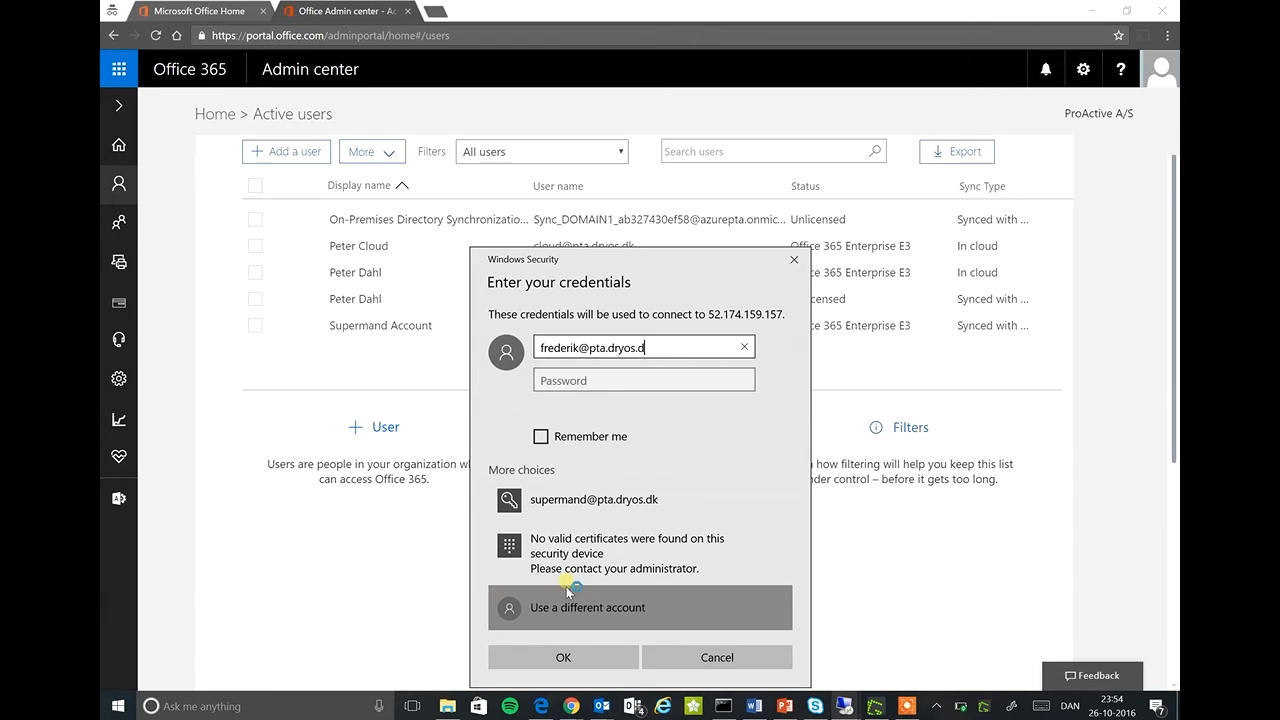
pyautogui.write('••••••')
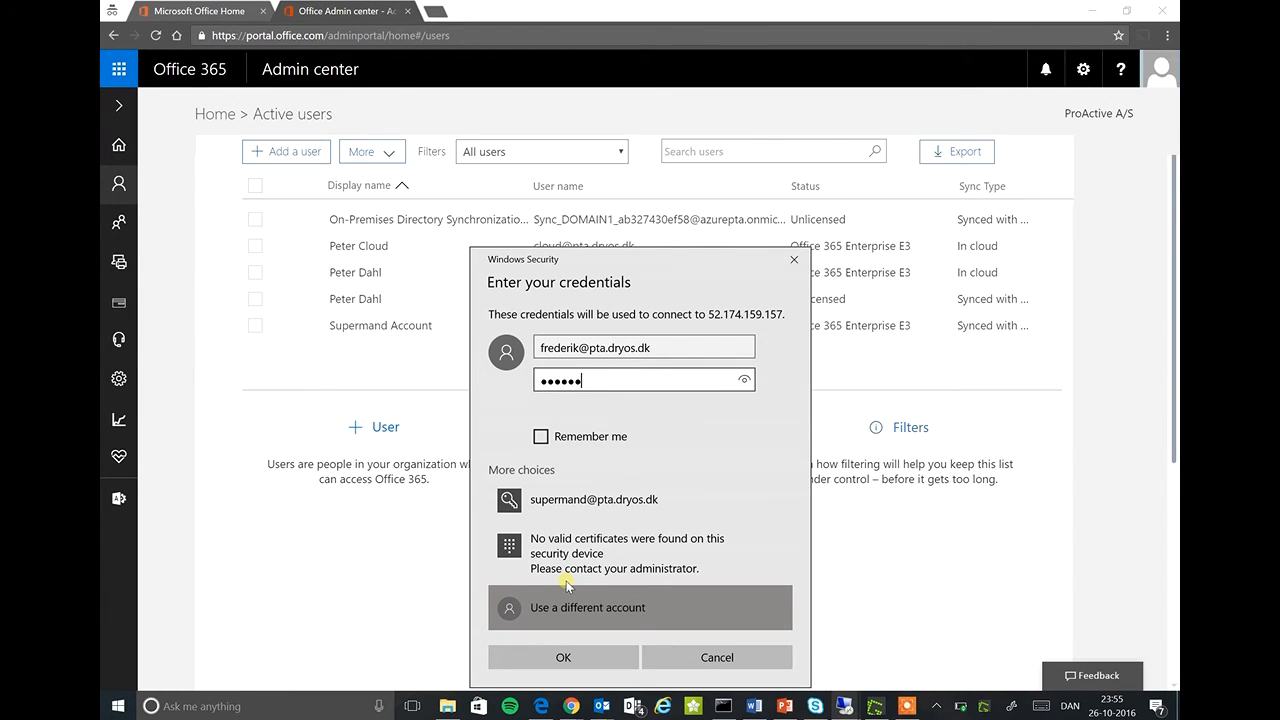
pyautogui.click(562, 657)
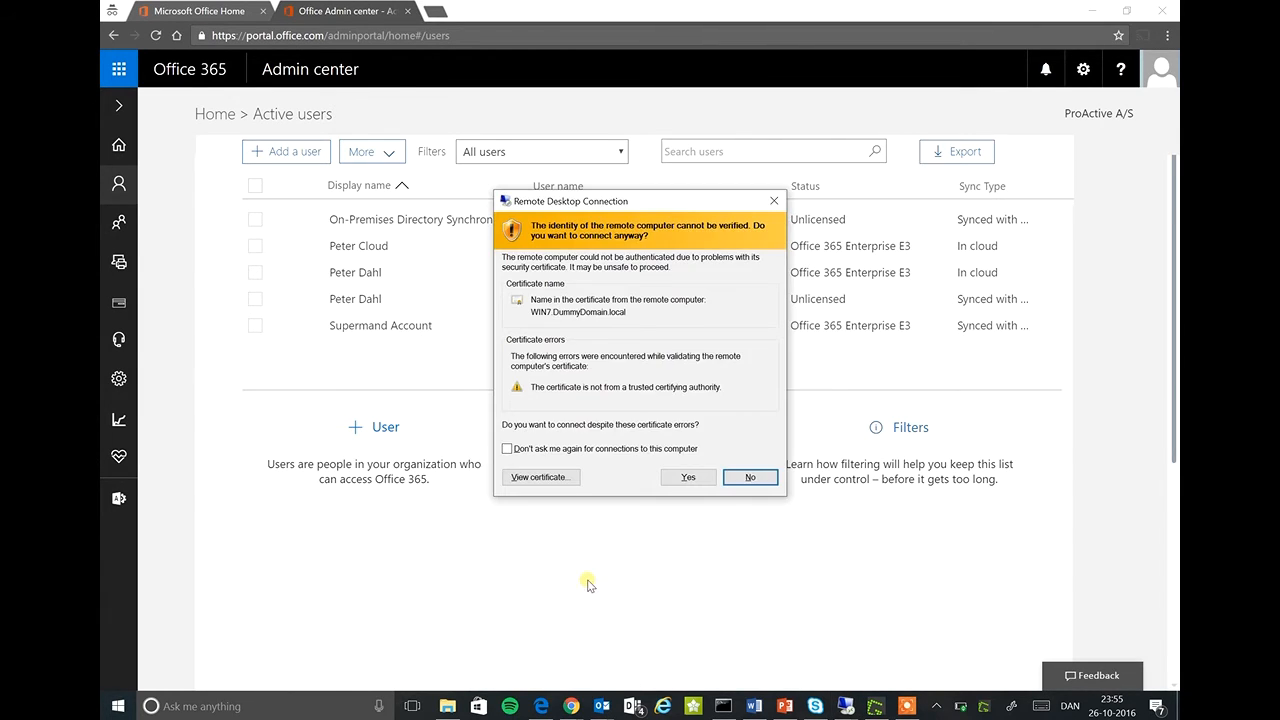
pyautogui.click(687, 477)
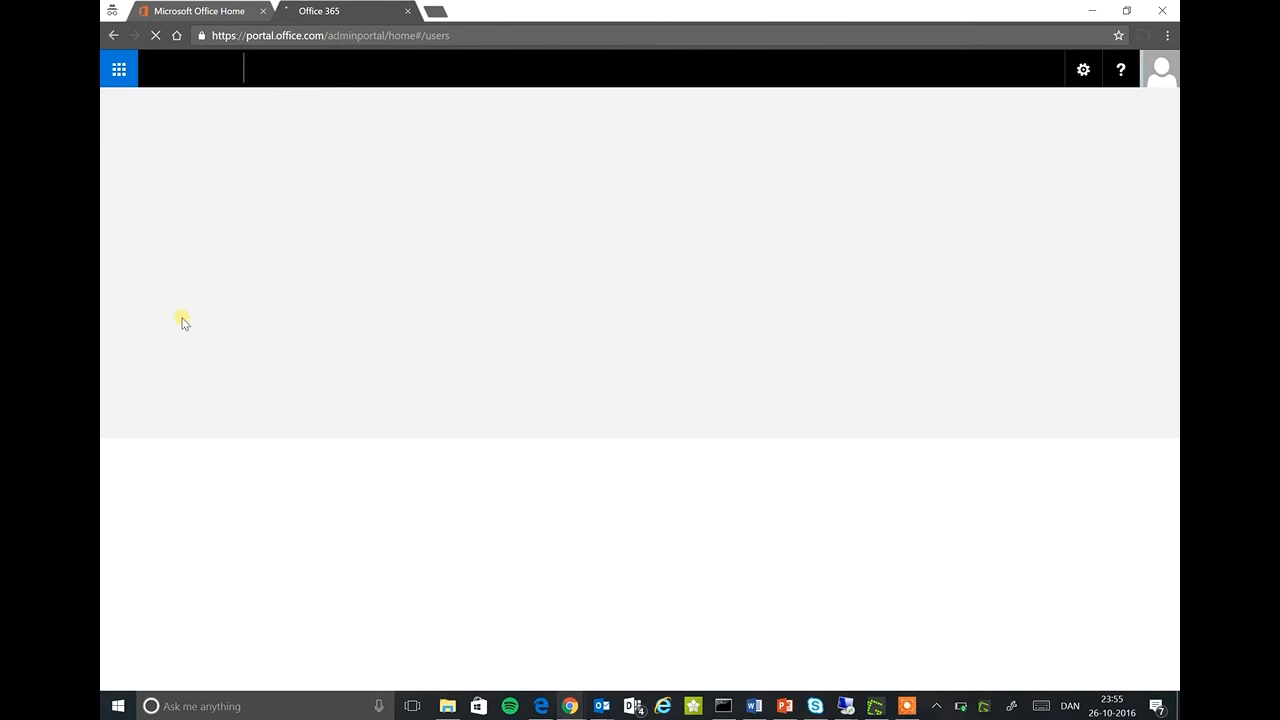
pyautogui.moveTo(242, 318)
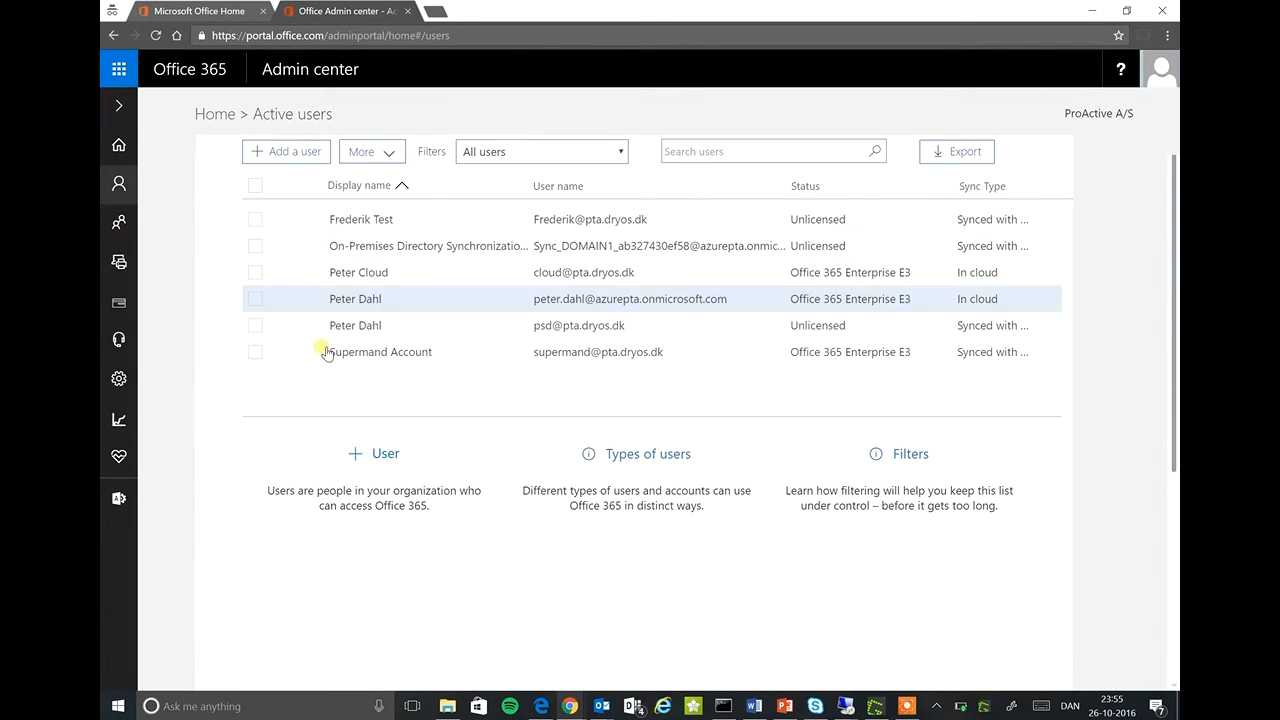
# Open Frederik Test's details pane from the refreshed Active users list
pyautogui.click(255, 219)
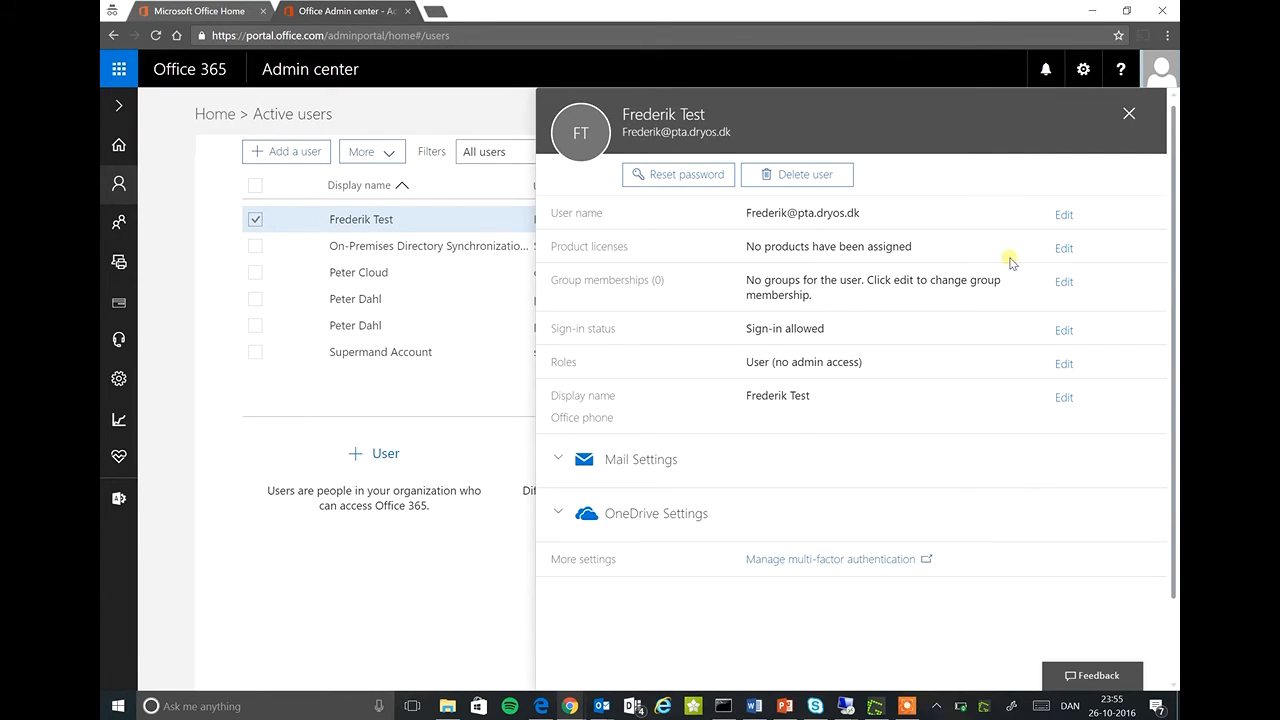
# License Frederik Test with Office 365 Enterprise E3, location Denmark, and close his account details
pyautogui.click(1063, 248)
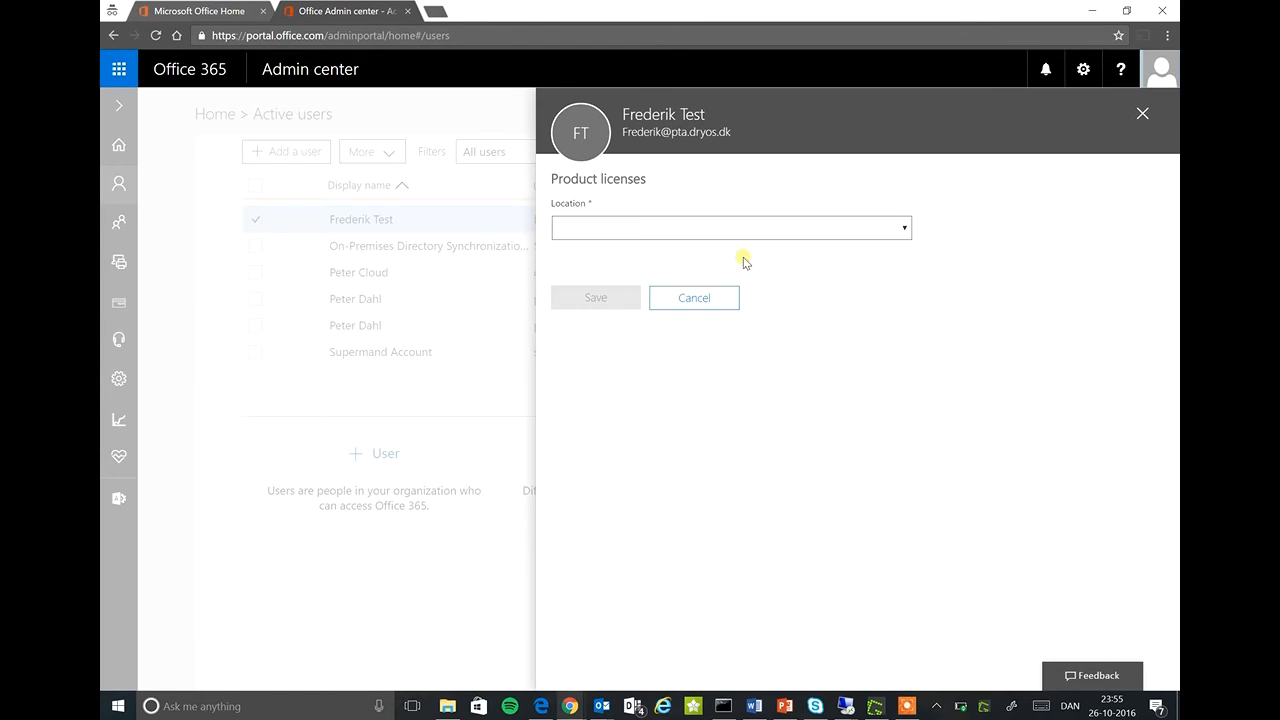
pyautogui.click(730, 228)
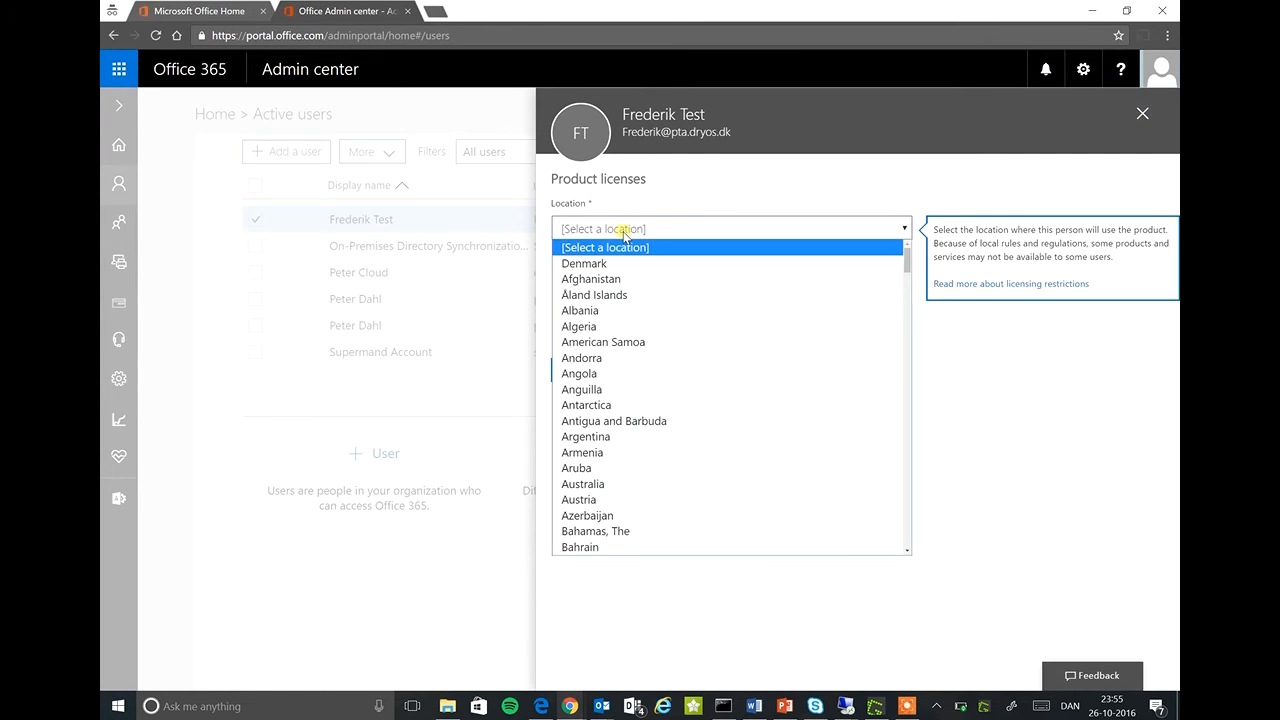
pyautogui.click(584, 263)
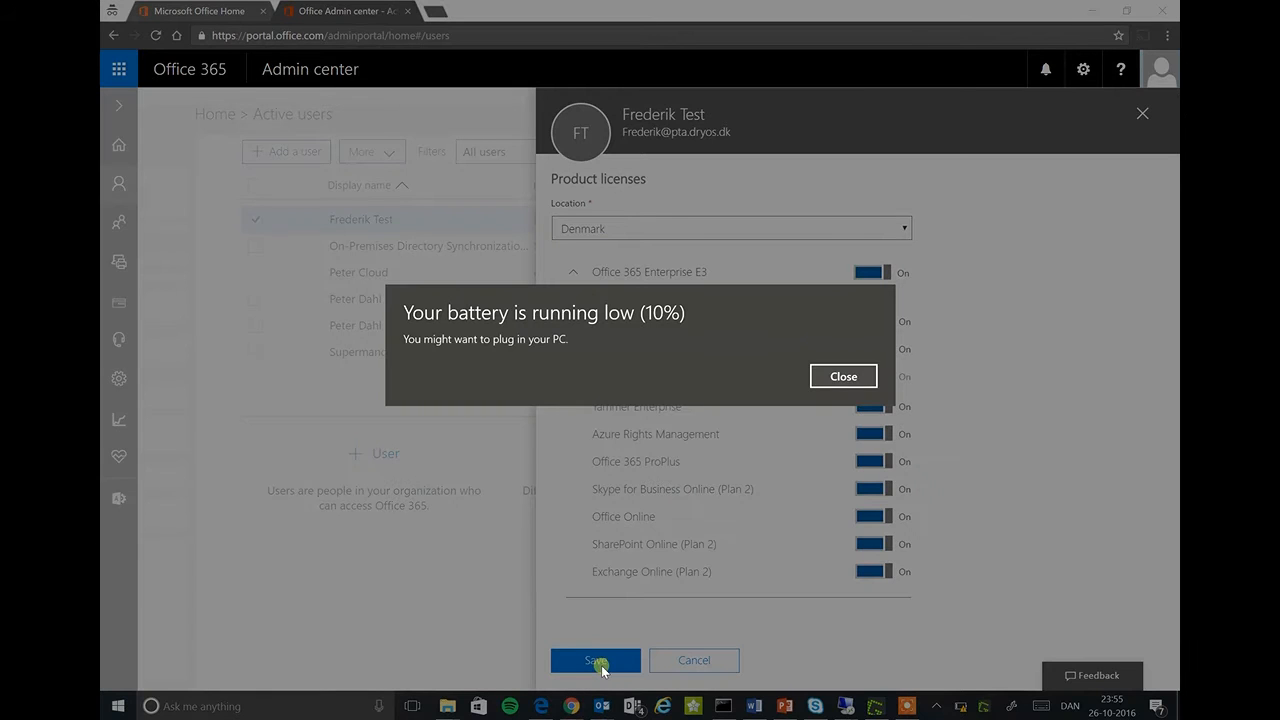
pyautogui.click(843, 376)
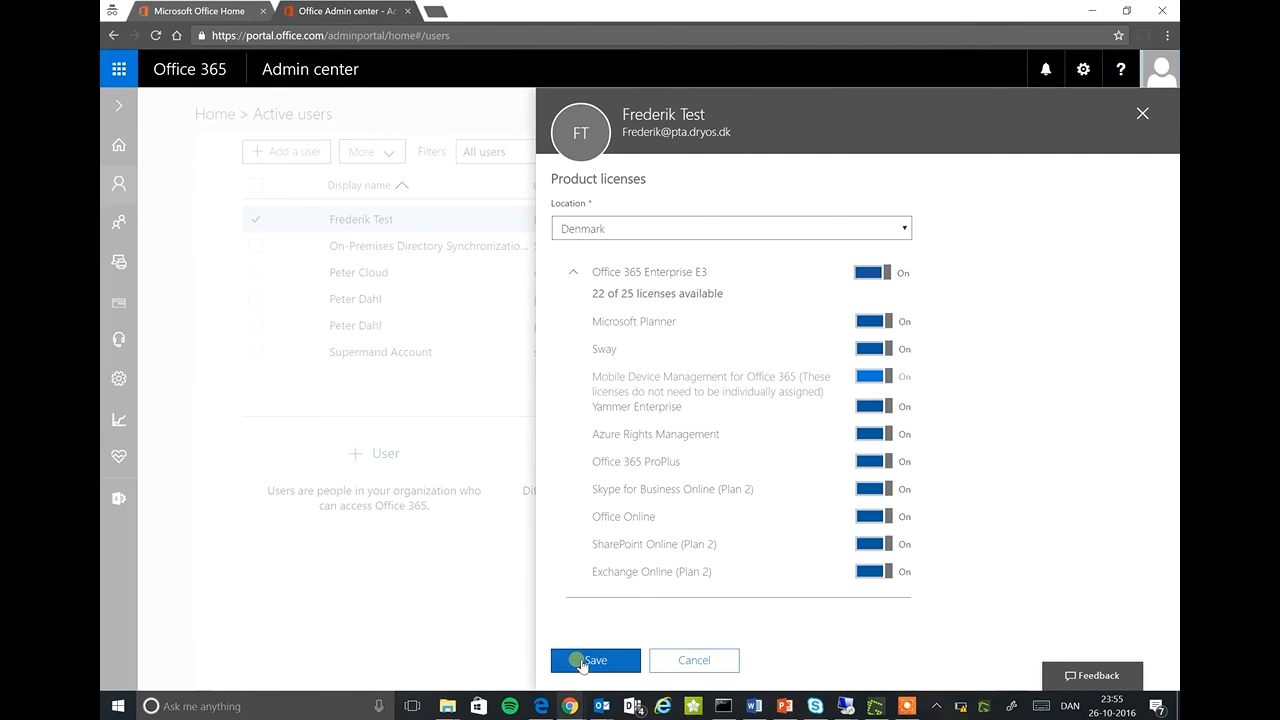
pyautogui.click(594, 660)
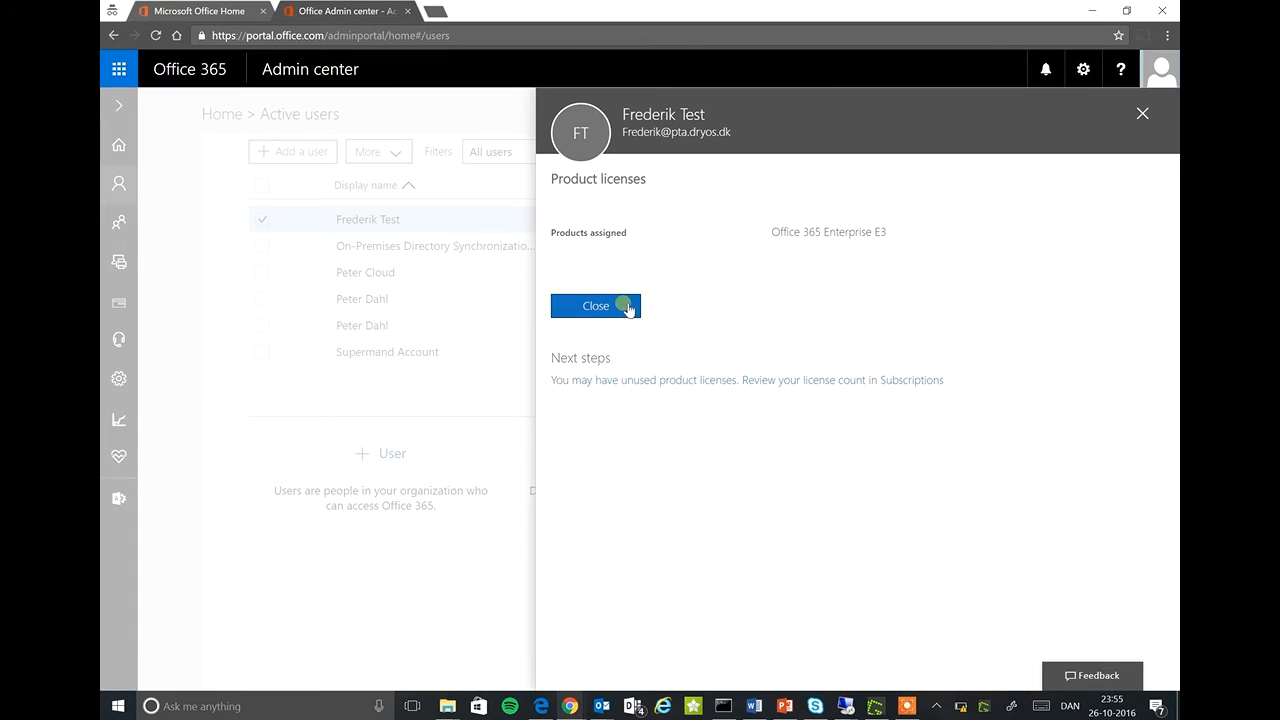
pyautogui.click(595, 305)
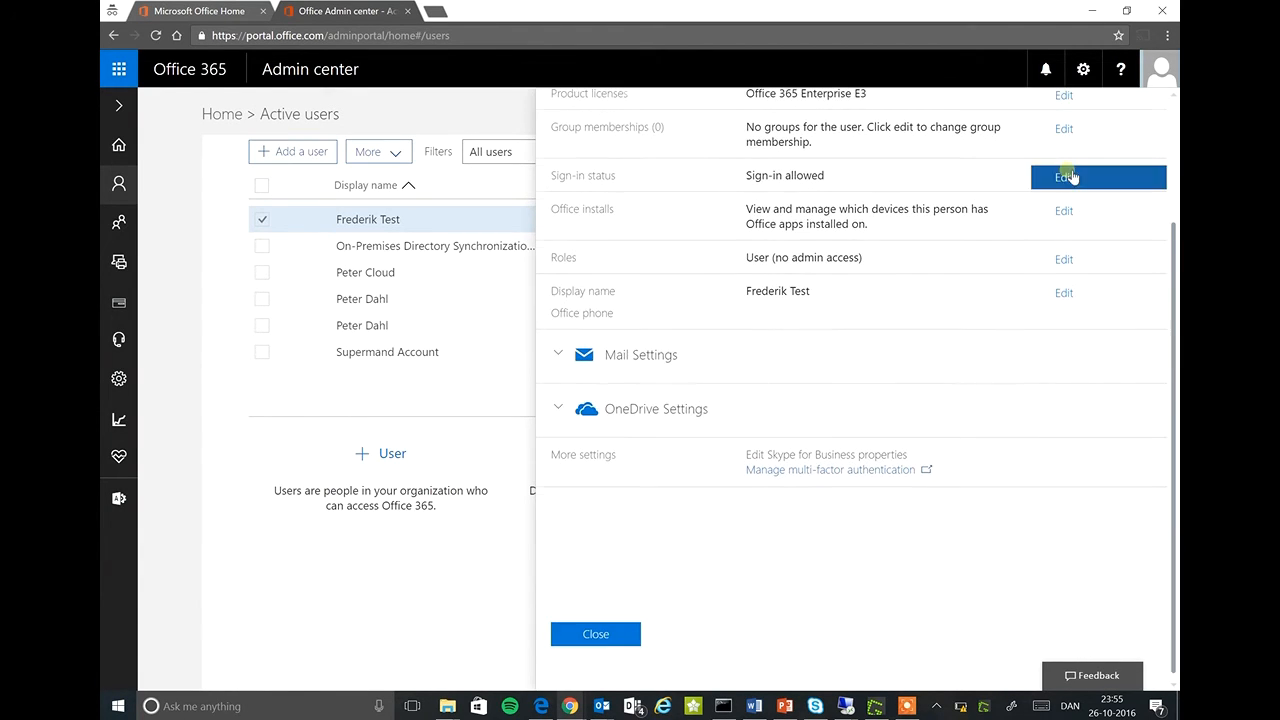
pyautogui.click(595, 634)
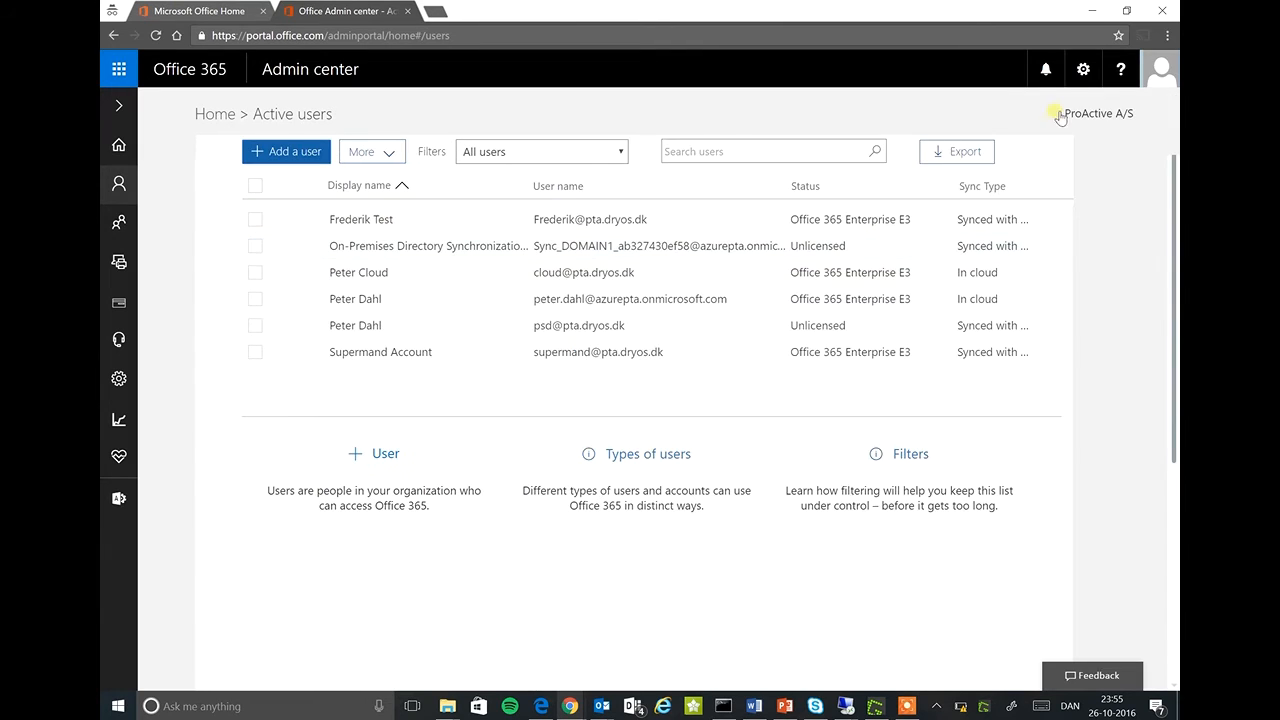
# Sign out of the admin account and enter outlook.com/lego.com in the address bar
pyautogui.click(1166, 68)
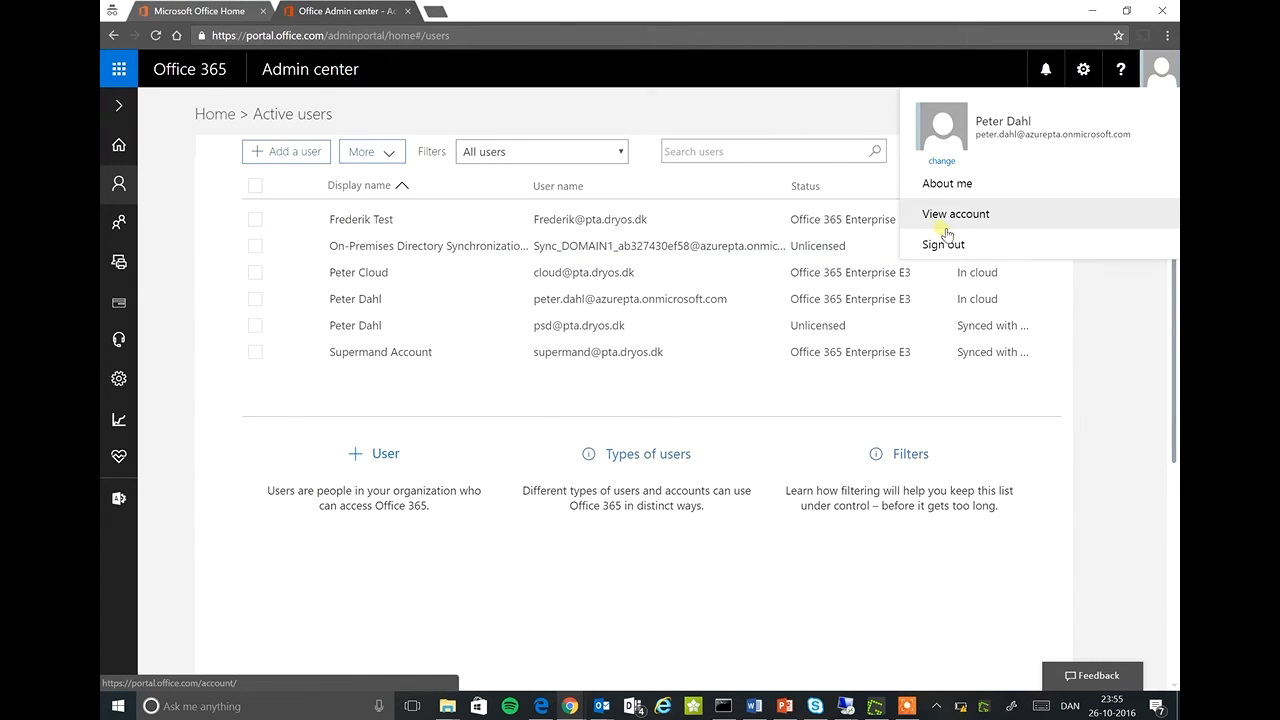
pyautogui.click(943, 244)
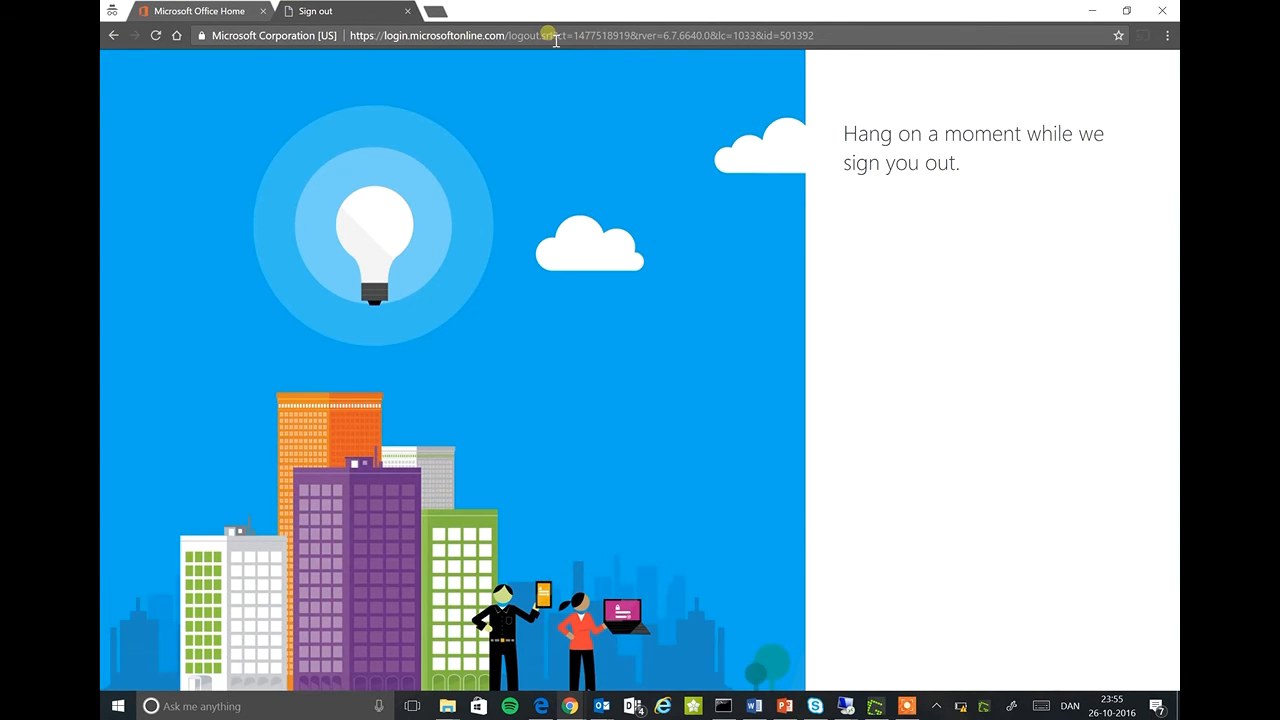
pyautogui.write('outlook.com/lego.com')
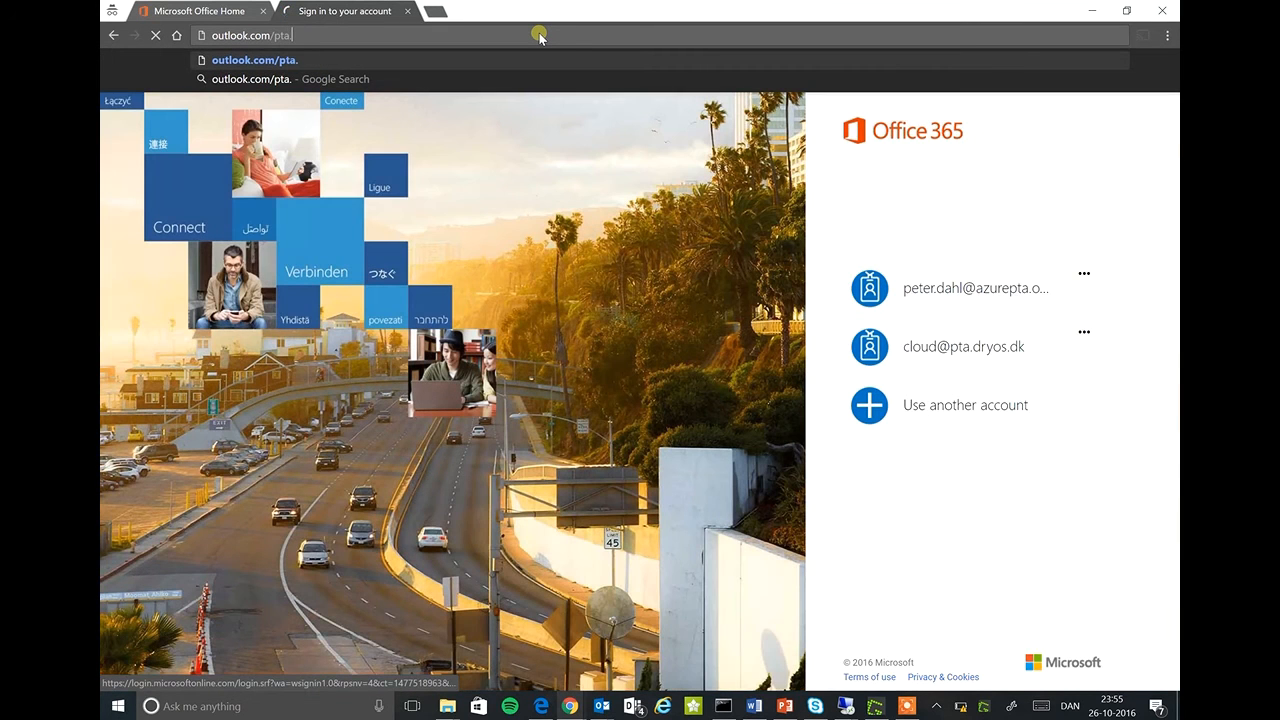
pyautogui.write('azure')
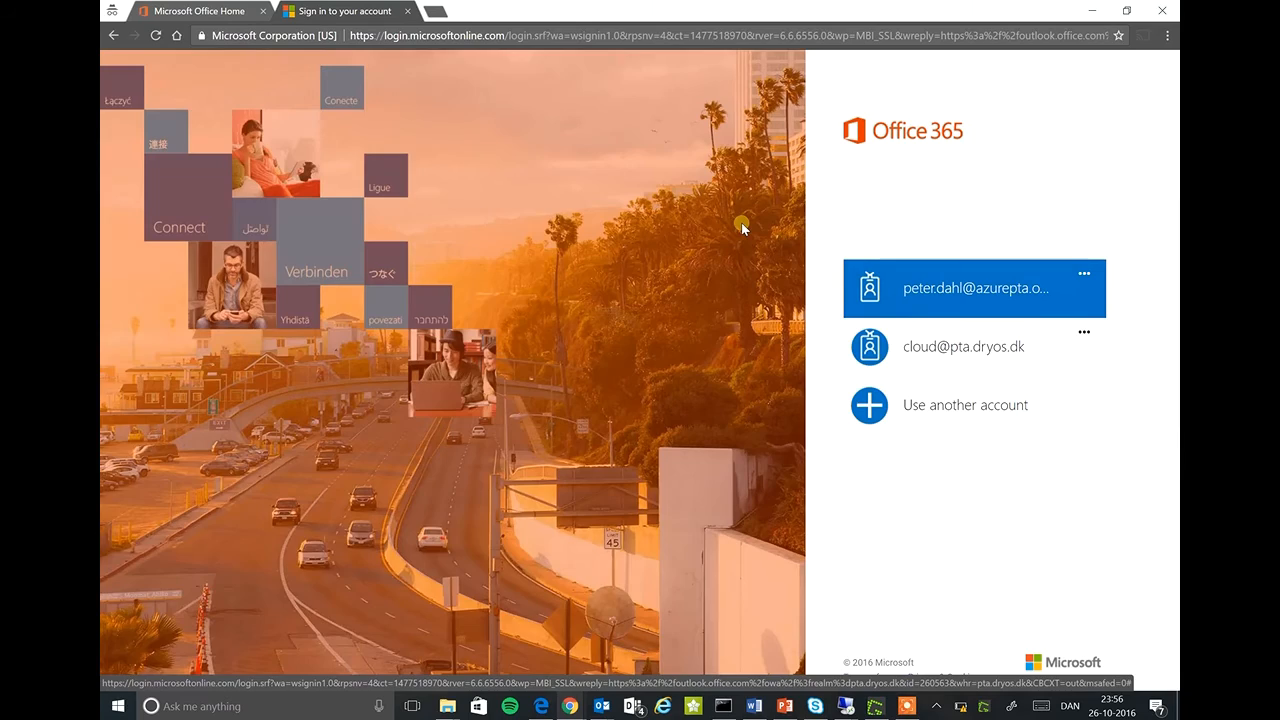
pyautogui.click(965, 405)
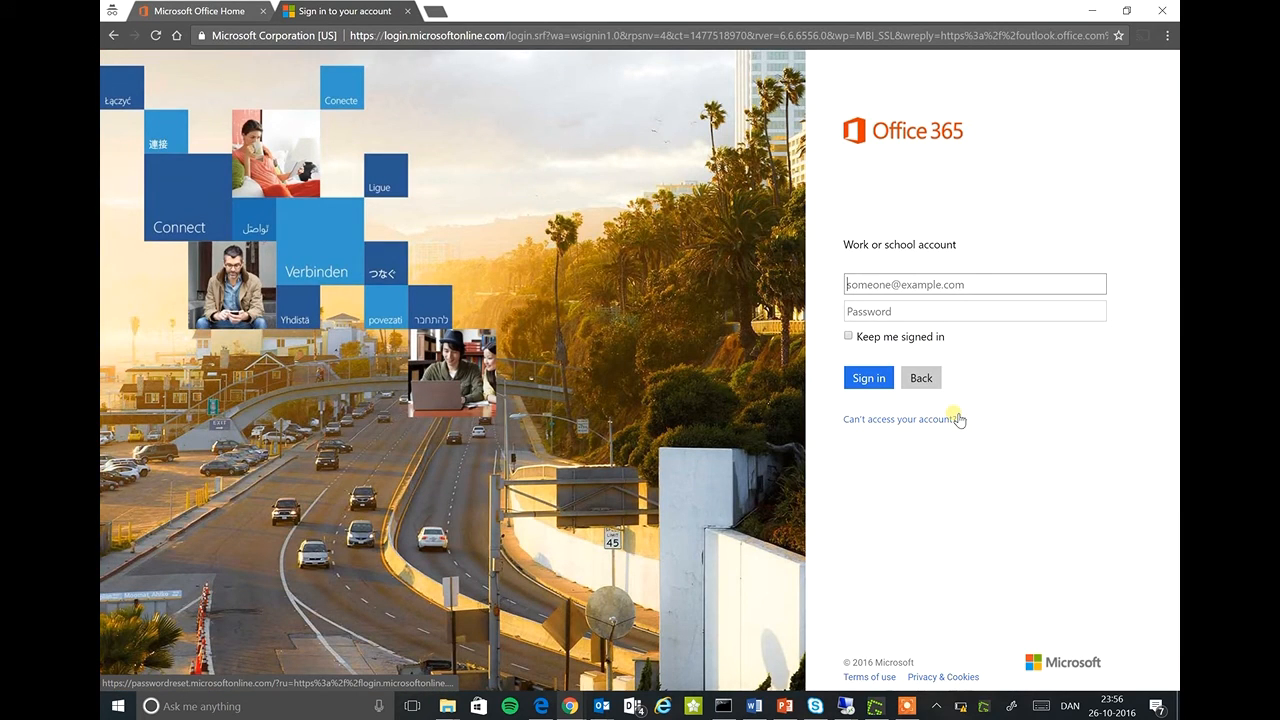
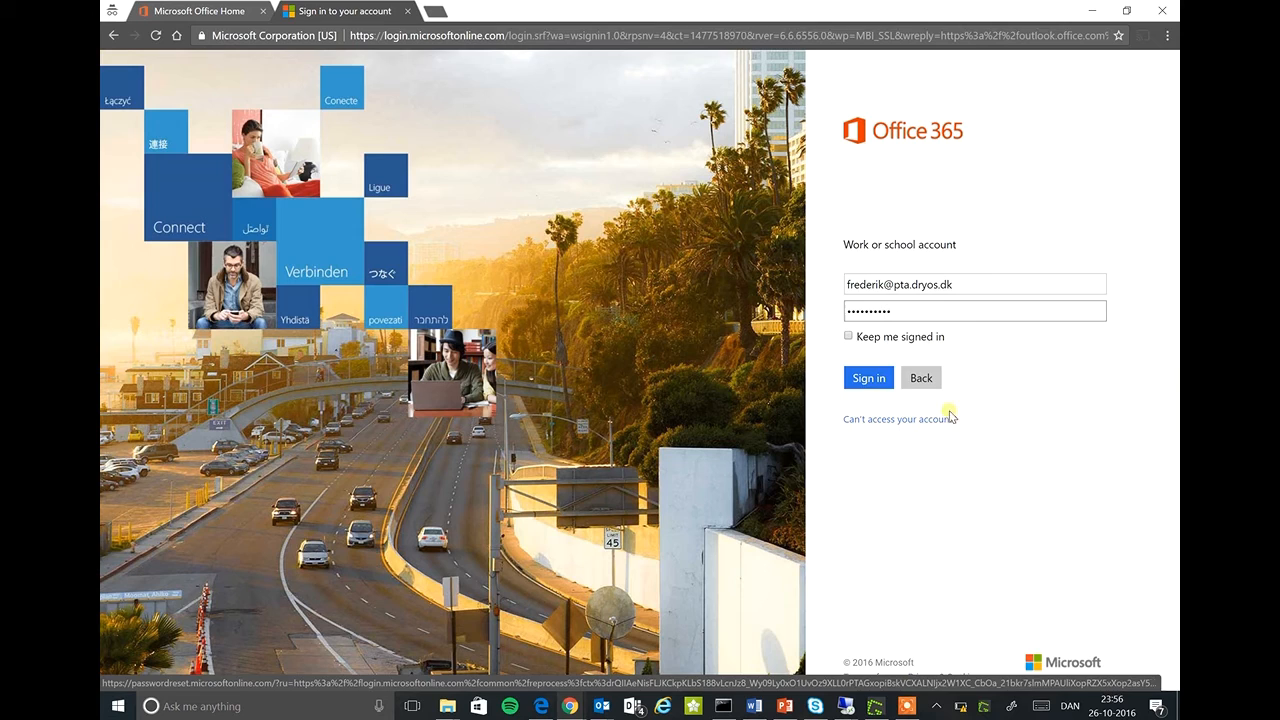
pyautogui.click(868, 377)
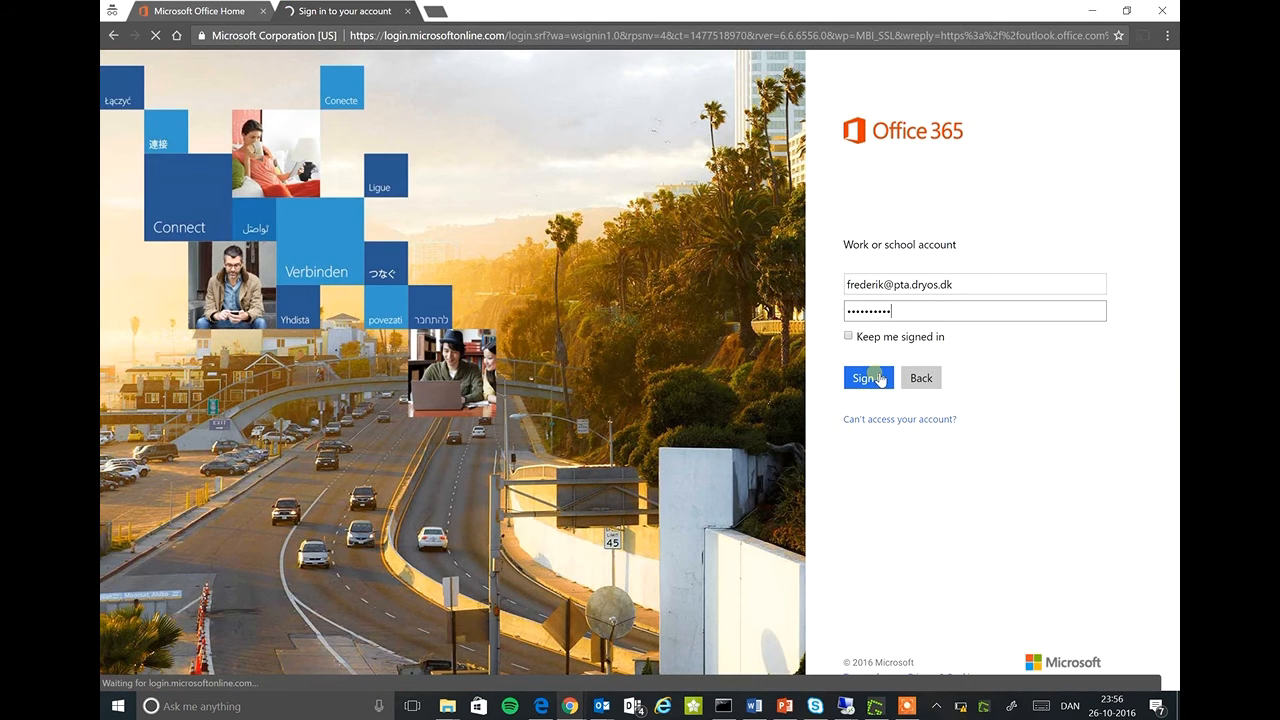
pyautogui.click(866, 377)
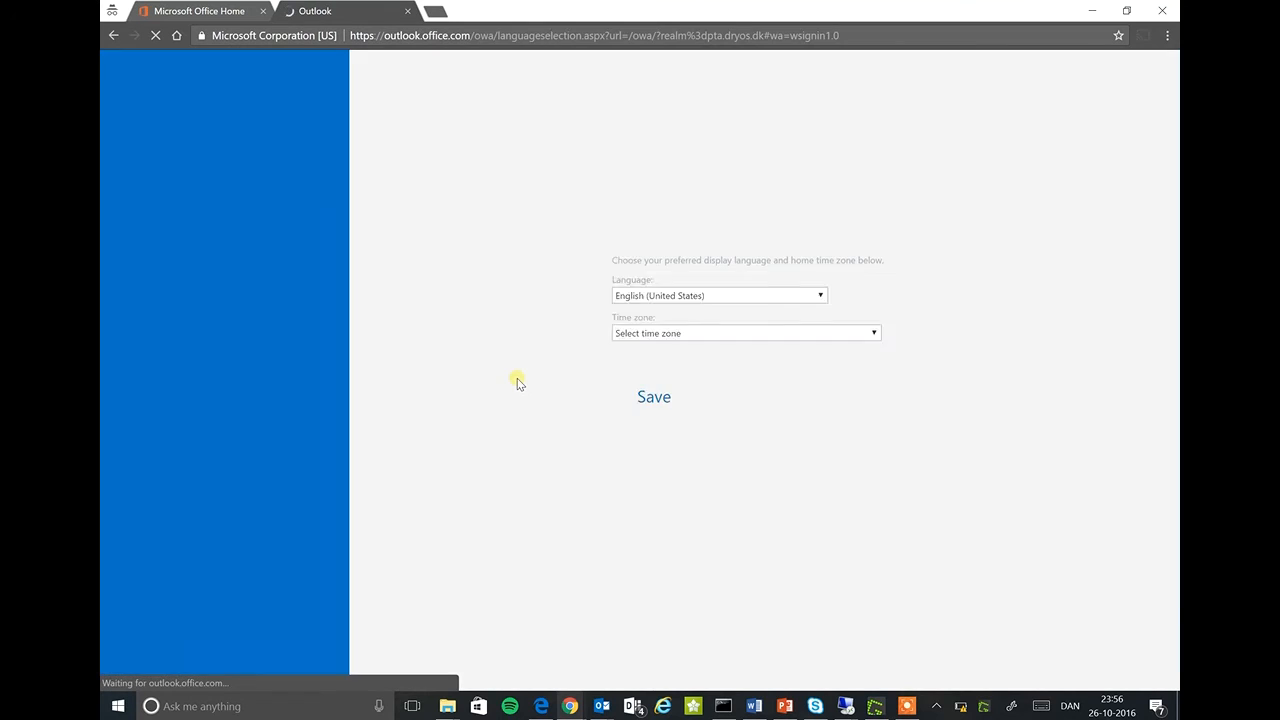
# Pick the (UTC+01:00) Brussels, Copenhagen, Madrid, Paris time zone and save the setup
pyautogui.click(744, 333)
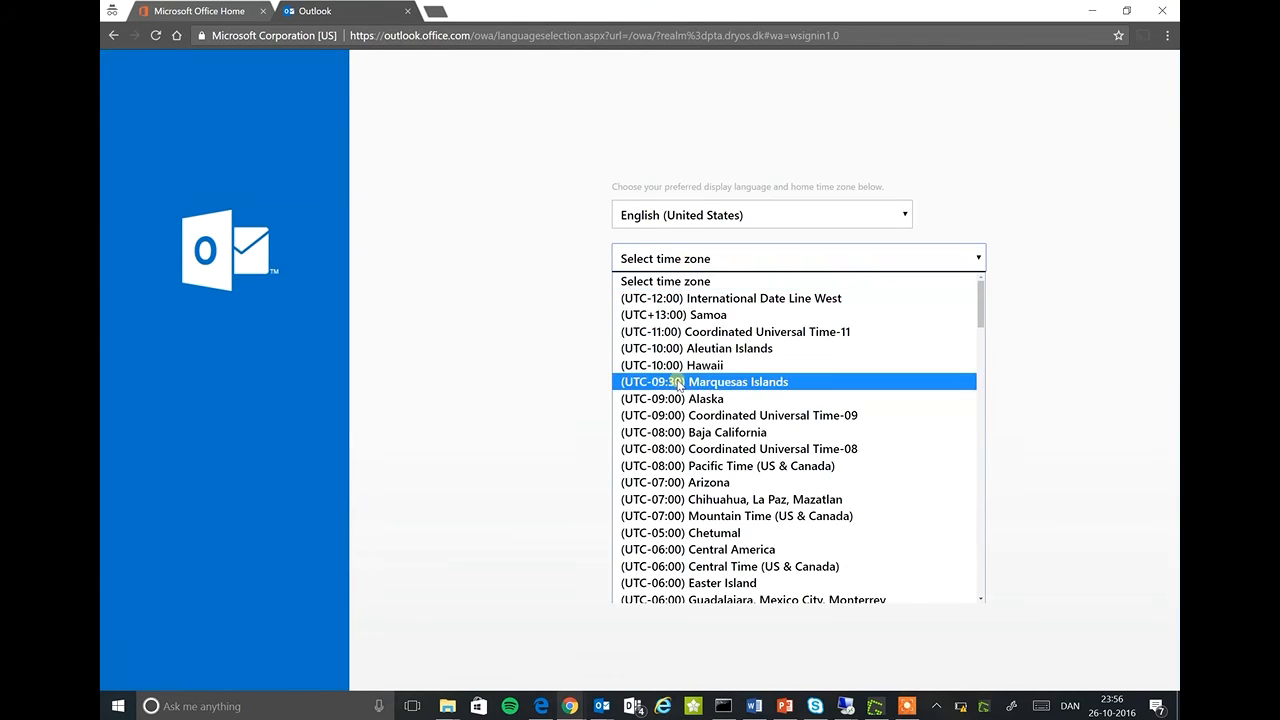
pyautogui.scroll(-3)
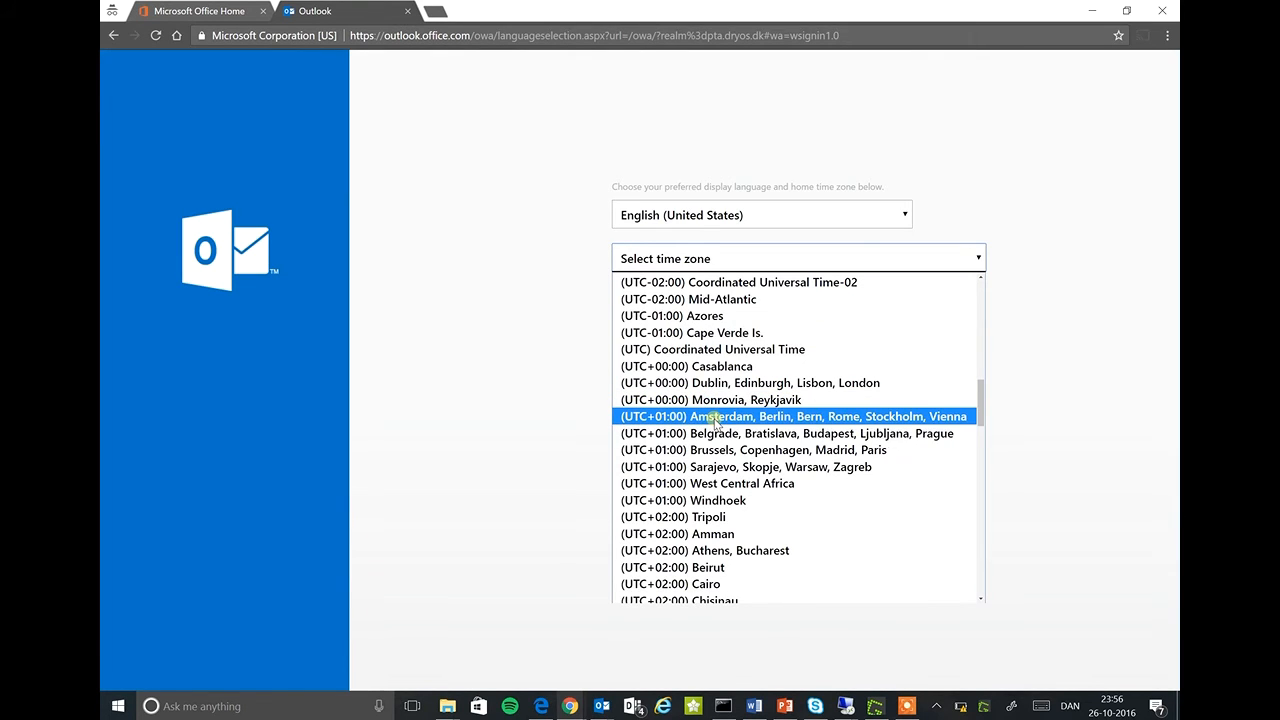
pyautogui.click(774, 450)
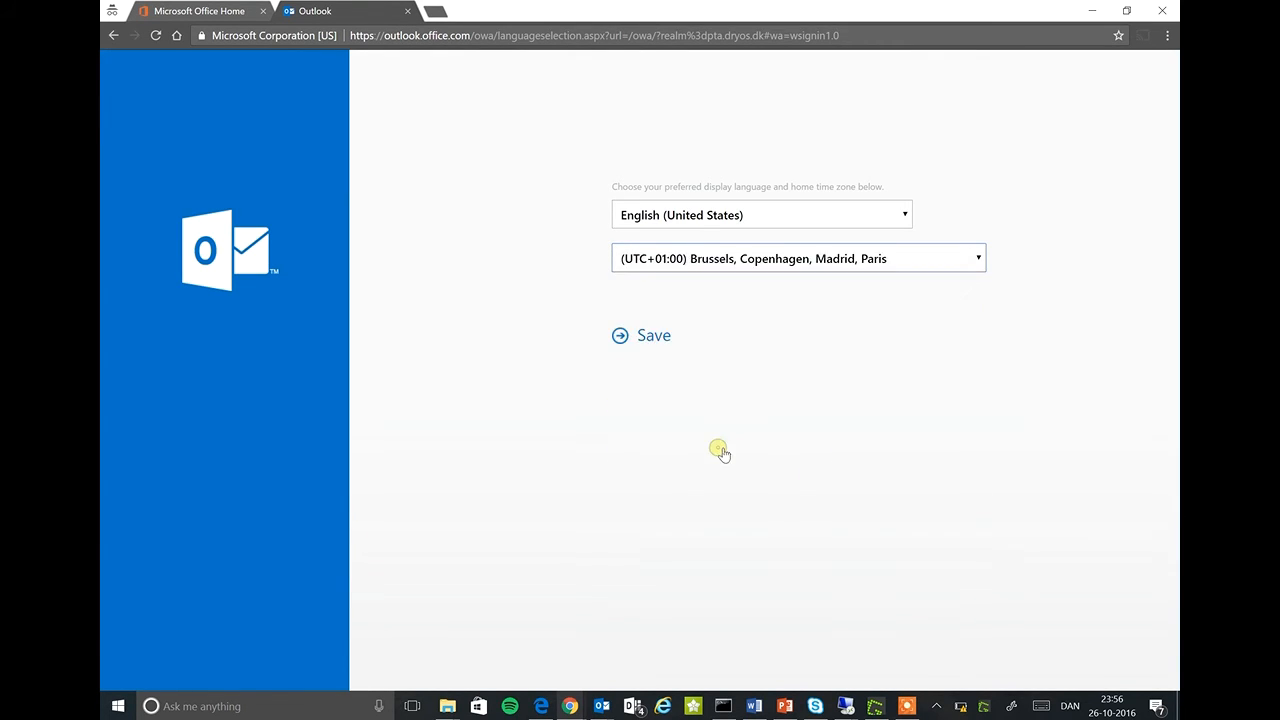
pyautogui.click(641, 335)
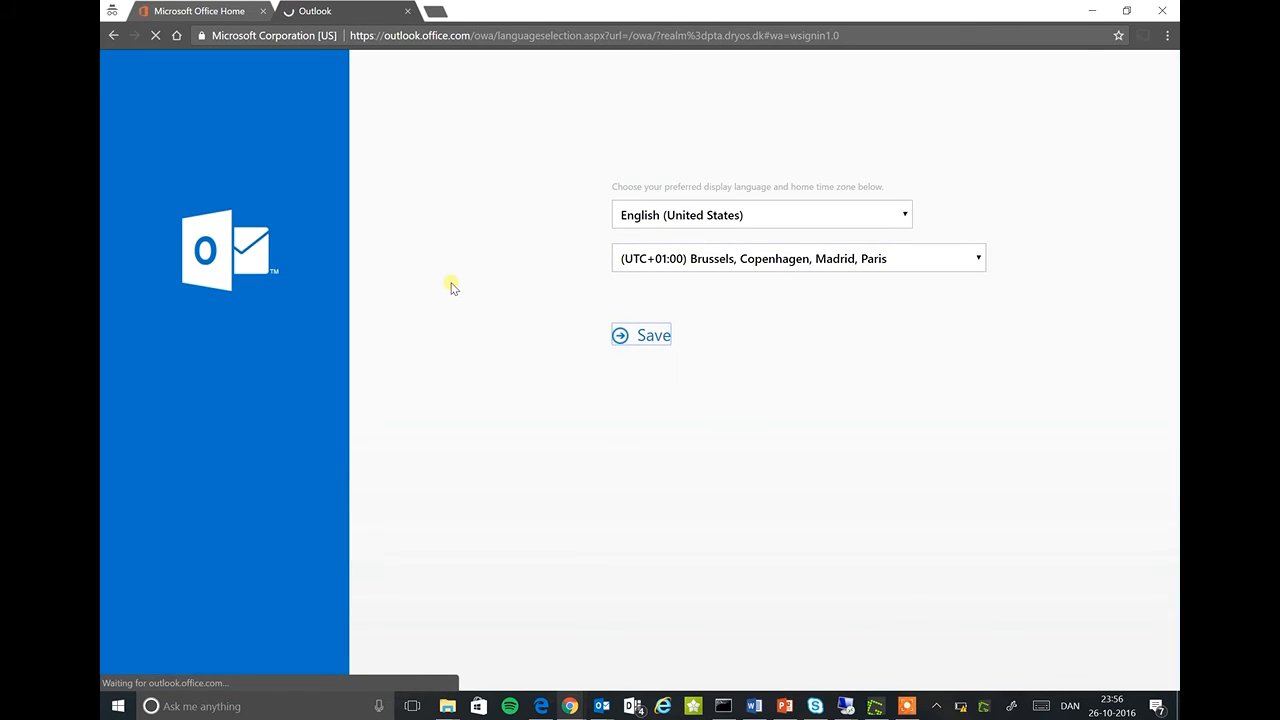
pyautogui.click(641, 335)
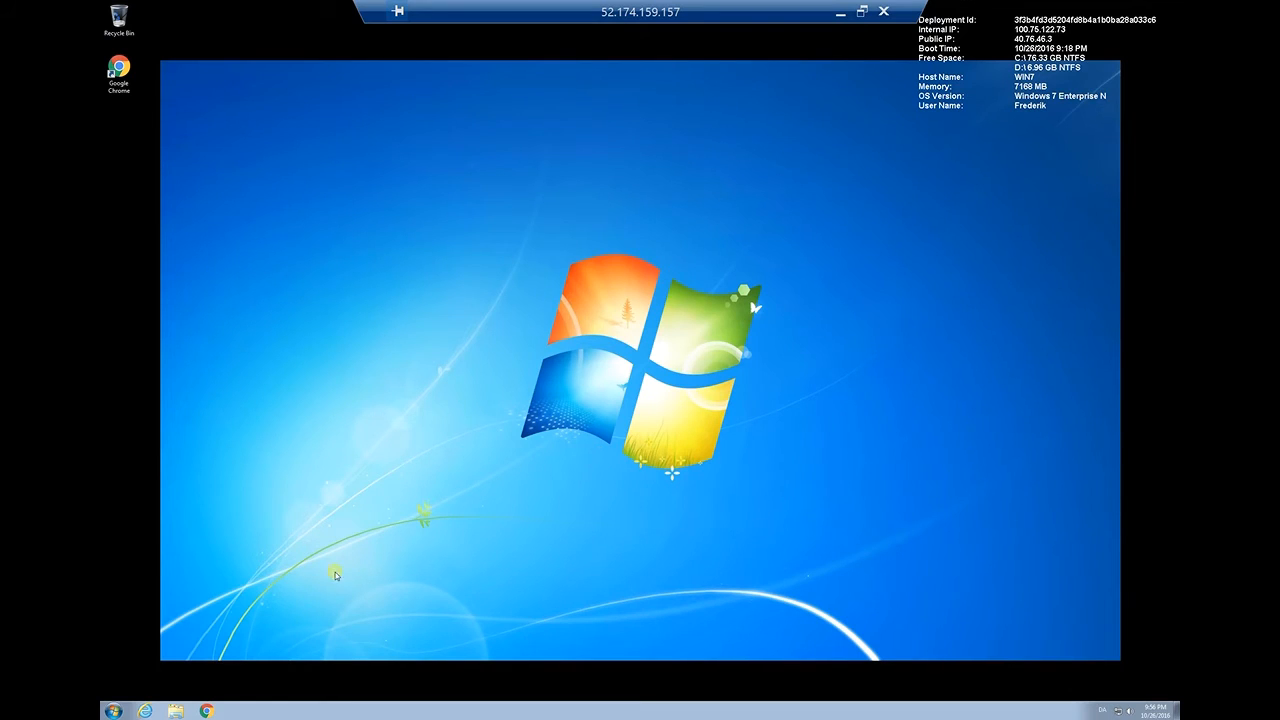
pyautogui.moveTo(509, 247)
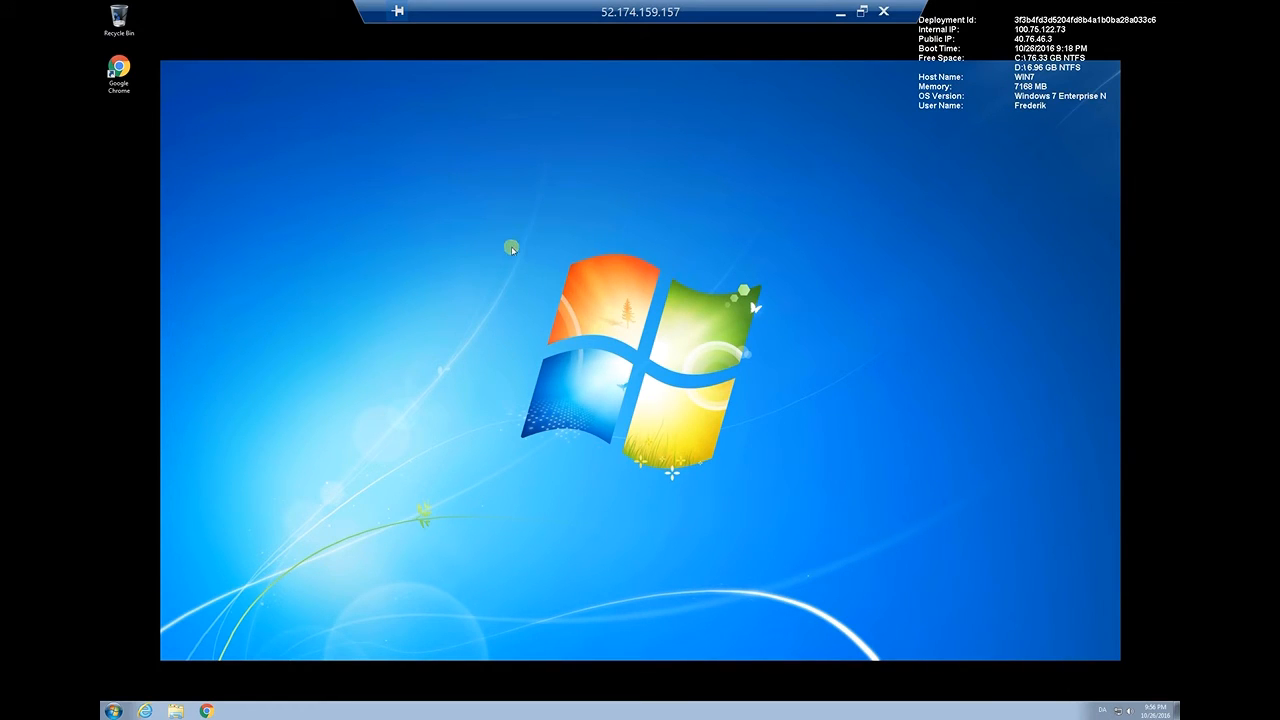
pyautogui.moveTo(134, 654)
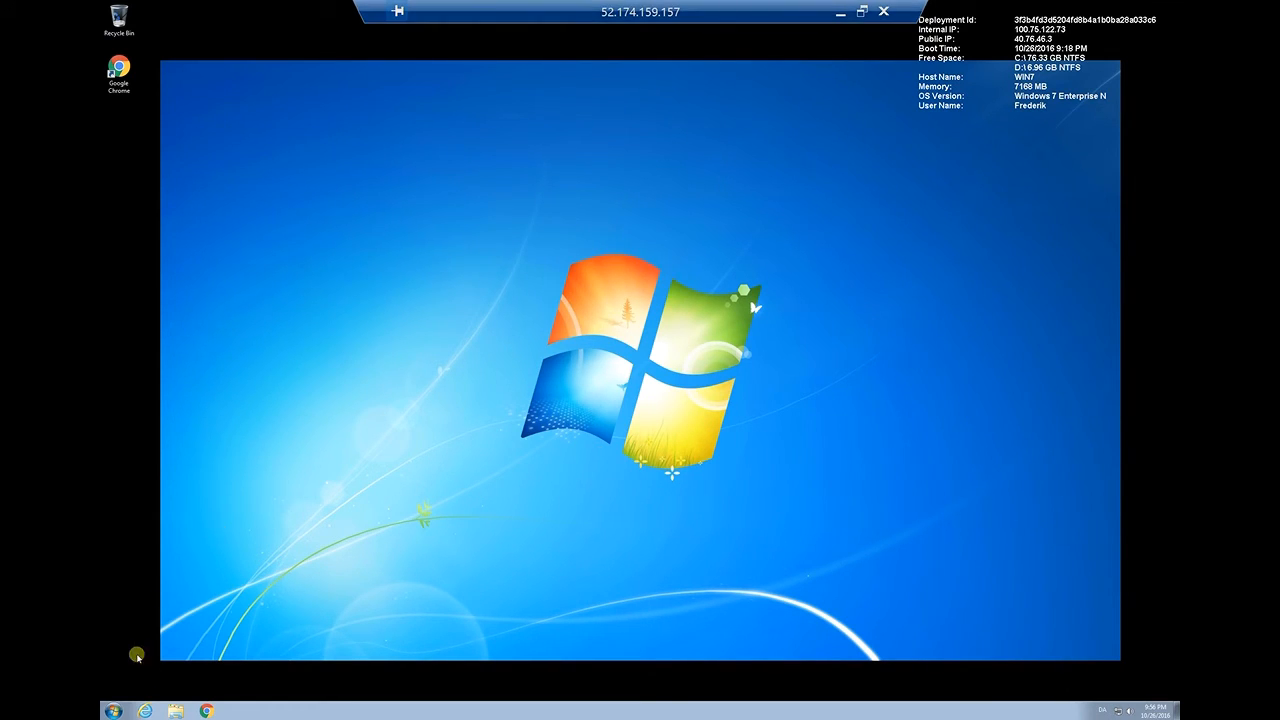
# Launch Chrome on remote Windows 7, reach the Office portal, and type frederik@p… to sign in
pyautogui.click(118, 77)
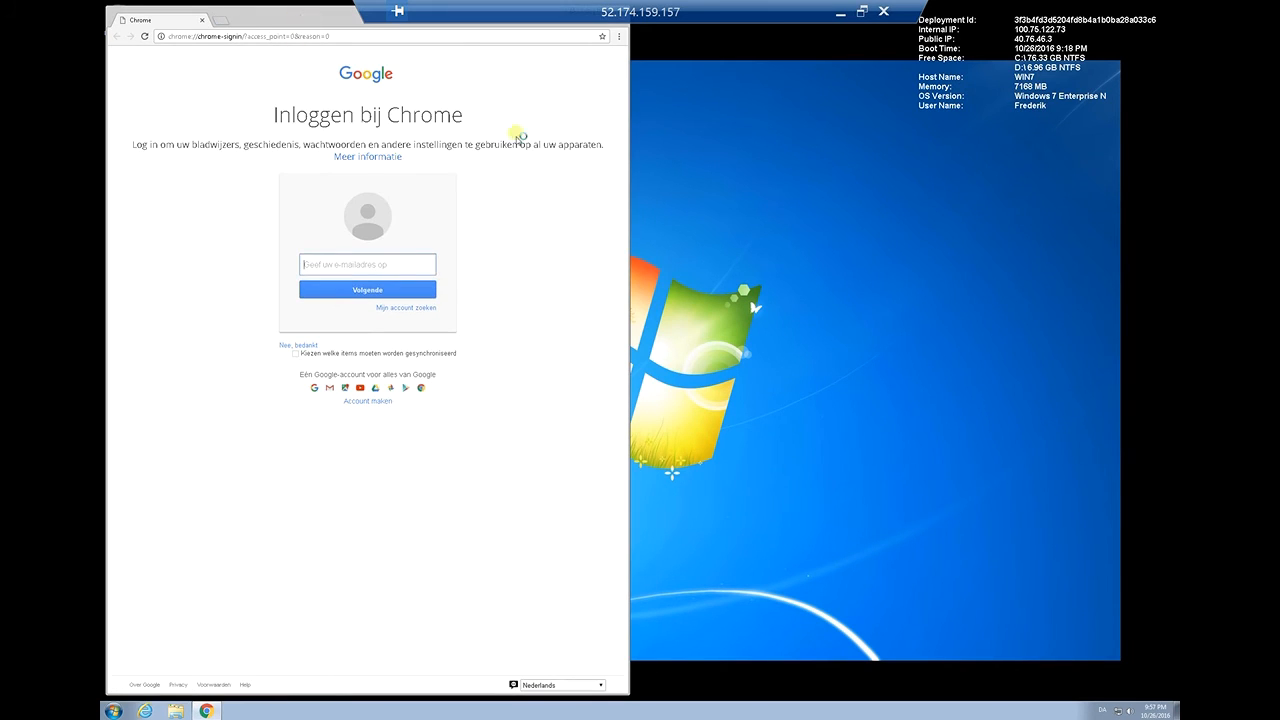
pyautogui.write('pok')
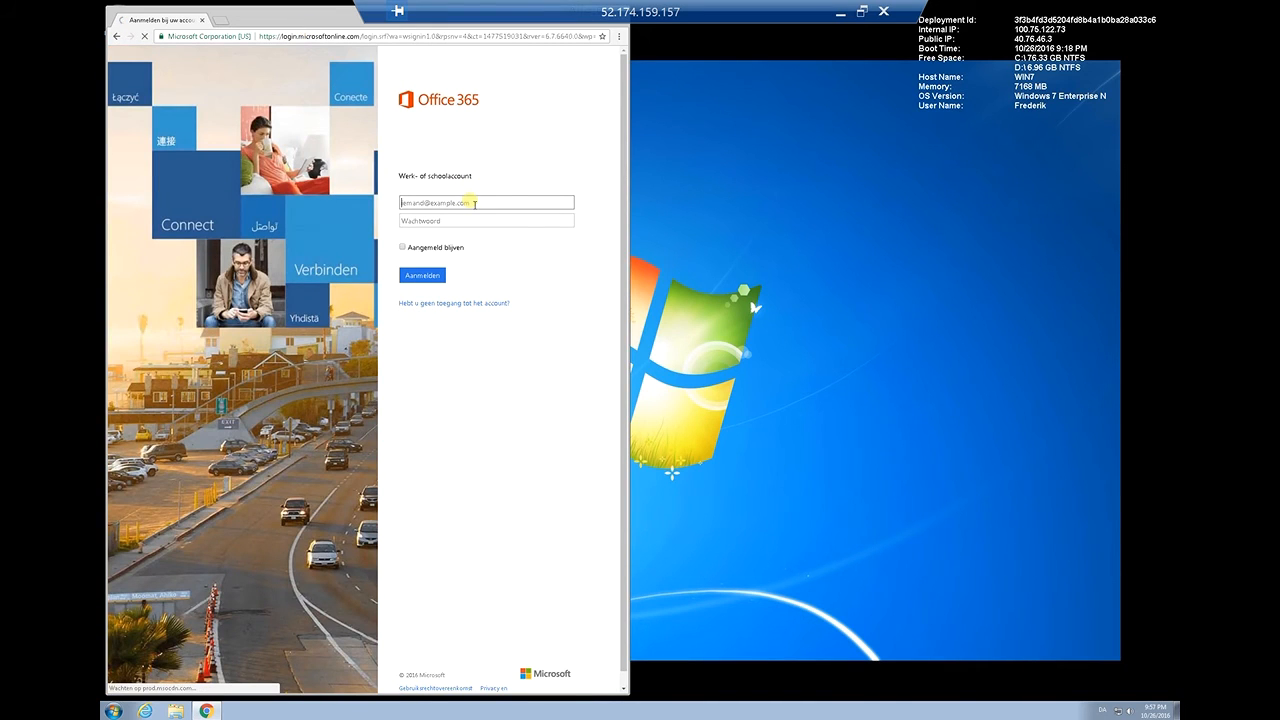
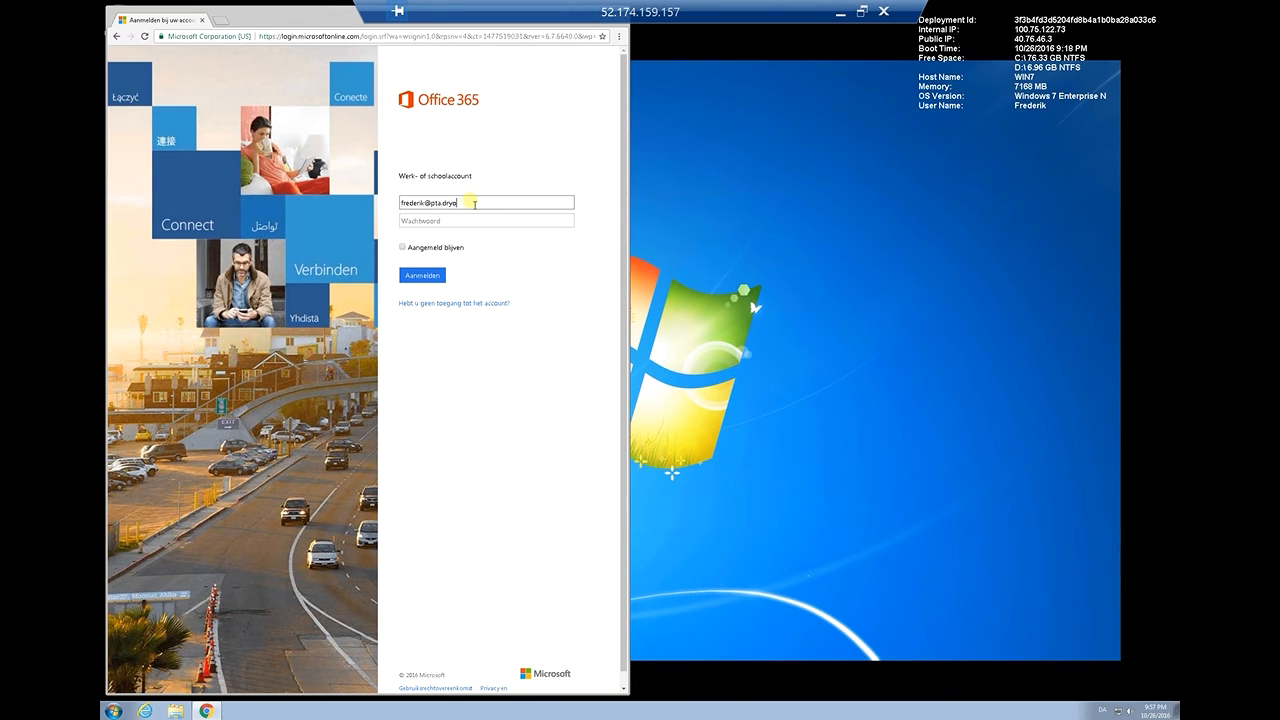
pyautogui.click(421, 275)
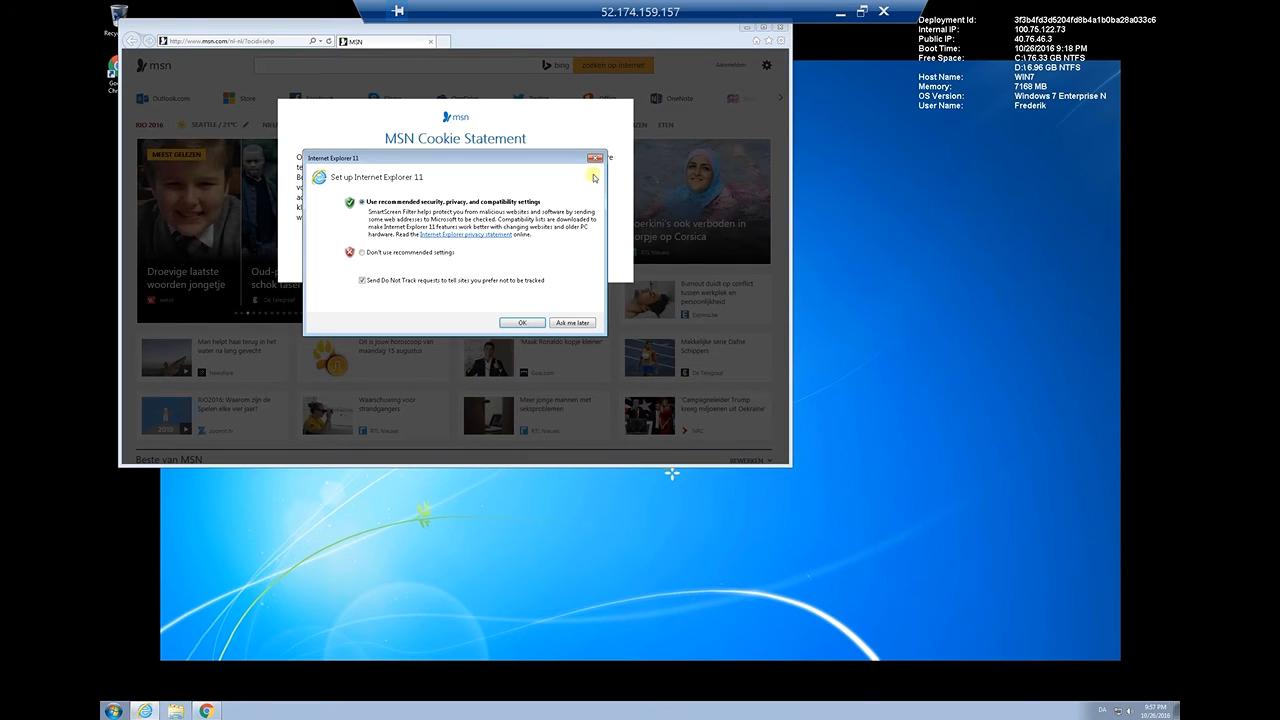
pyautogui.click(521, 322)
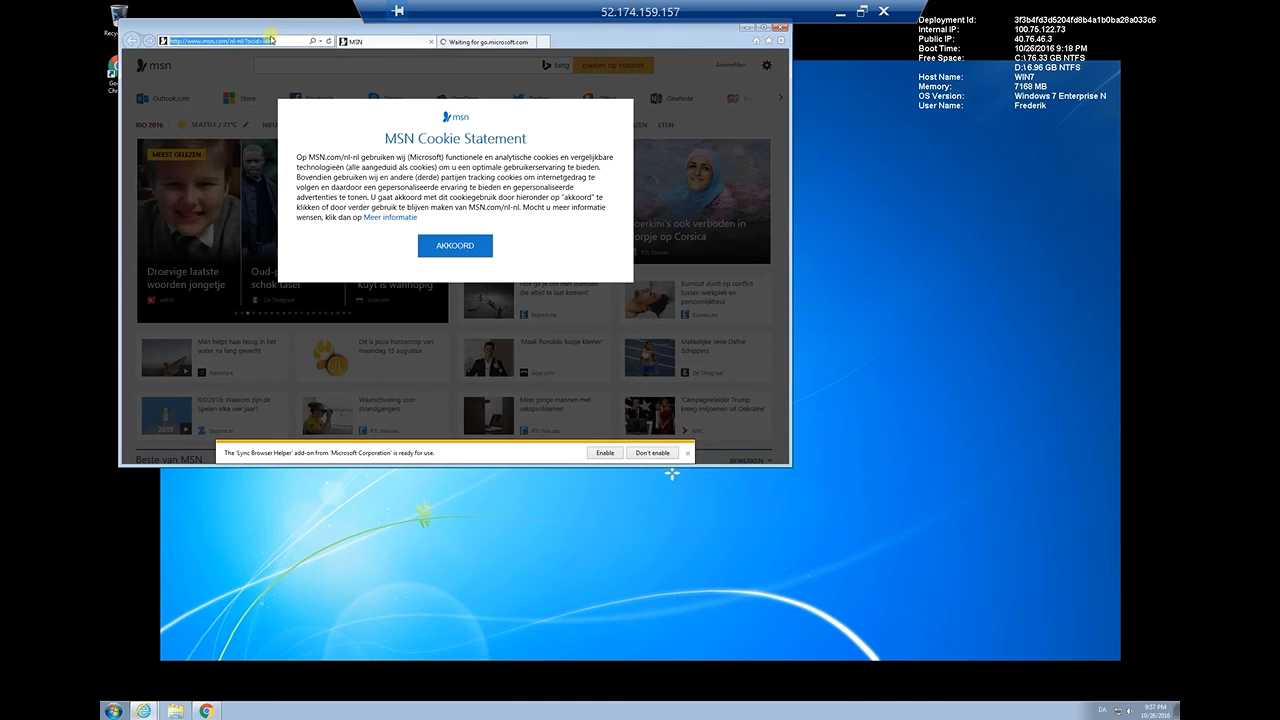
pyautogui.write('portal.office')
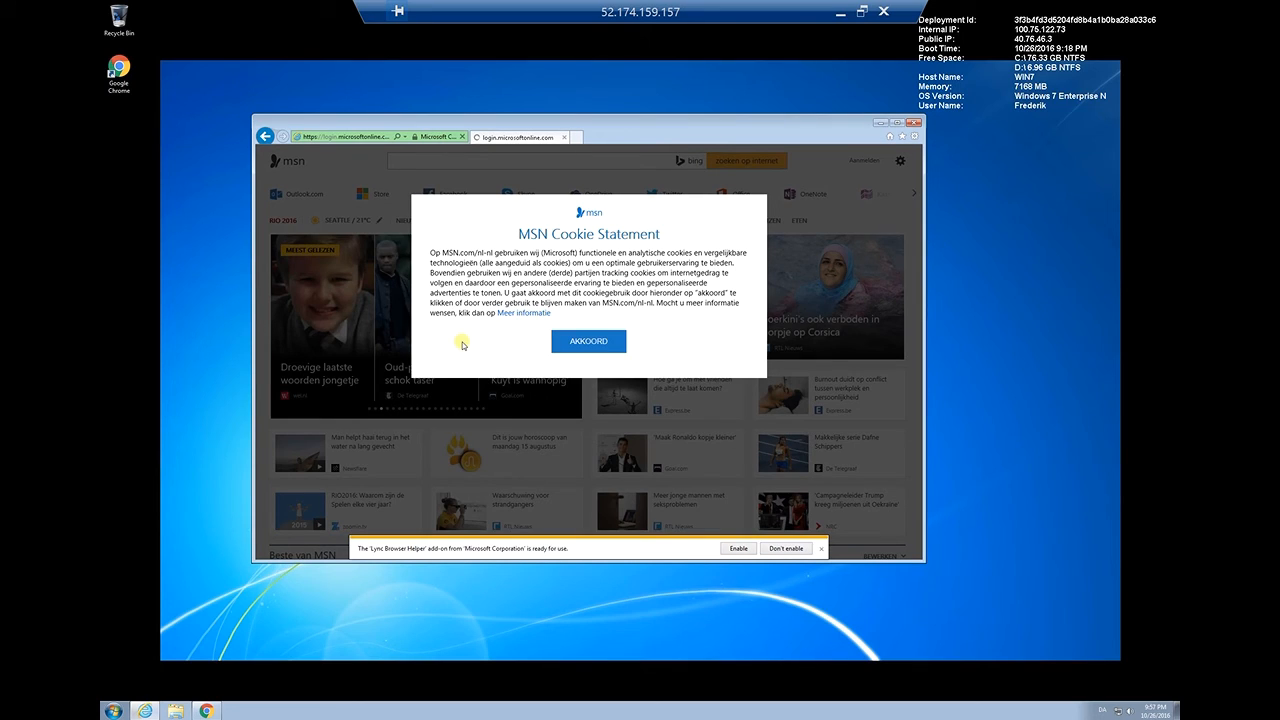
pyautogui.moveTo(595, 344)
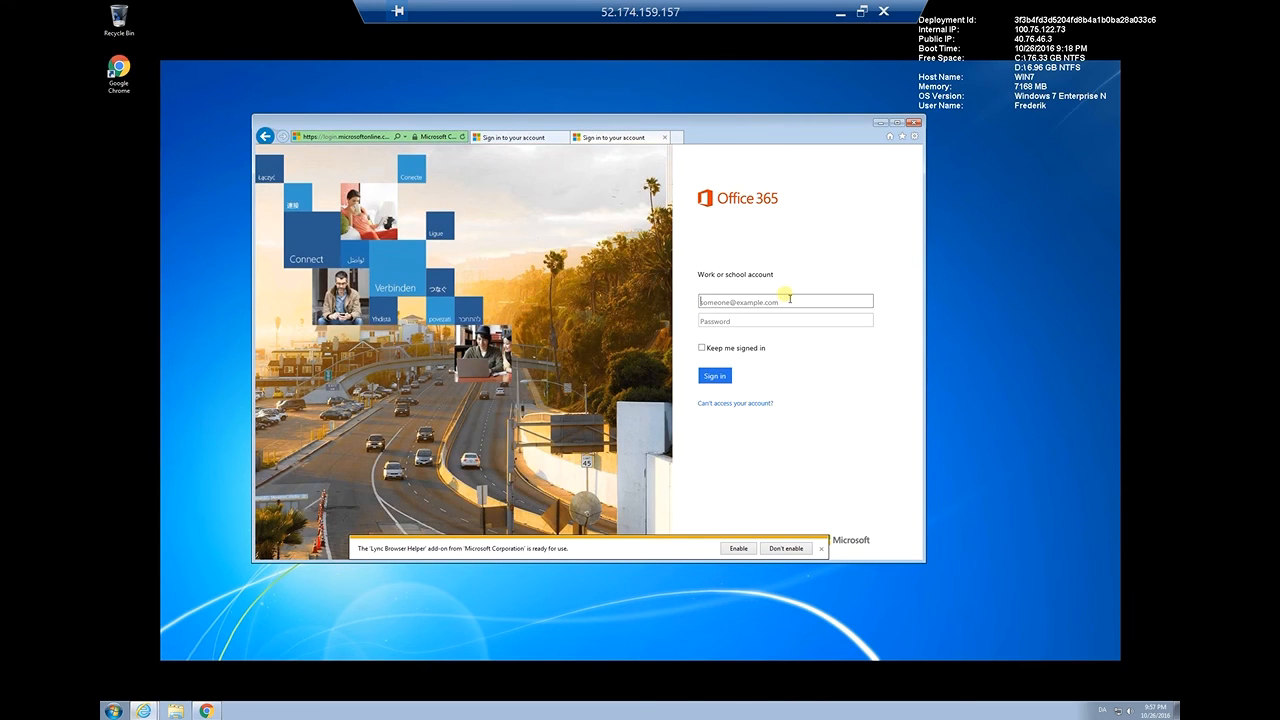
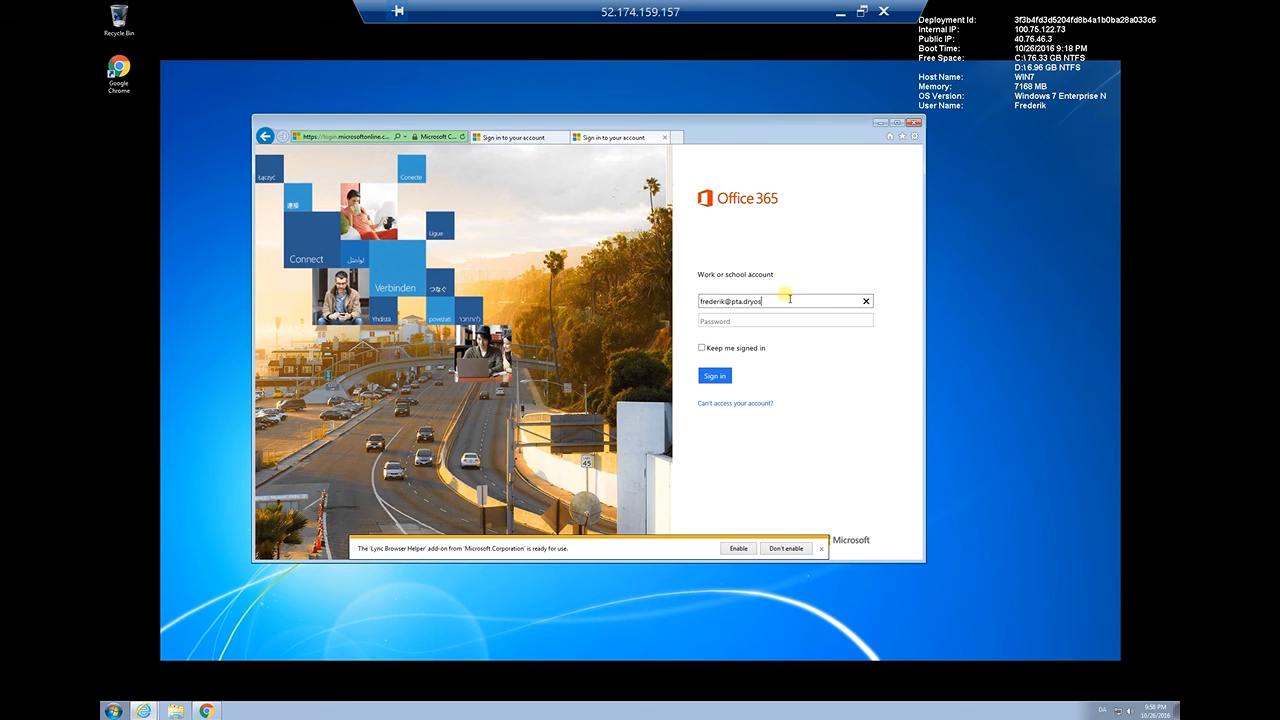
pyautogui.click(714, 375)
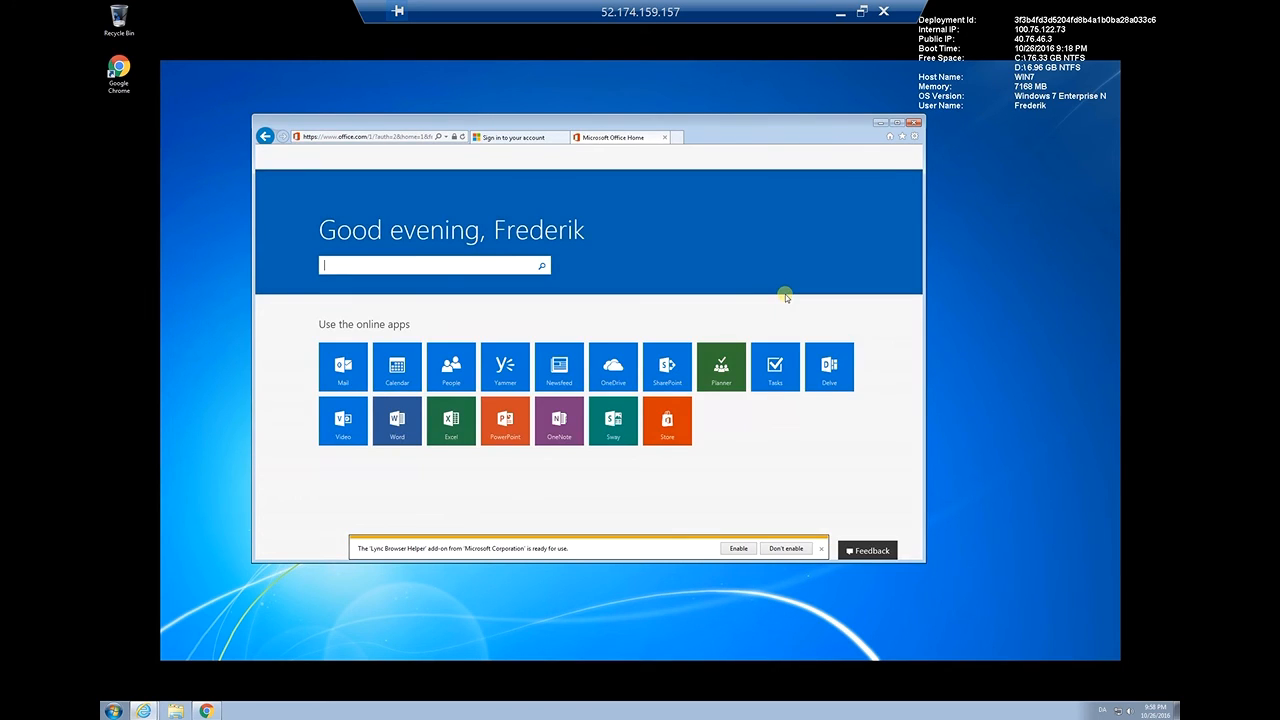
pyautogui.click(113, 705)
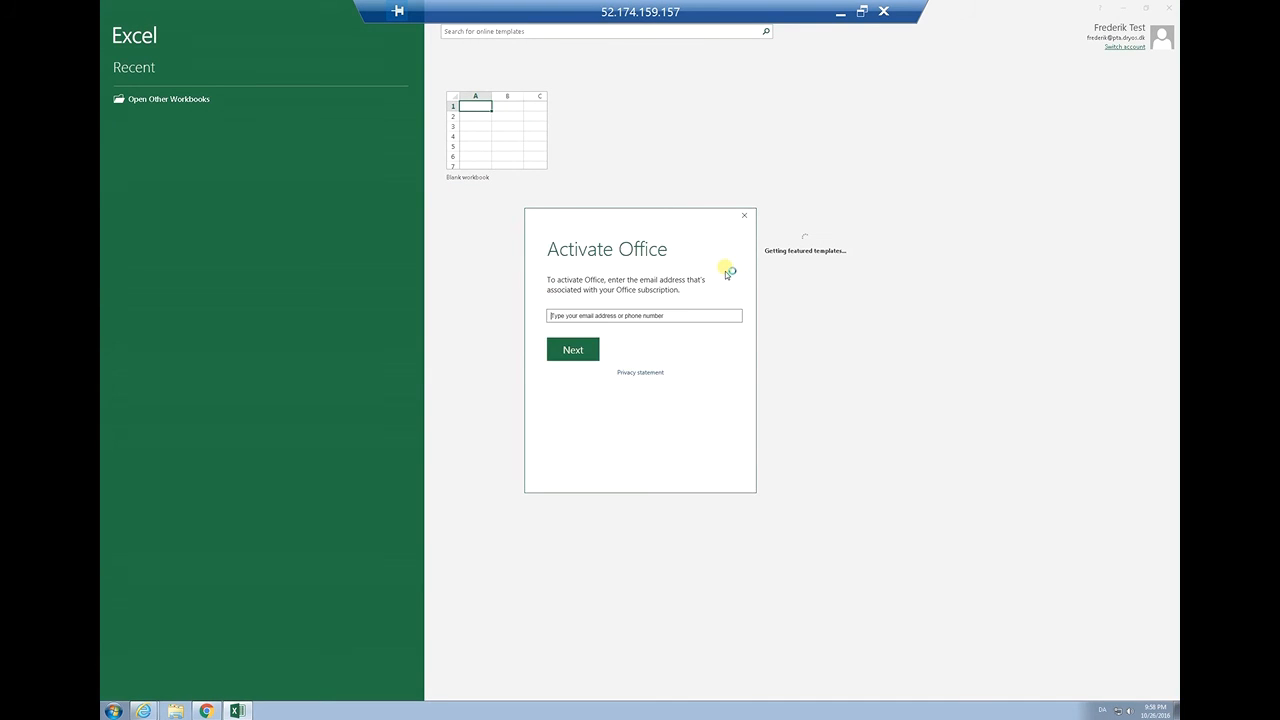
# Enter the frederik@ work email in Excel's Activate Office dialog, continue, and sign in
pyautogui.click(659, 316)
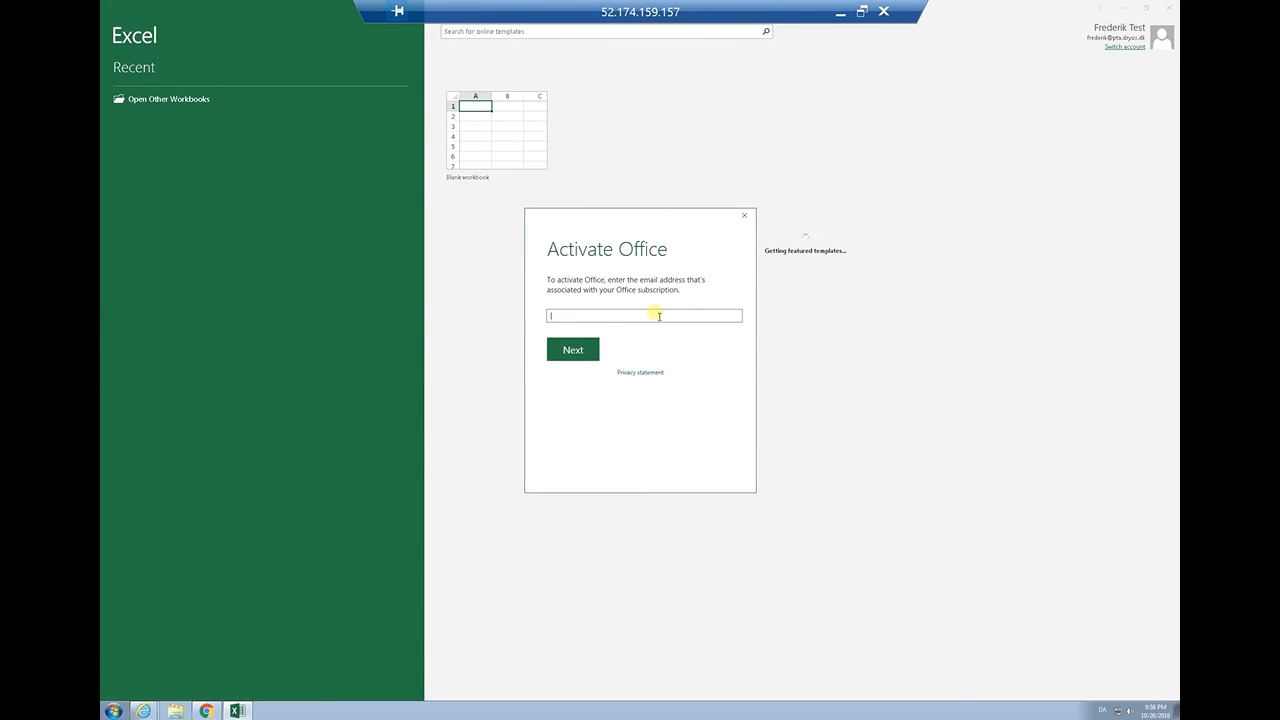
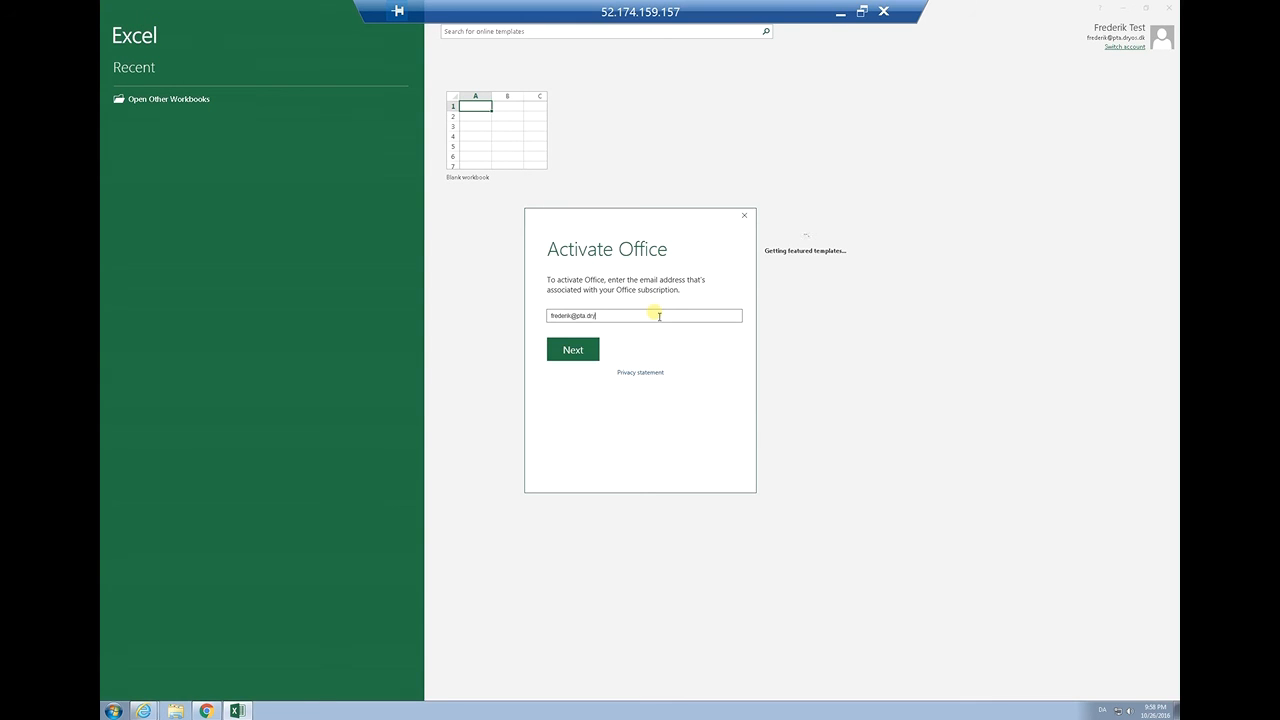
pyautogui.click(572, 349)
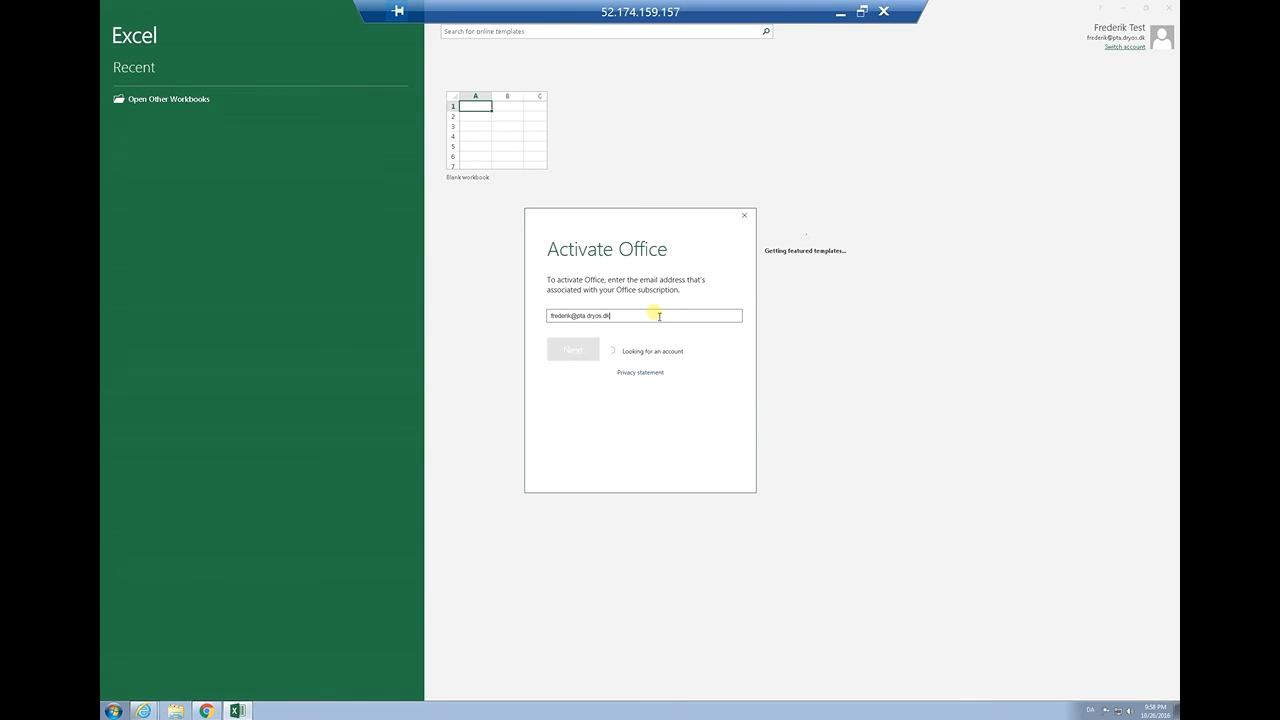
pyautogui.click(572, 349)
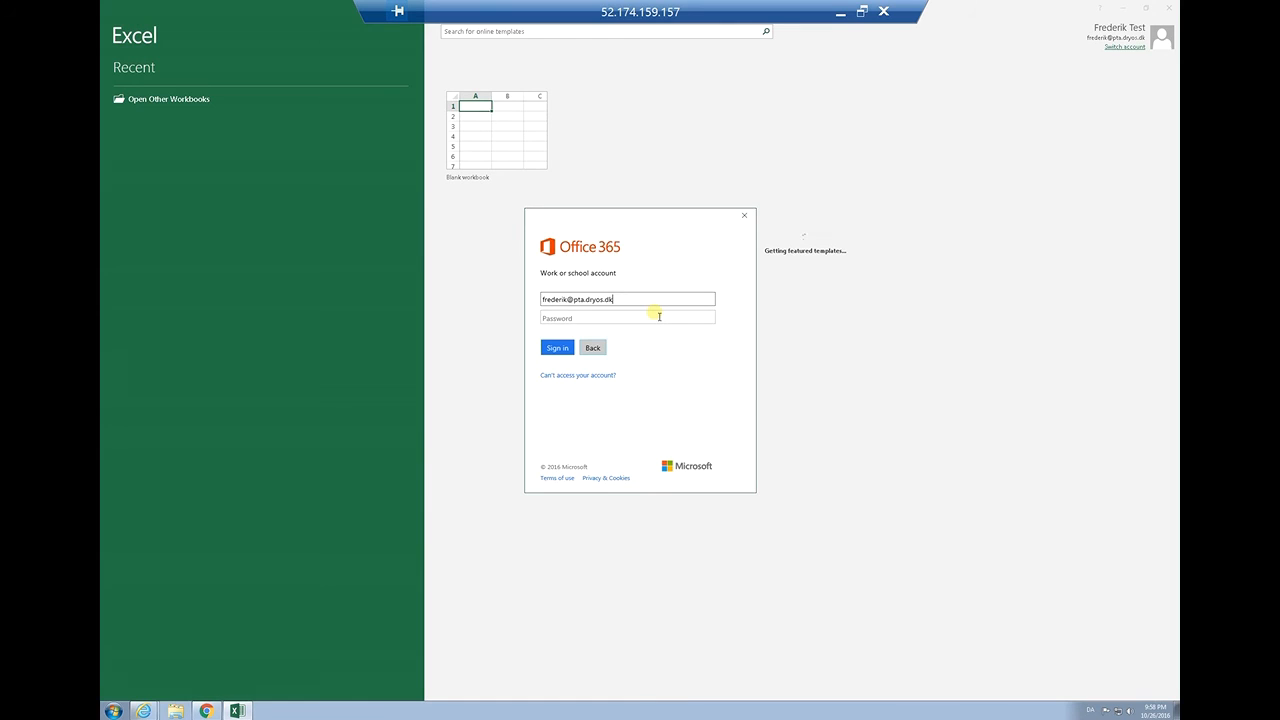
pyautogui.click(556, 347)
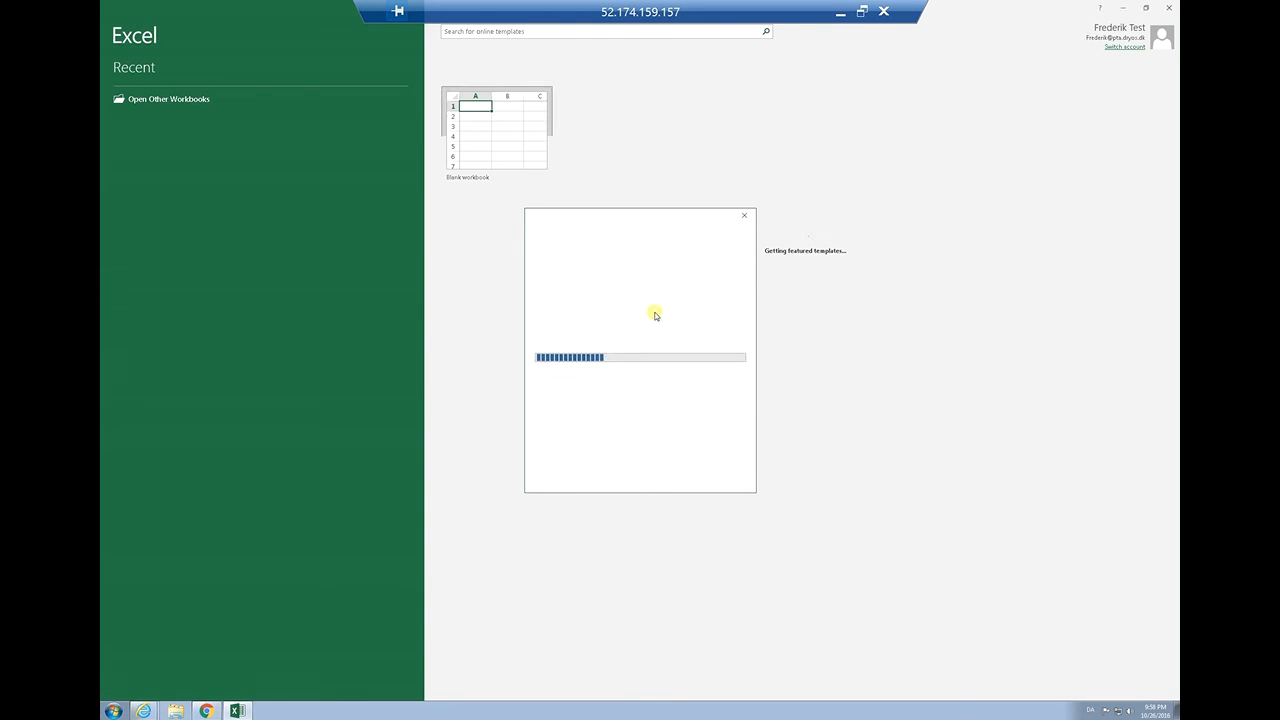